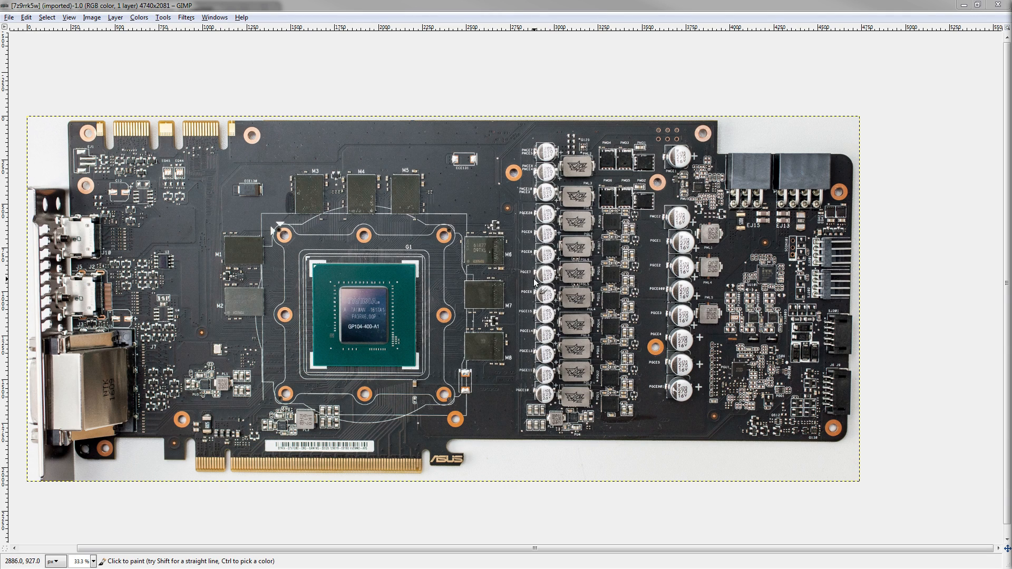
pyautogui.moveTo(558, 297)
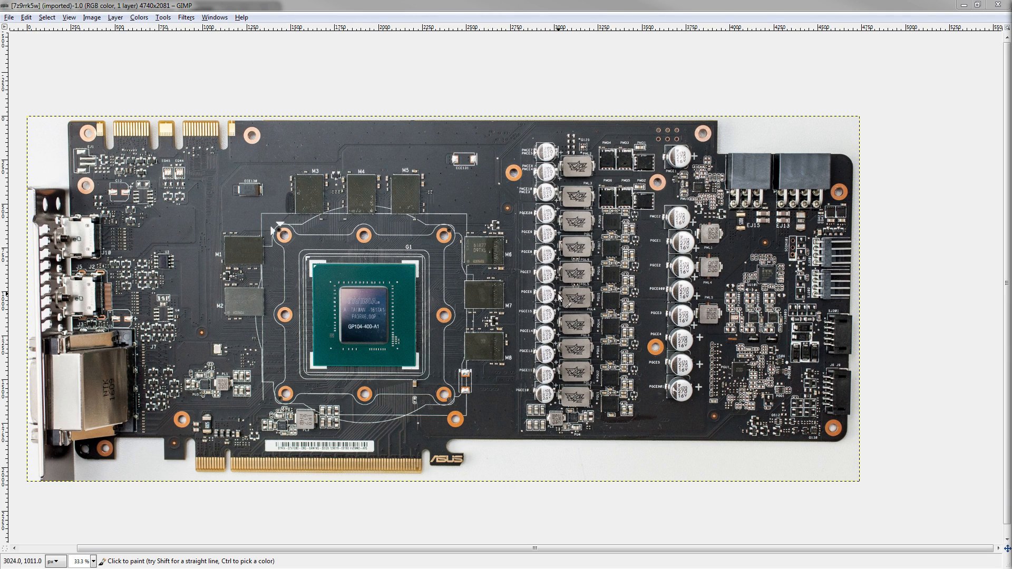
pyautogui.moveTo(581, 291)
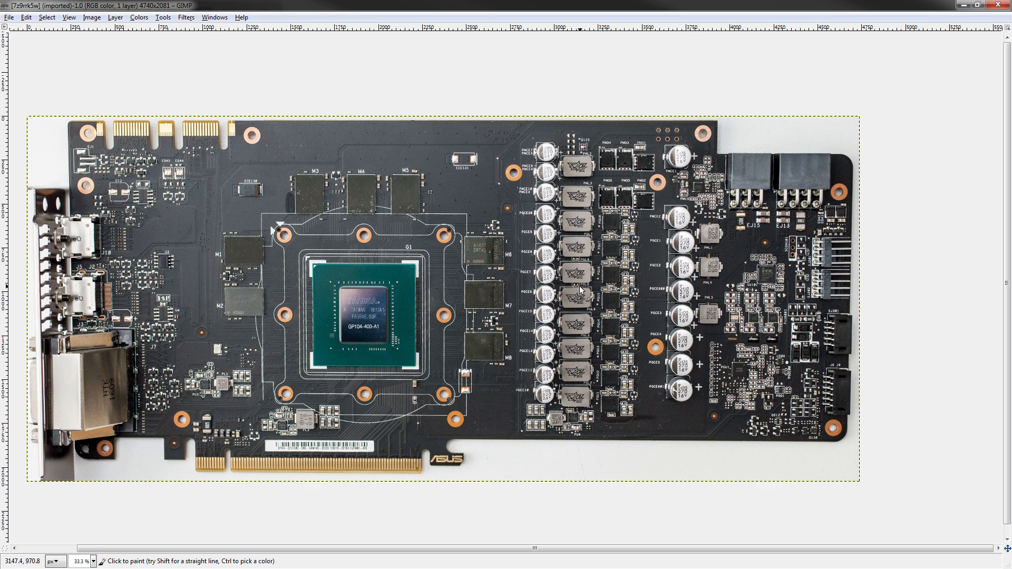
pyautogui.moveTo(581, 293)
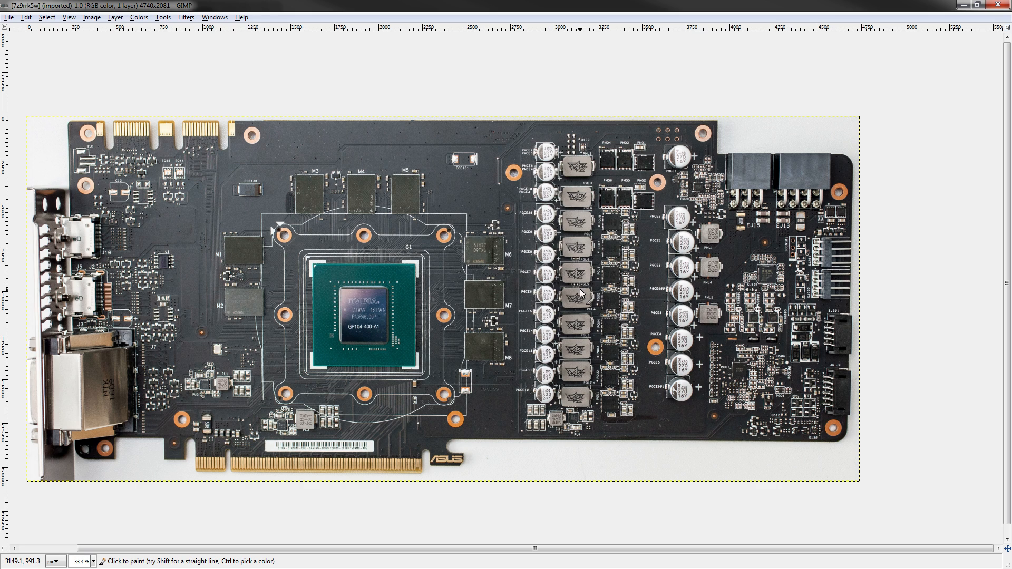
pyautogui.moveTo(576, 291)
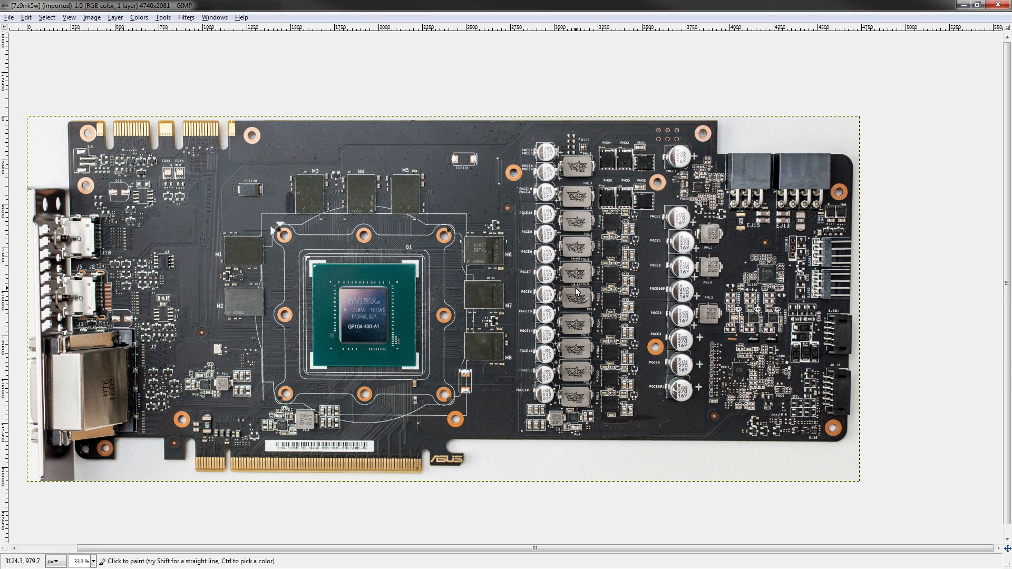
pyautogui.moveTo(576, 300)
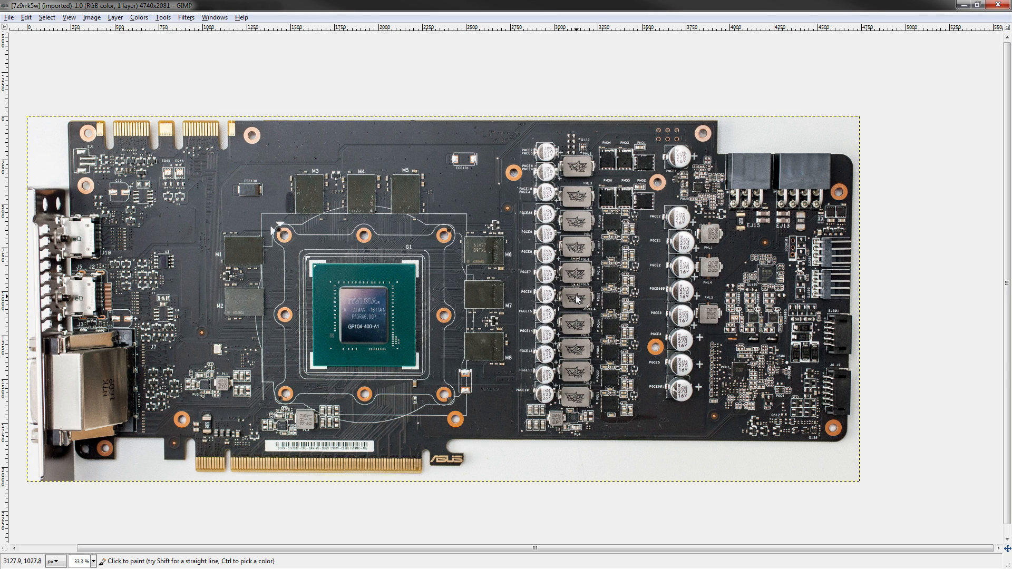
pyautogui.moveTo(579, 297)
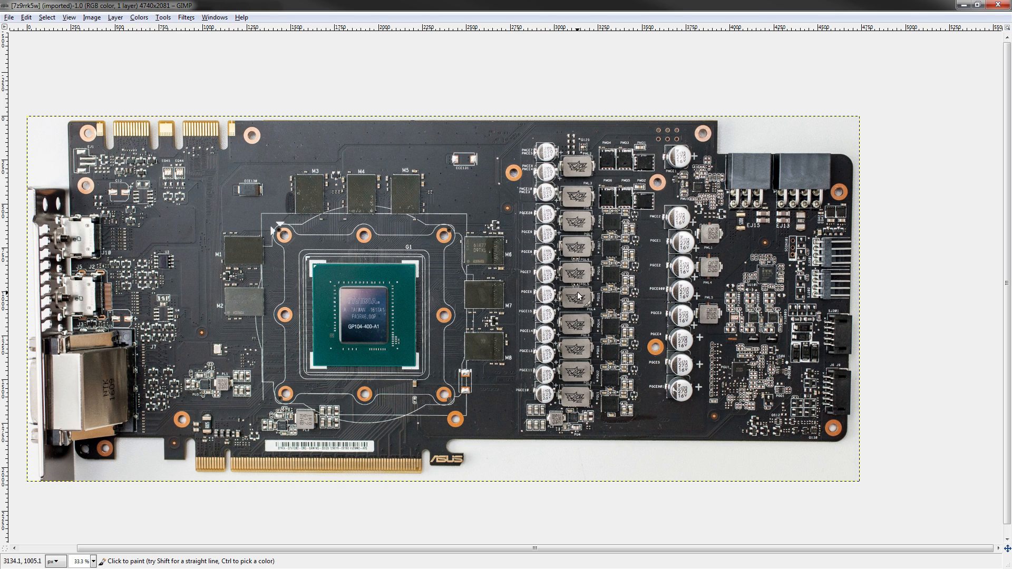
pyautogui.moveTo(579, 295)
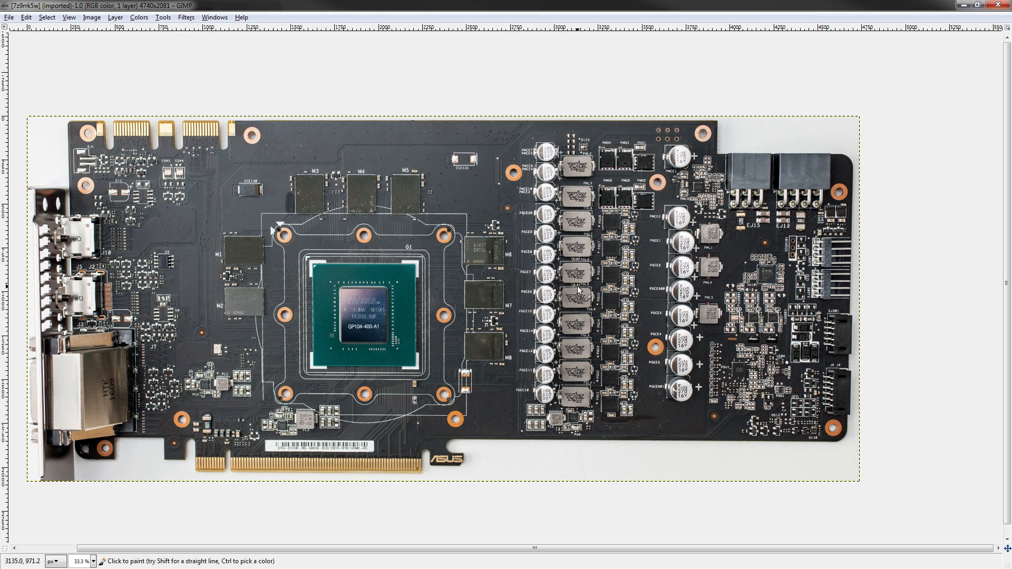
pyautogui.moveTo(549, 284)
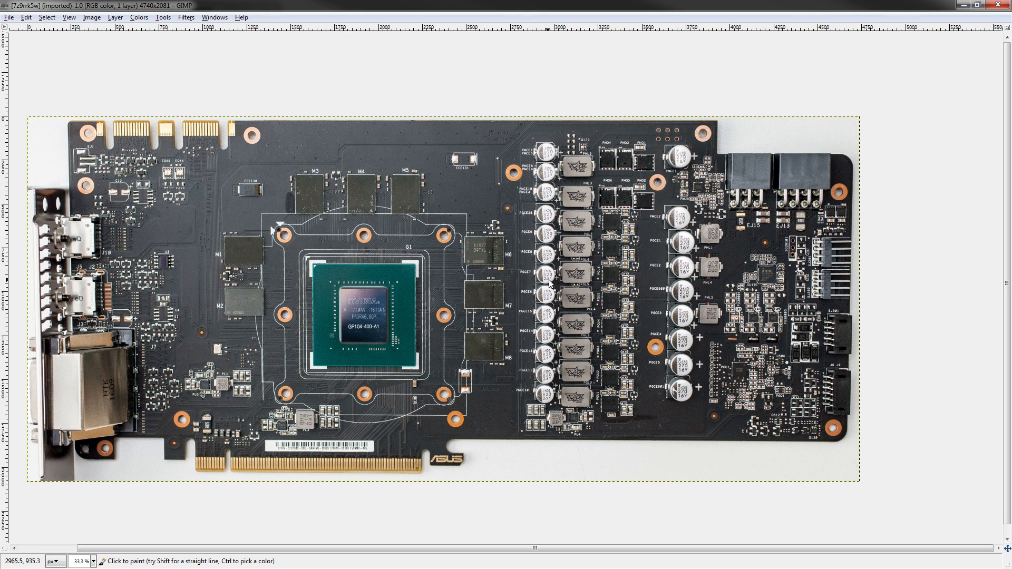
pyautogui.moveTo(414, 350)
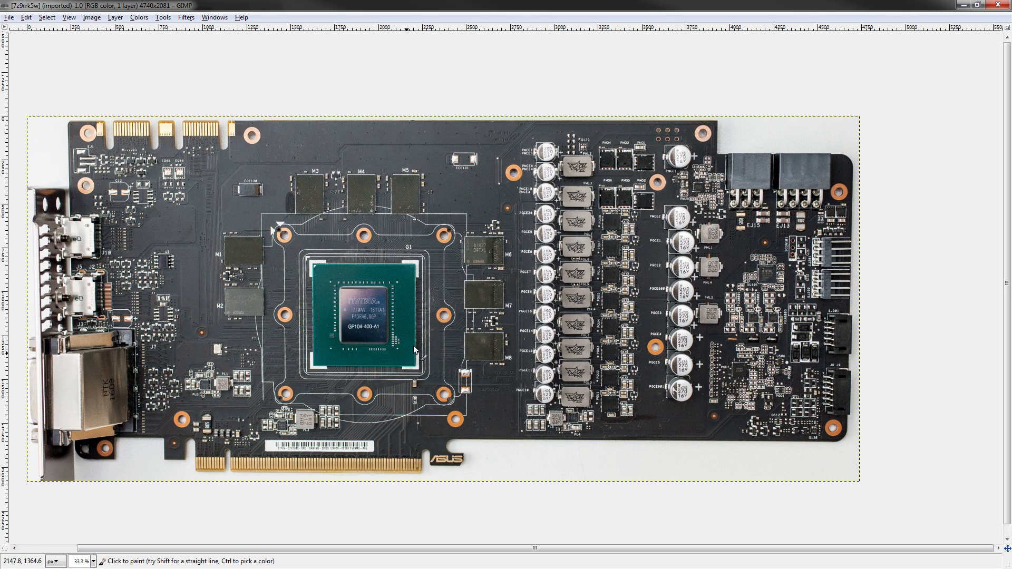
# - Draw orange circles around the chip near the display outputs and the lower-left power circuitry
pyautogui.moveTo(577, 296); pyautogui.dragTo(179, 408)
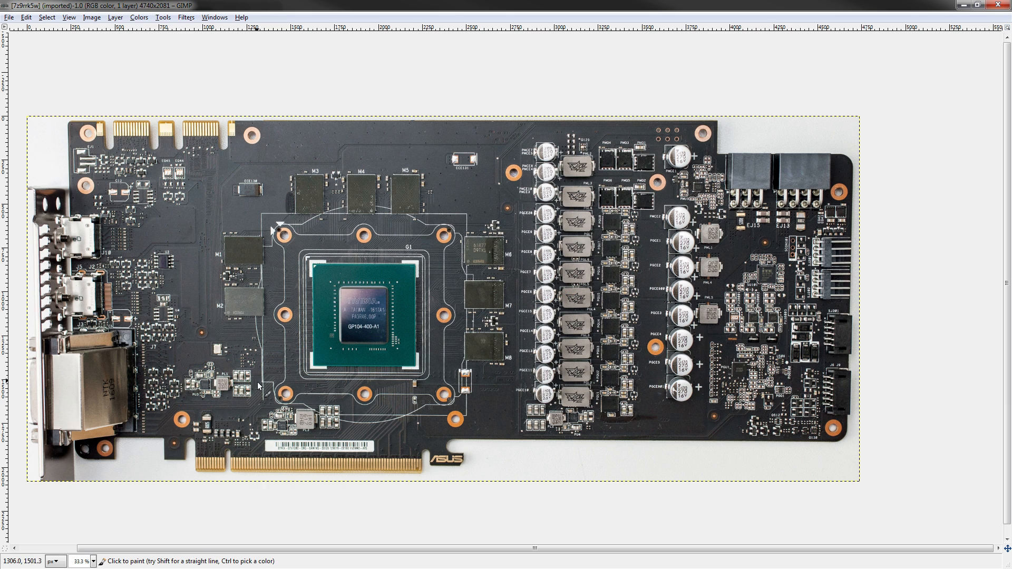
pyautogui.moveTo(188, 352); pyautogui.dragTo(262, 384)
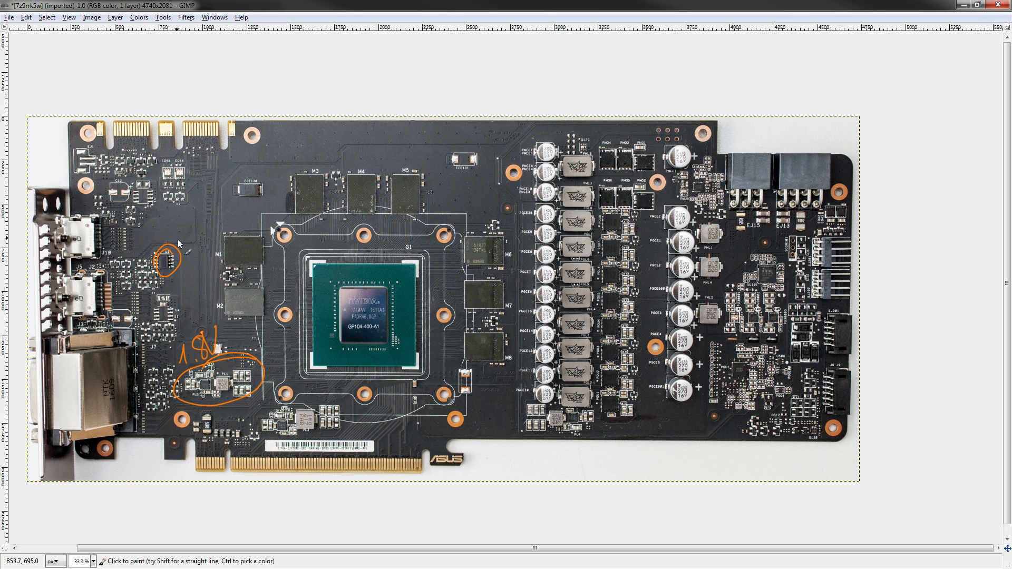
pyautogui.moveTo(175, 248)
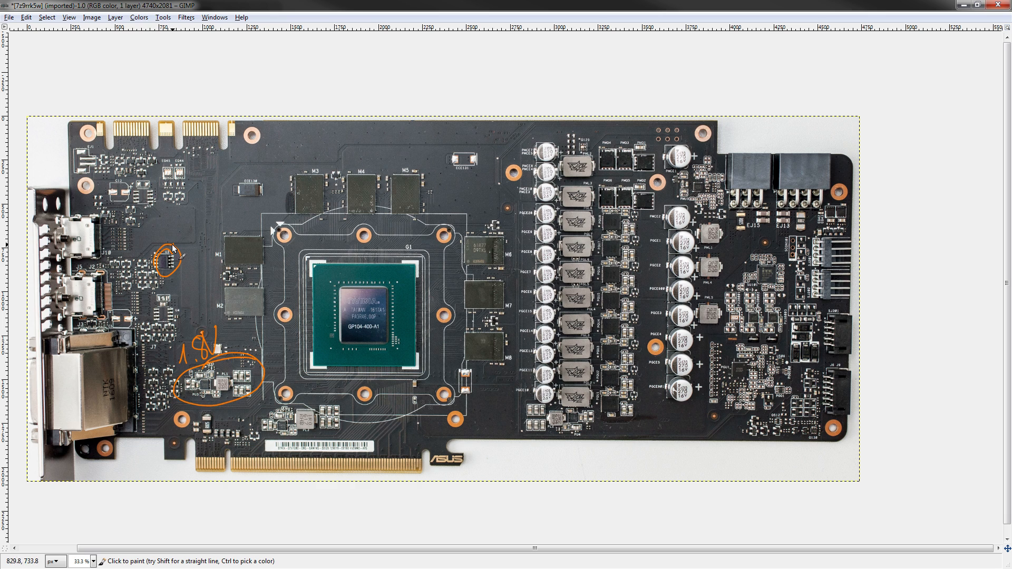
pyautogui.moveTo(213, 337)
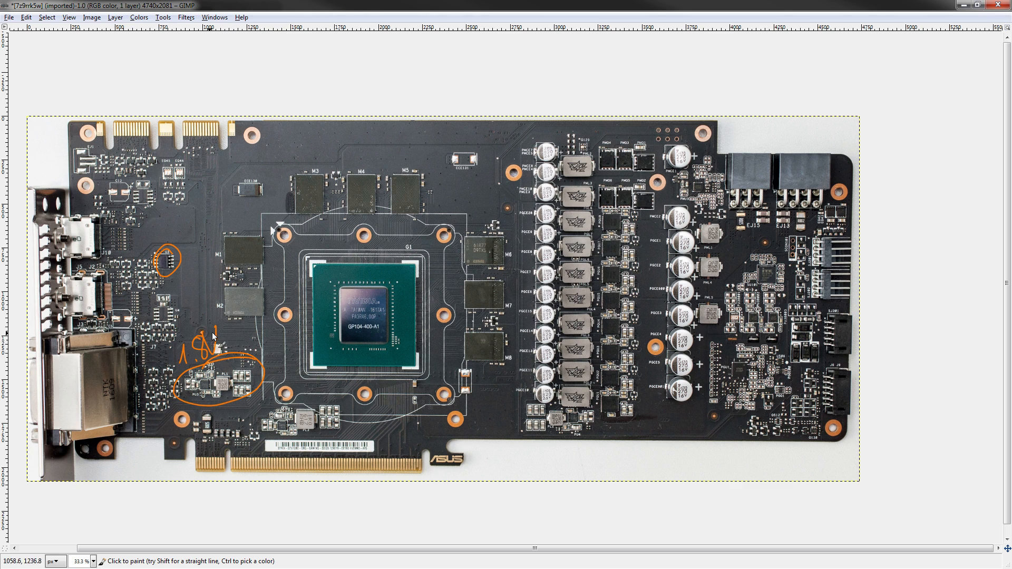
pyautogui.moveTo(248, 399)
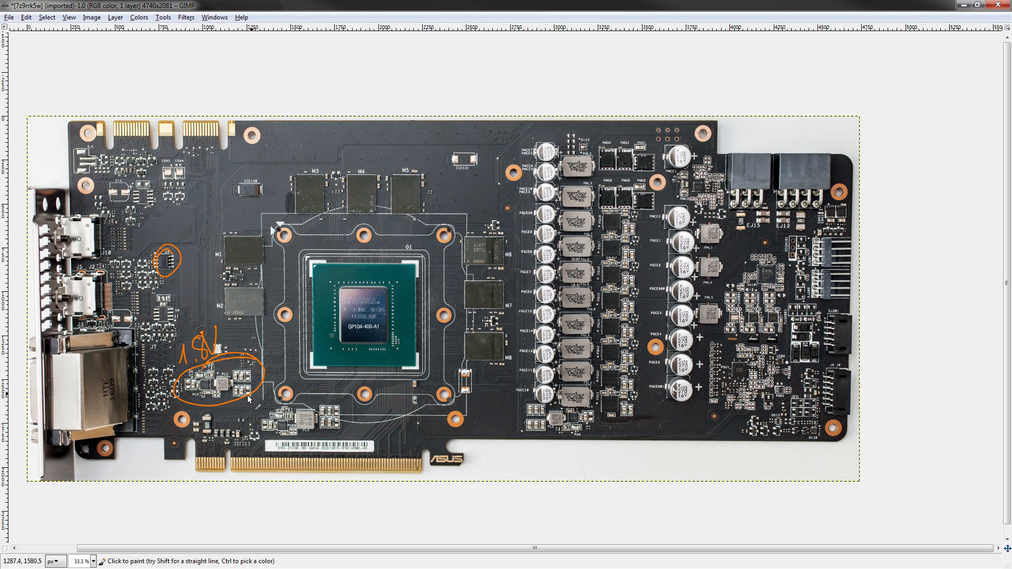
pyautogui.moveTo(252, 298)
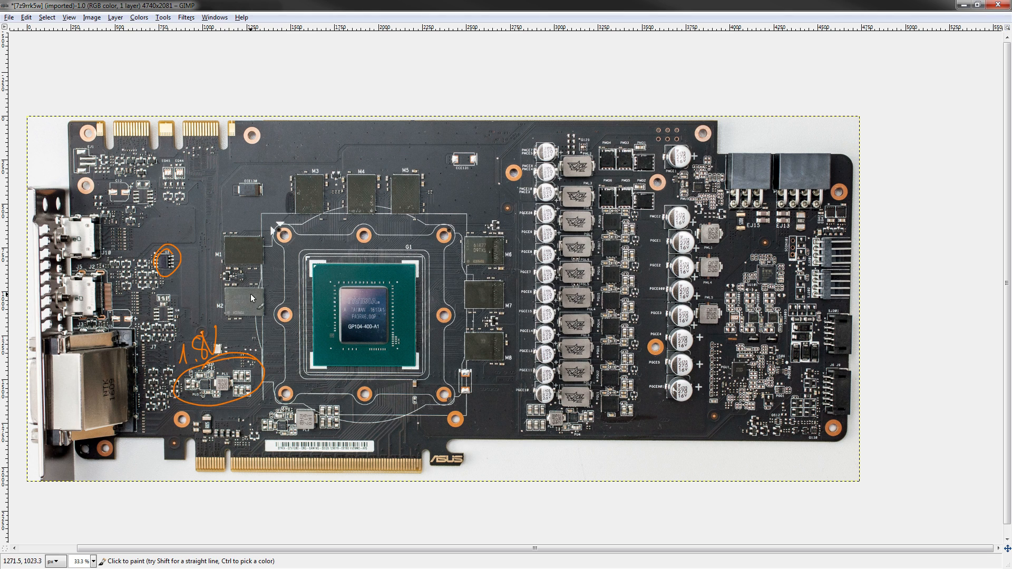
pyautogui.moveTo(174, 394)
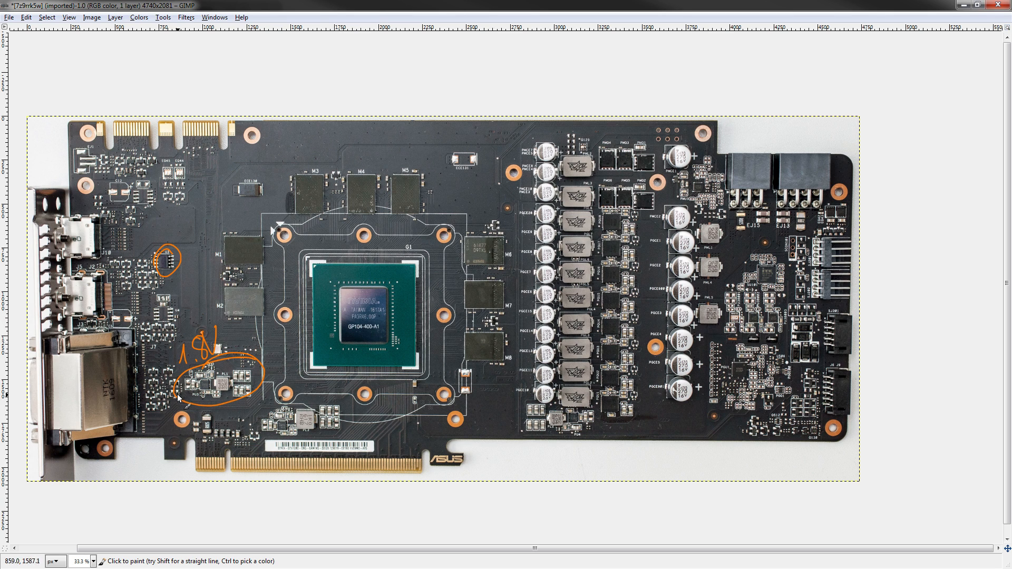
pyautogui.moveTo(173, 413)
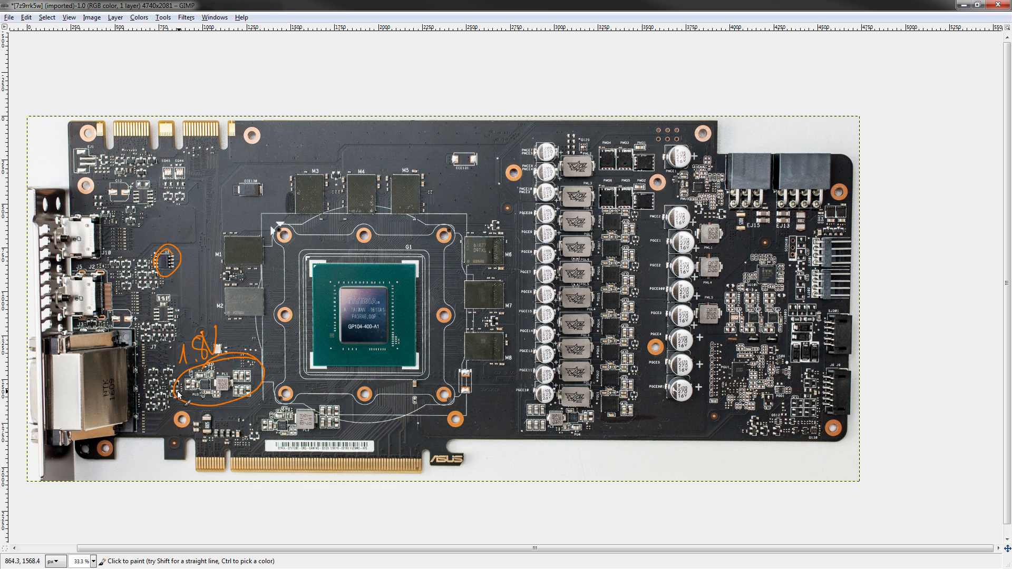
pyautogui.moveTo(302, 408)
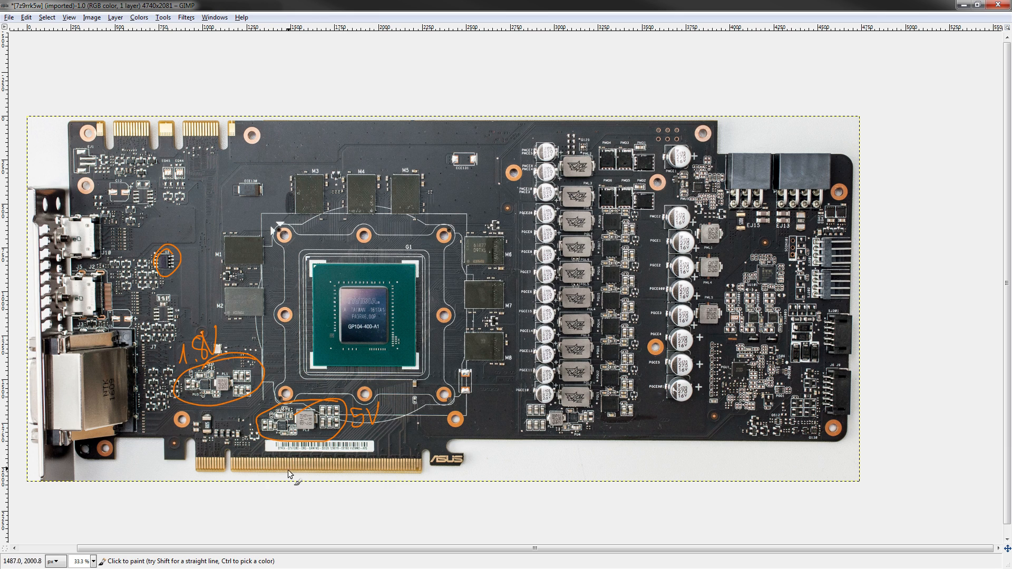
pyautogui.moveTo(257, 467)
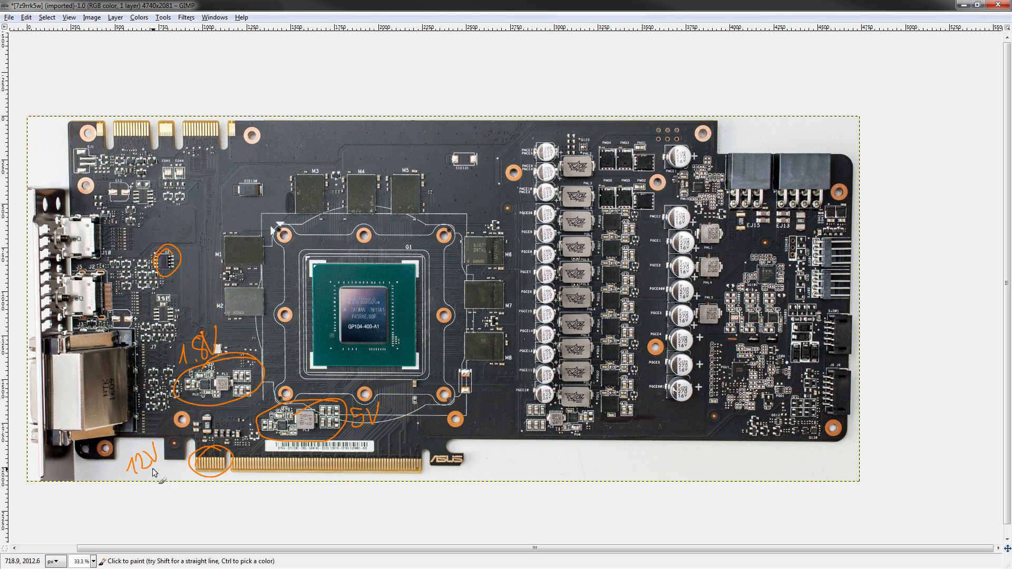
# - Add a second voltage, 12V, to the slot power-contact label
pyautogui.moveTo(159, 465); pyautogui.dragTo(188, 442)
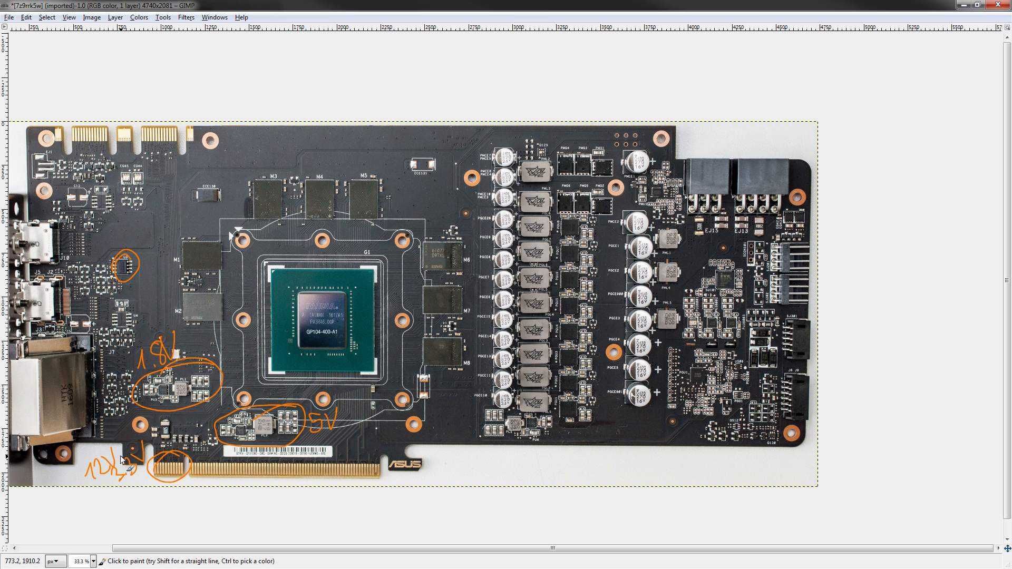
pyautogui.moveTo(166, 460)
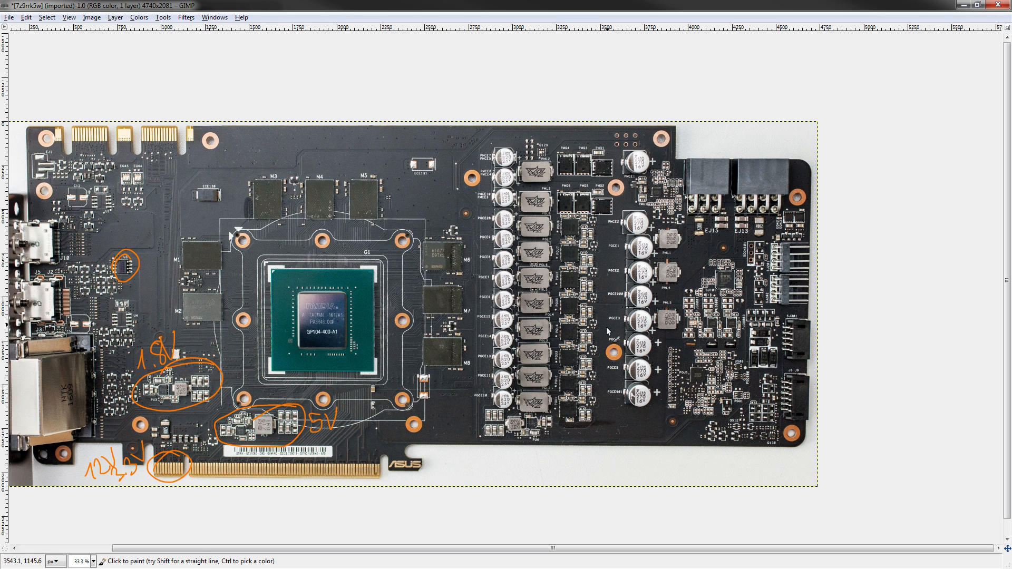
pyautogui.moveTo(612, 222)
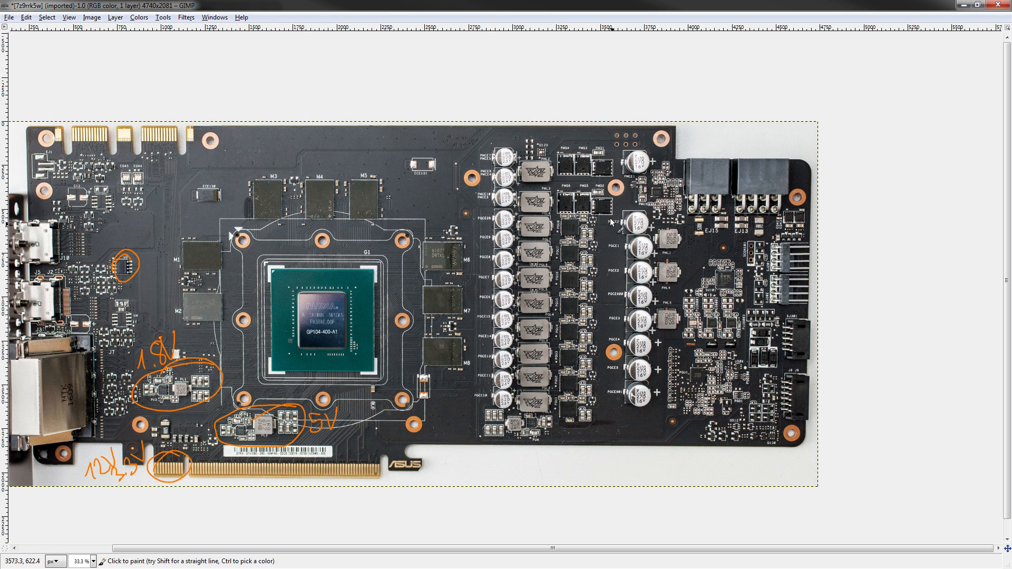
pyautogui.moveTo(534, 394)
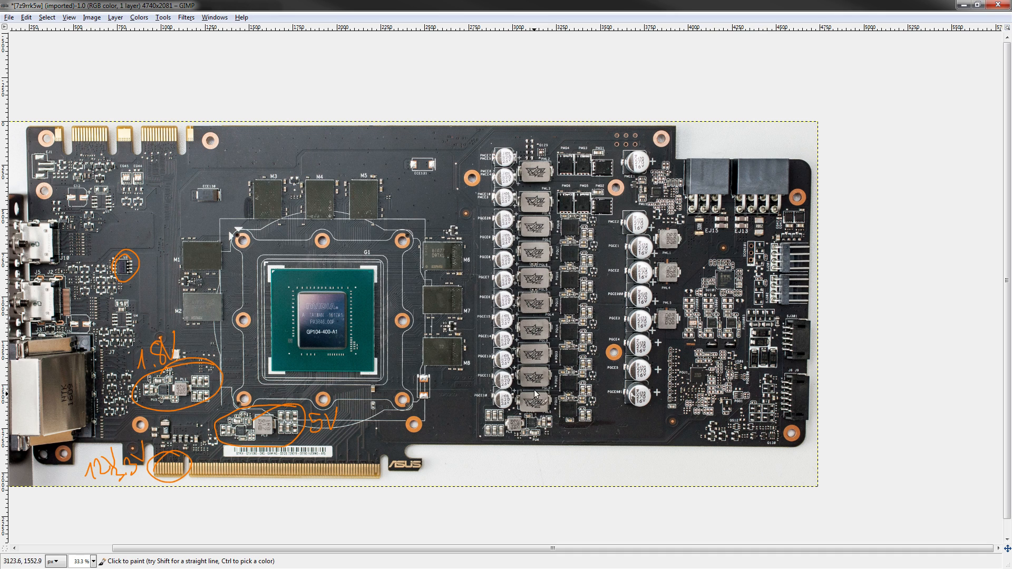
# - Mark the small part below the VRM choke column with an orange circle
pyautogui.click(570, 412)
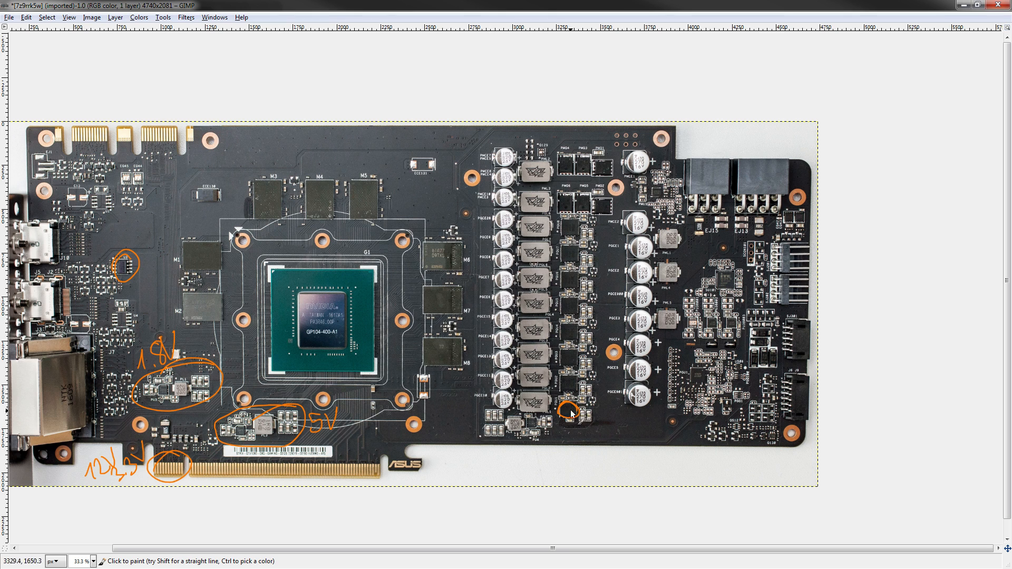
pyautogui.moveTo(730, 229)
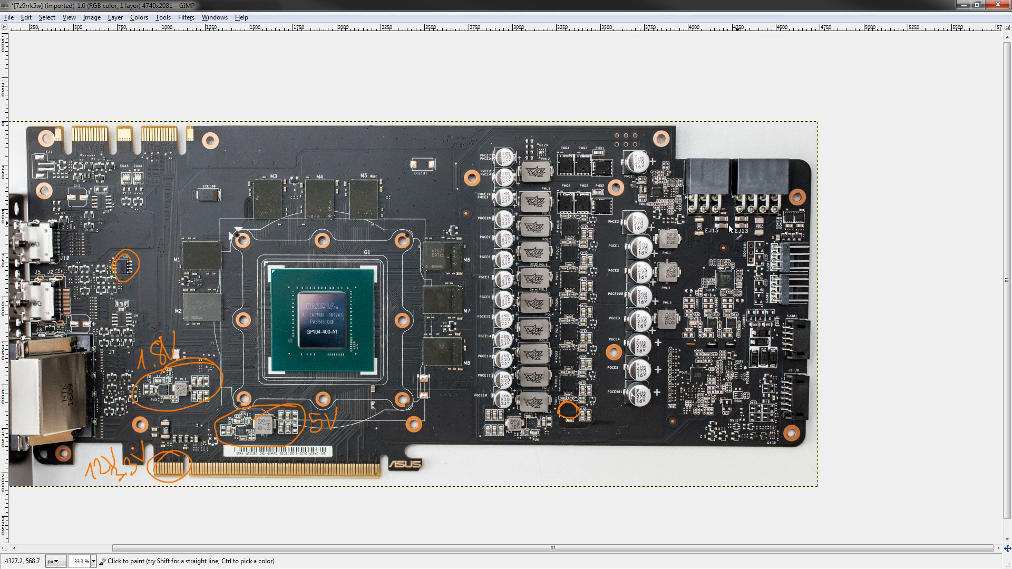
pyautogui.moveTo(799, 295)
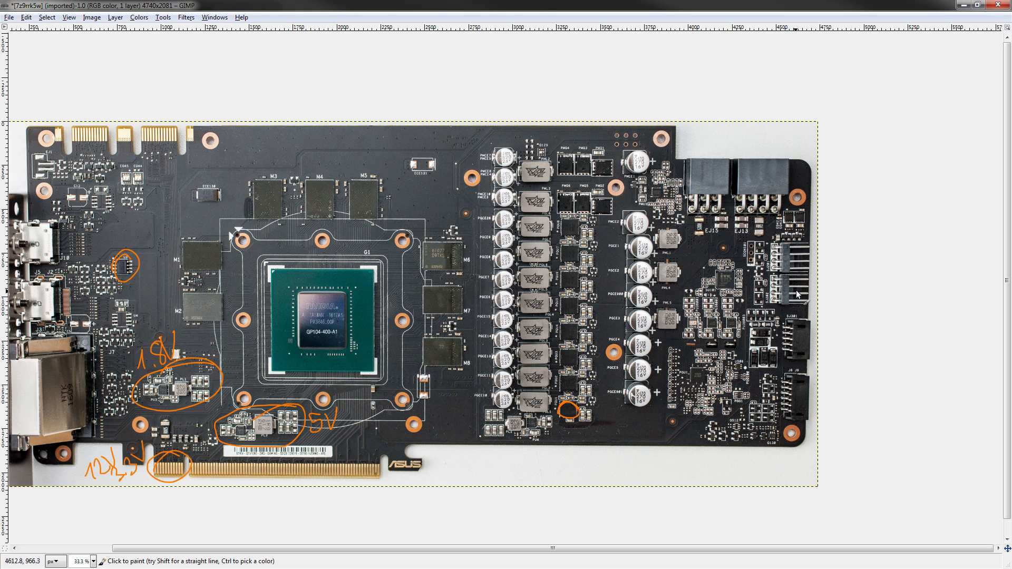
pyautogui.moveTo(799, 199)
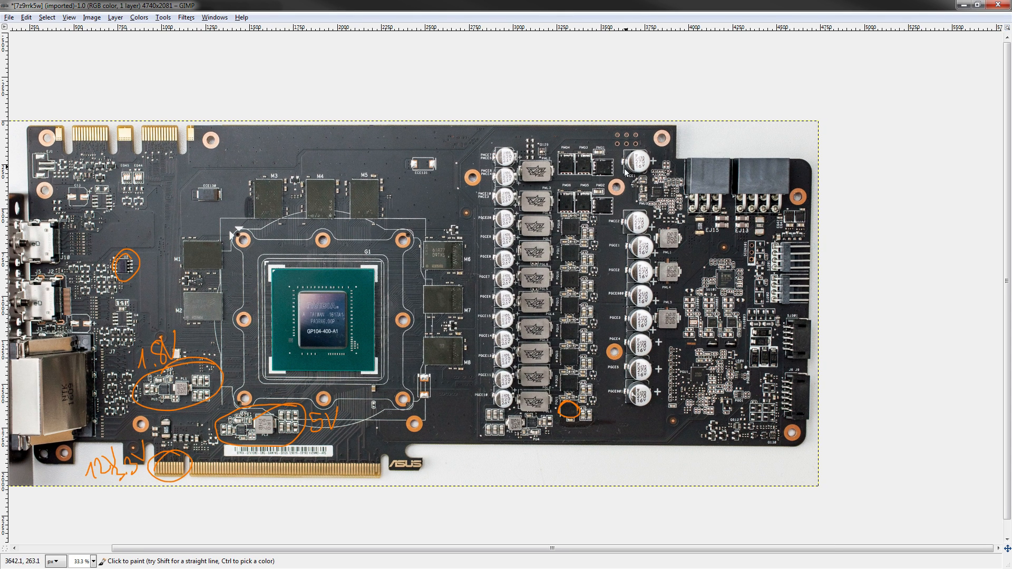
pyautogui.moveTo(598, 192)
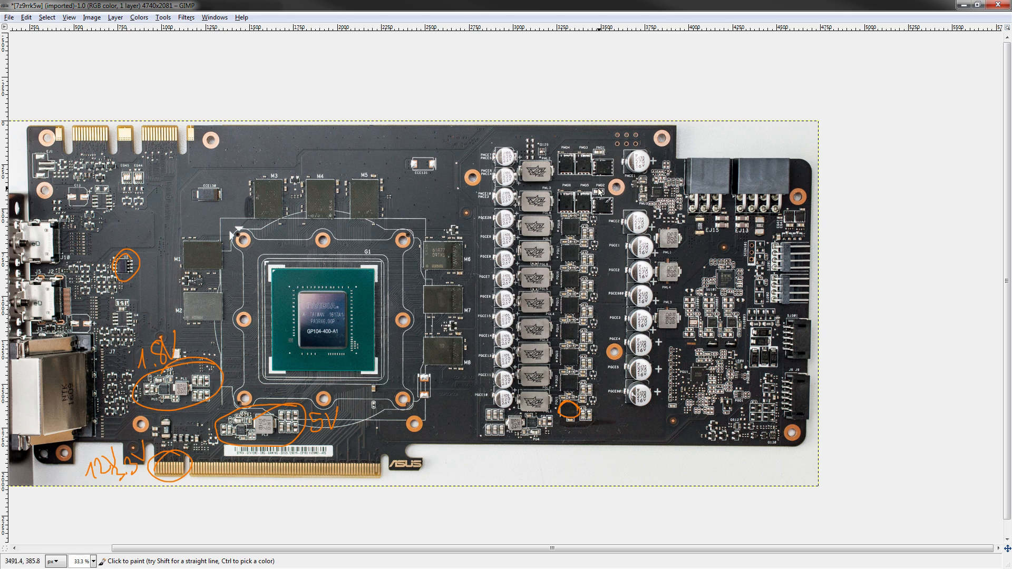
pyautogui.moveTo(625, 201)
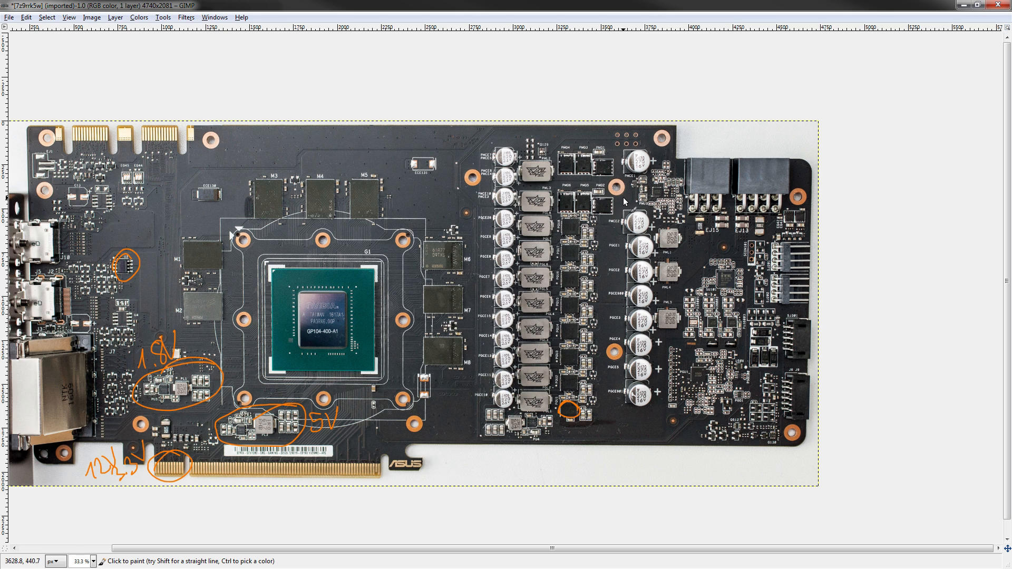
pyautogui.moveTo(305, 429)
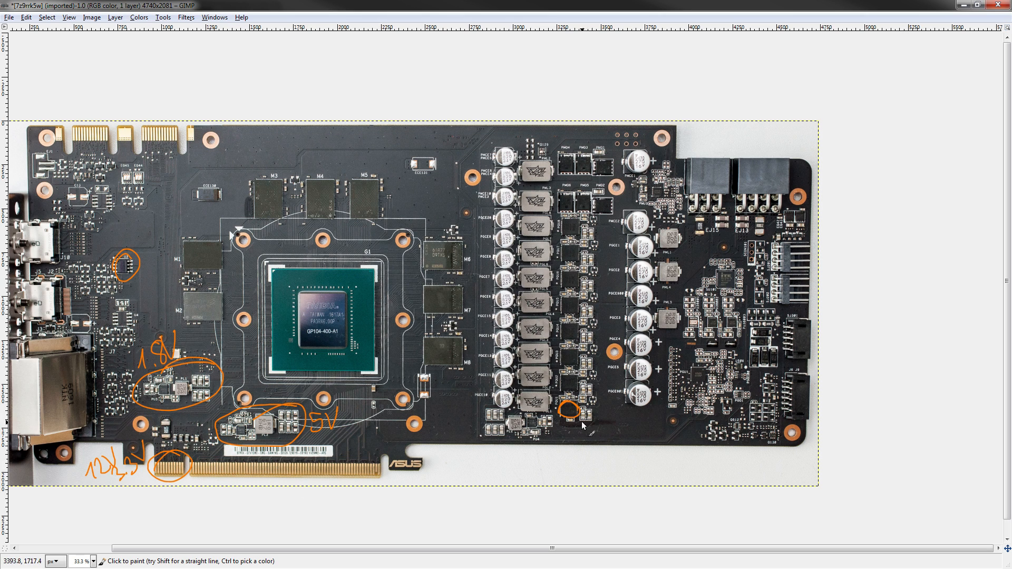
pyautogui.moveTo(365, 285)
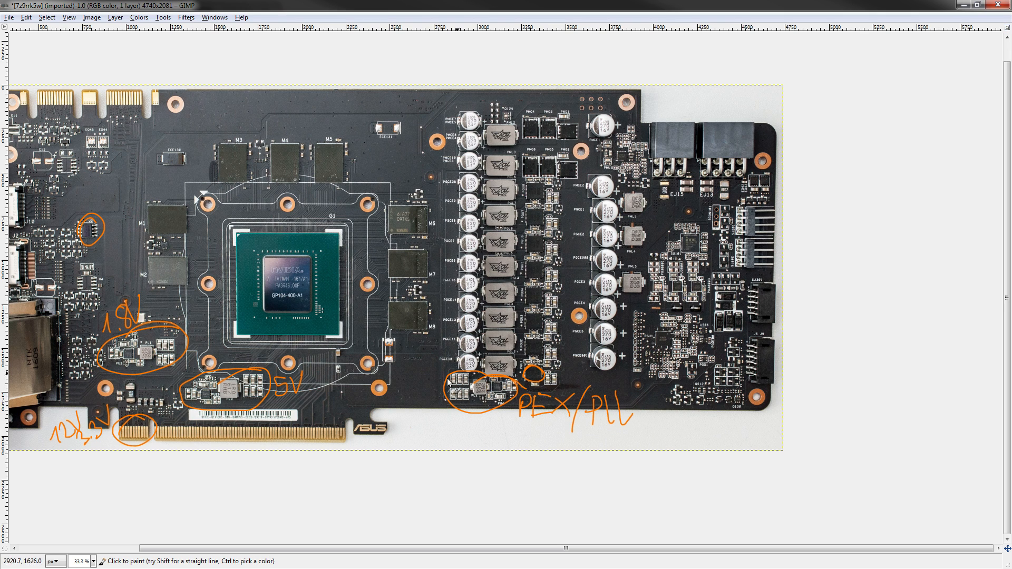
pyautogui.moveTo(596, 402)
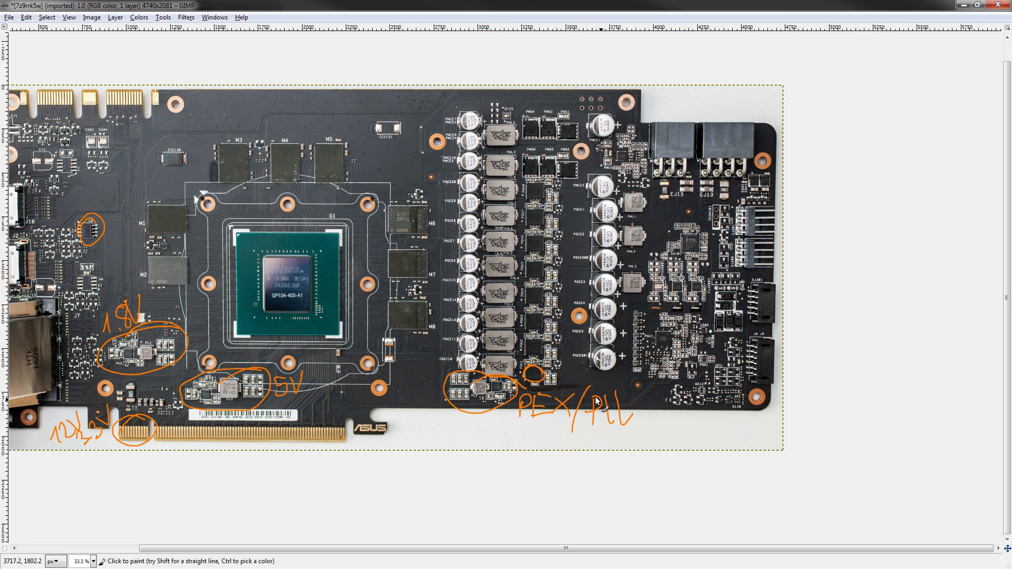
pyautogui.moveTo(652, 440)
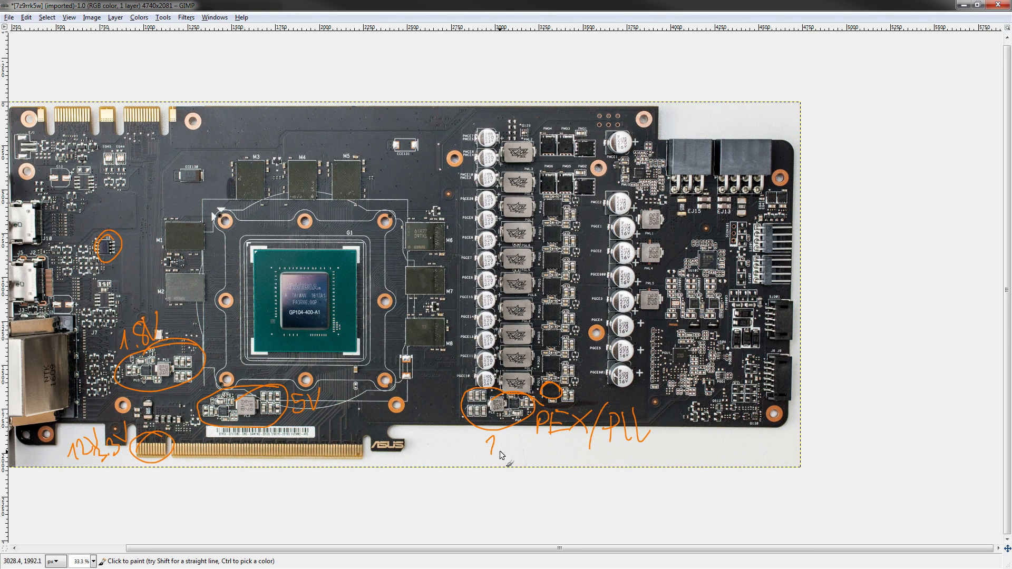
# - Add a stroke to the handwritten 1V under the PEX/PLL regulator
pyautogui.click(503, 445)
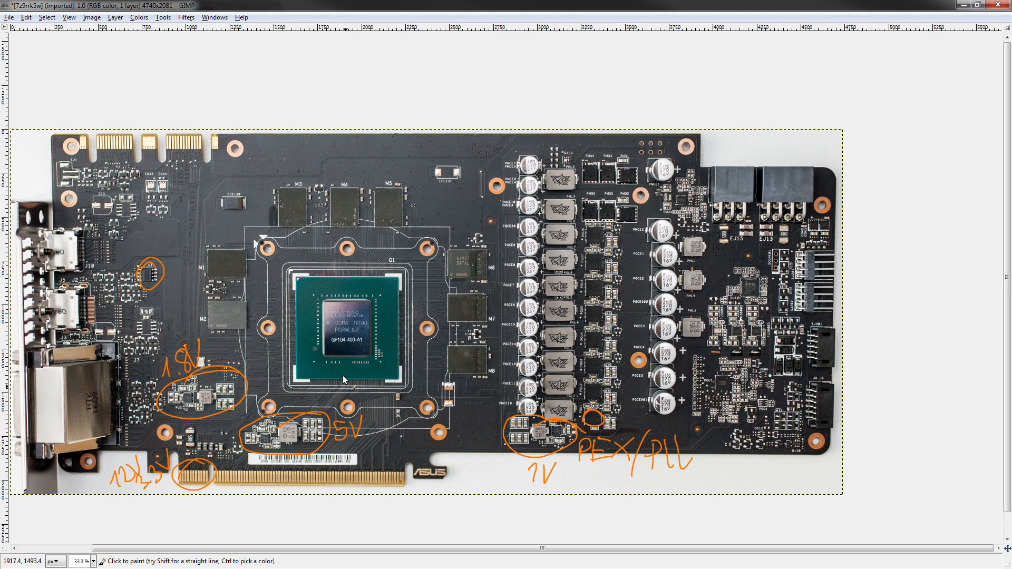
pyautogui.moveTo(606, 291)
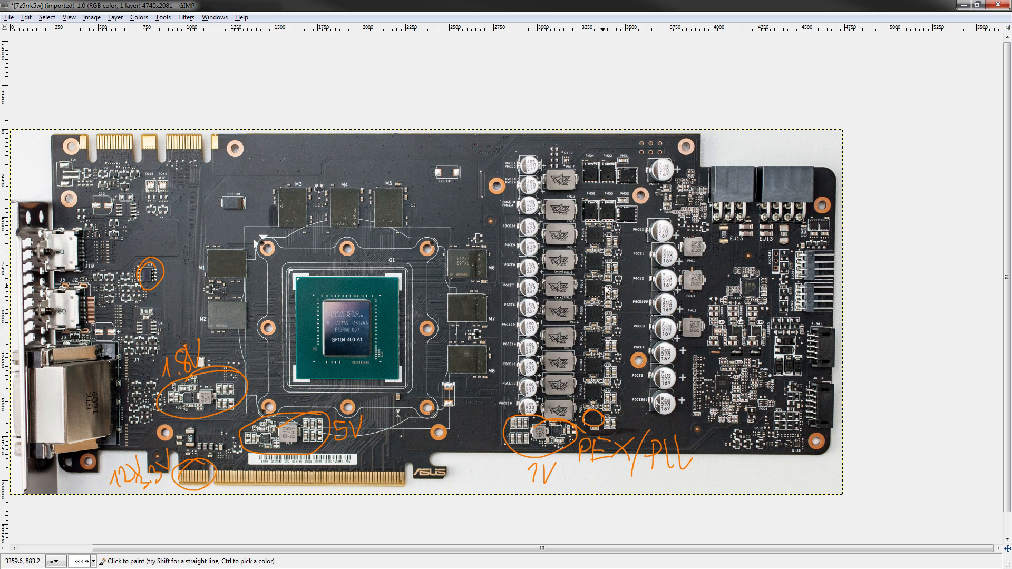
pyautogui.moveTo(638, 470)
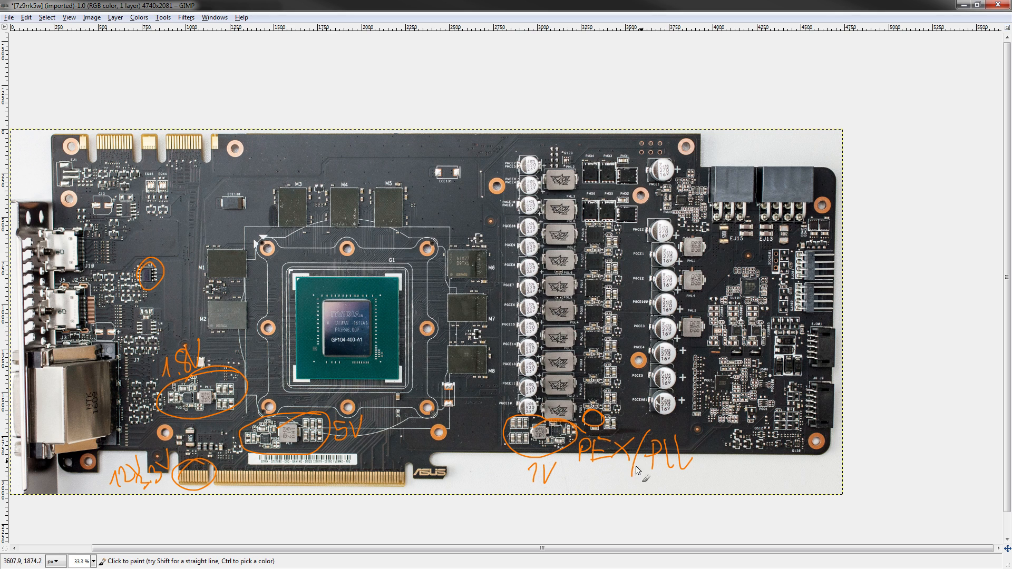
pyautogui.moveTo(627, 485)
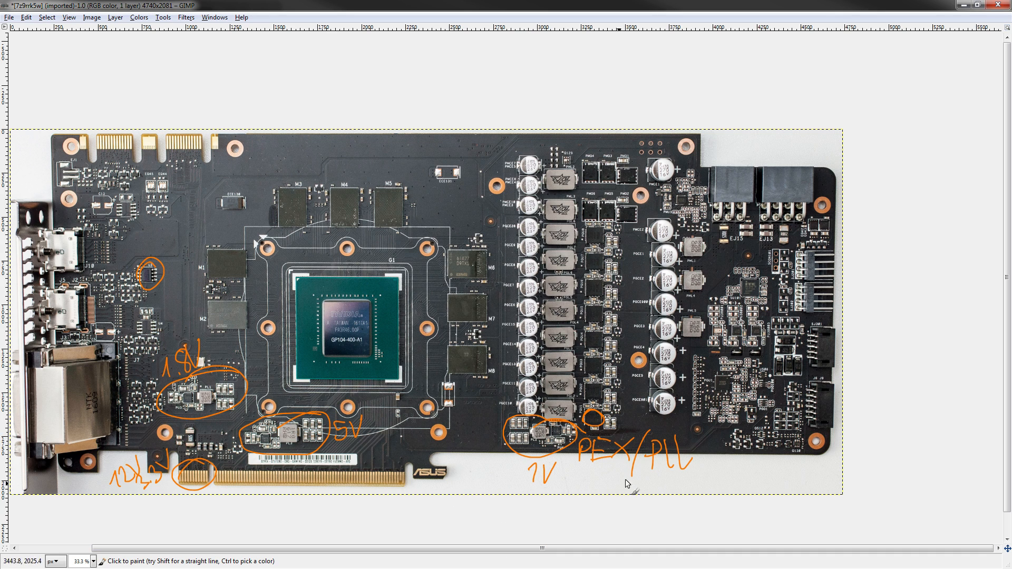
pyautogui.moveTo(523, 436)
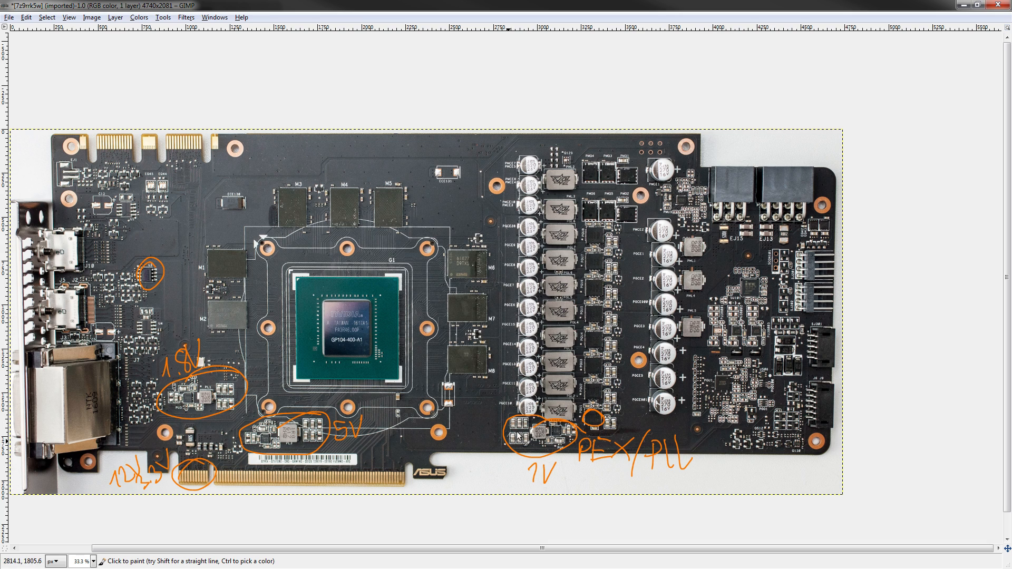
pyautogui.moveTo(549, 344)
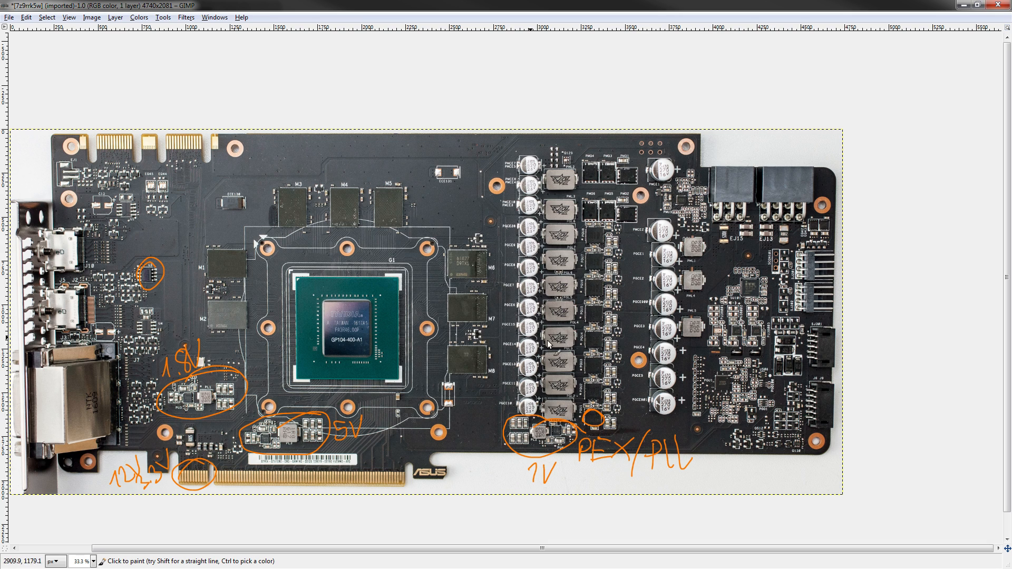
pyautogui.moveTo(472, 439)
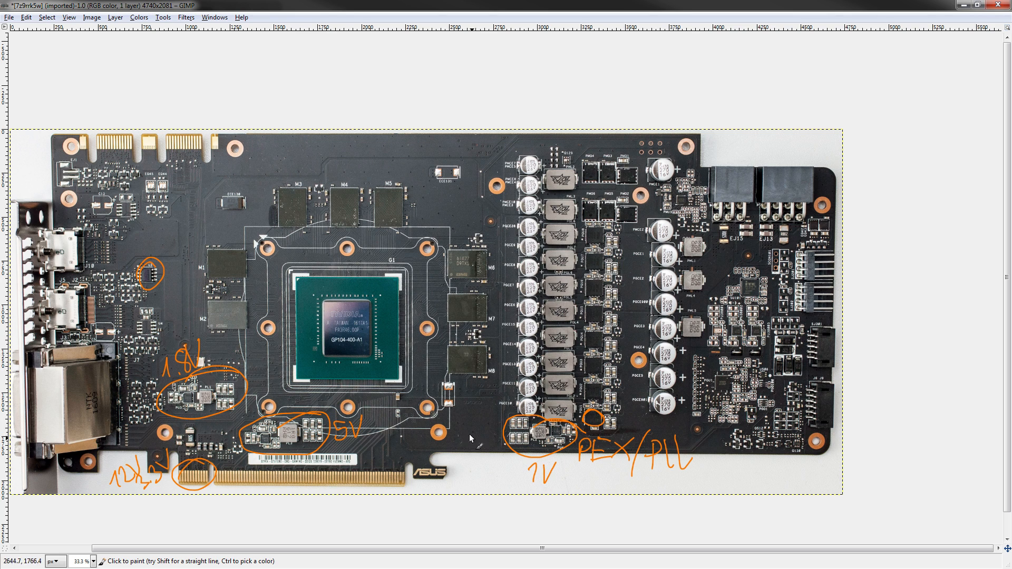
pyautogui.moveTo(668, 384)
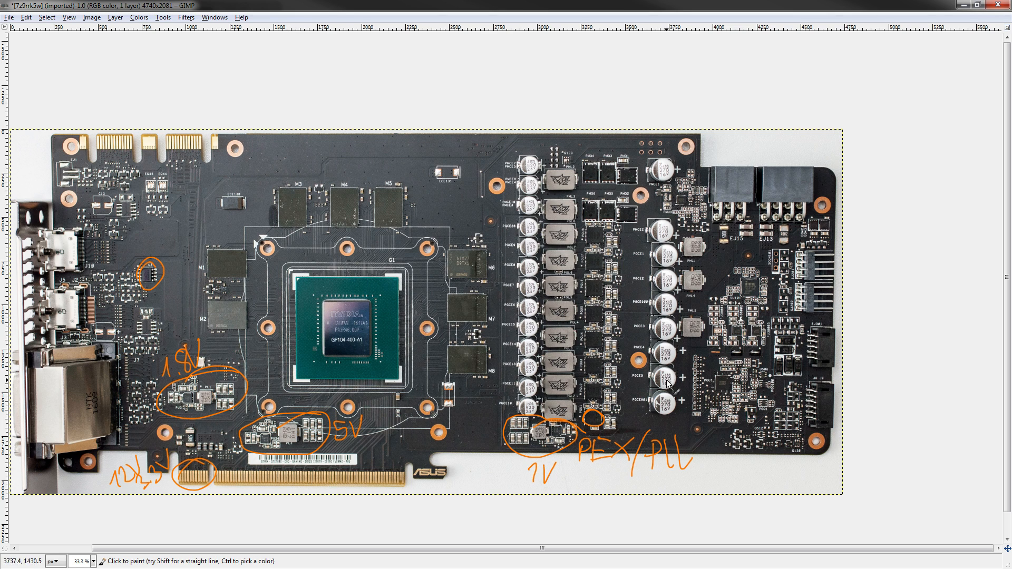
pyautogui.moveTo(652, 270)
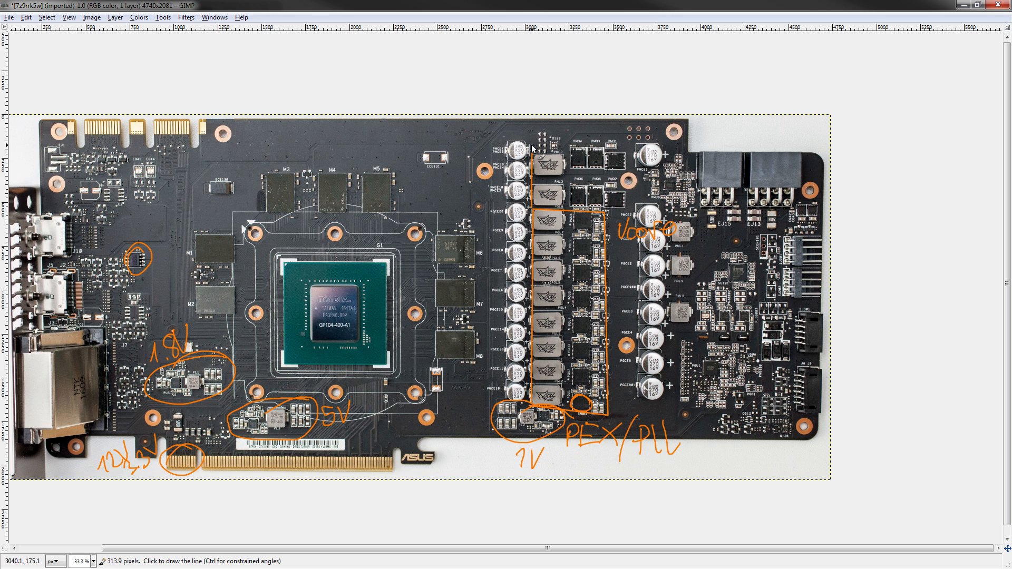
# - Draw a straight orange edge of the power-phase column outline
pyautogui.moveTo(533, 149); pyautogui.dragTo(604, 216)
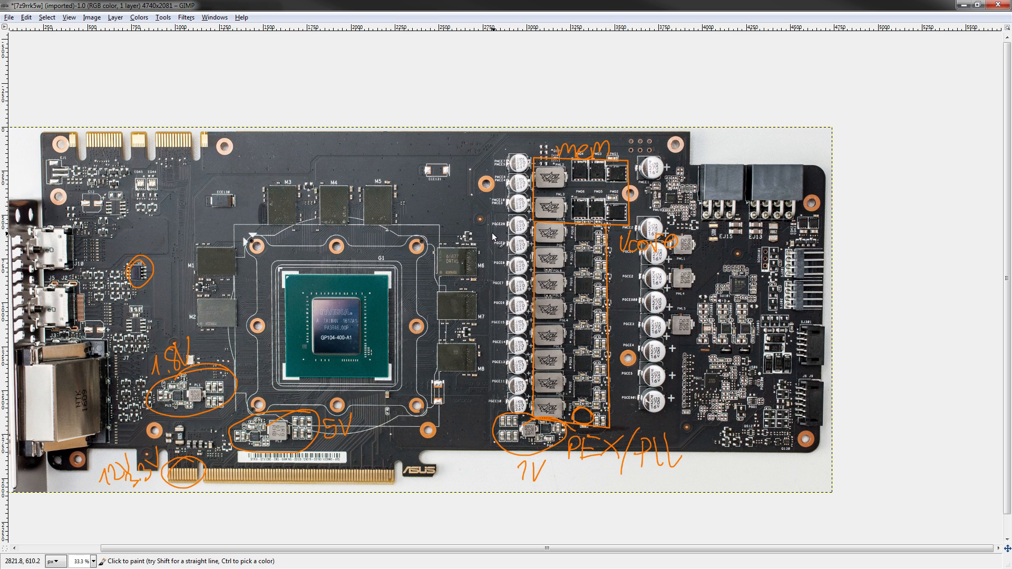
pyautogui.moveTo(517, 223)
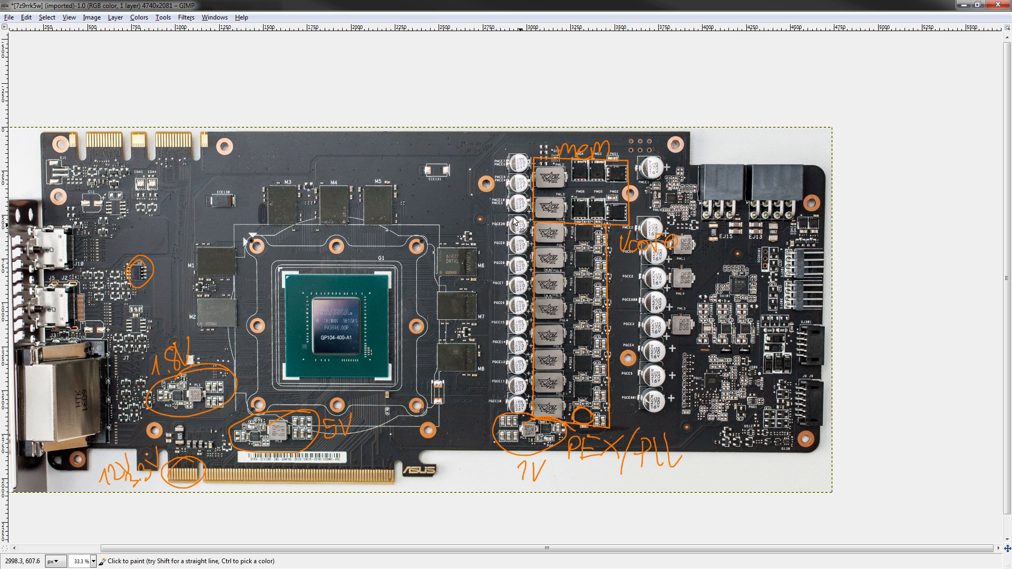
pyautogui.moveTo(642, 221)
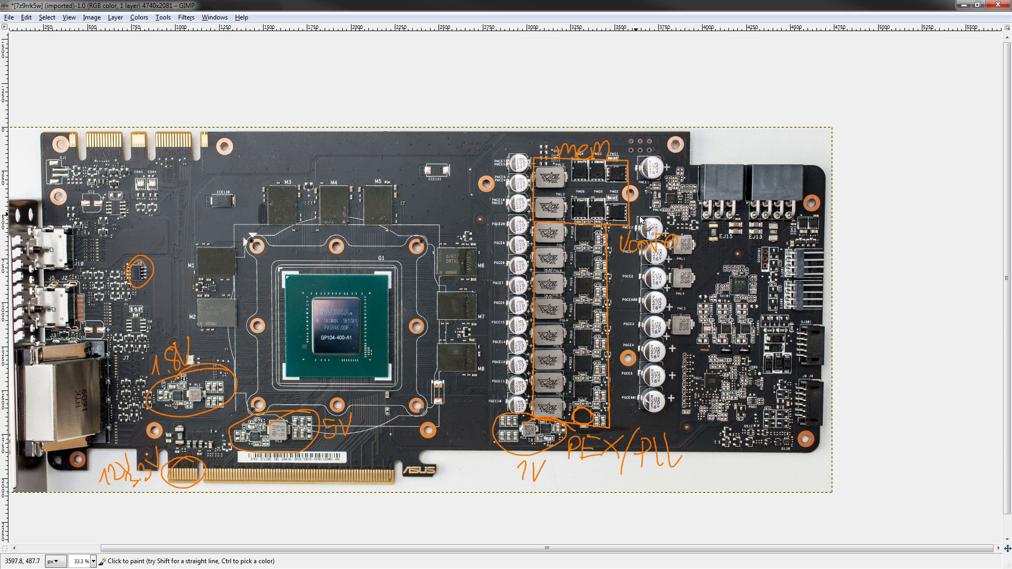
pyautogui.moveTo(337, 317)
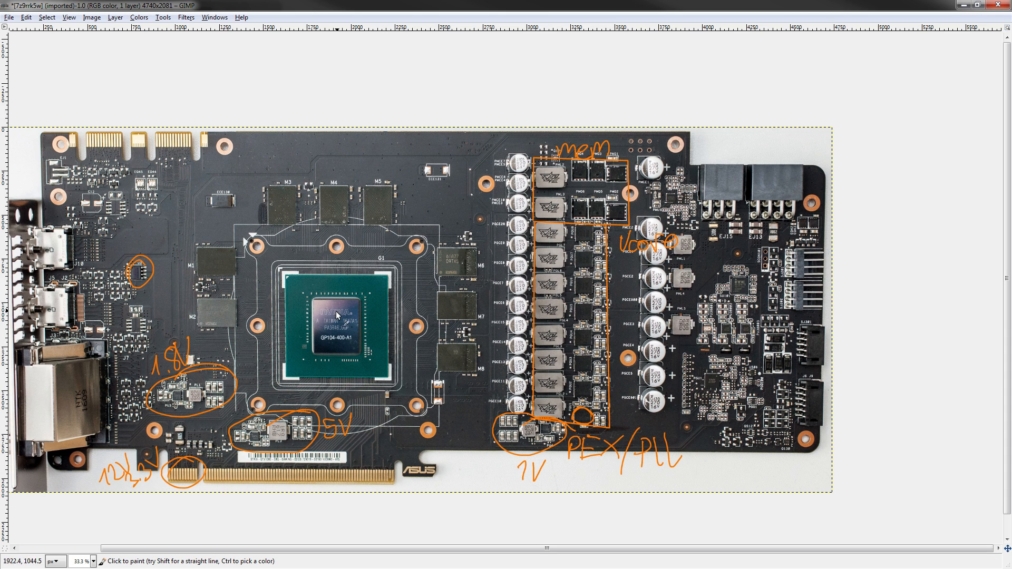
pyautogui.moveTo(381, 252)
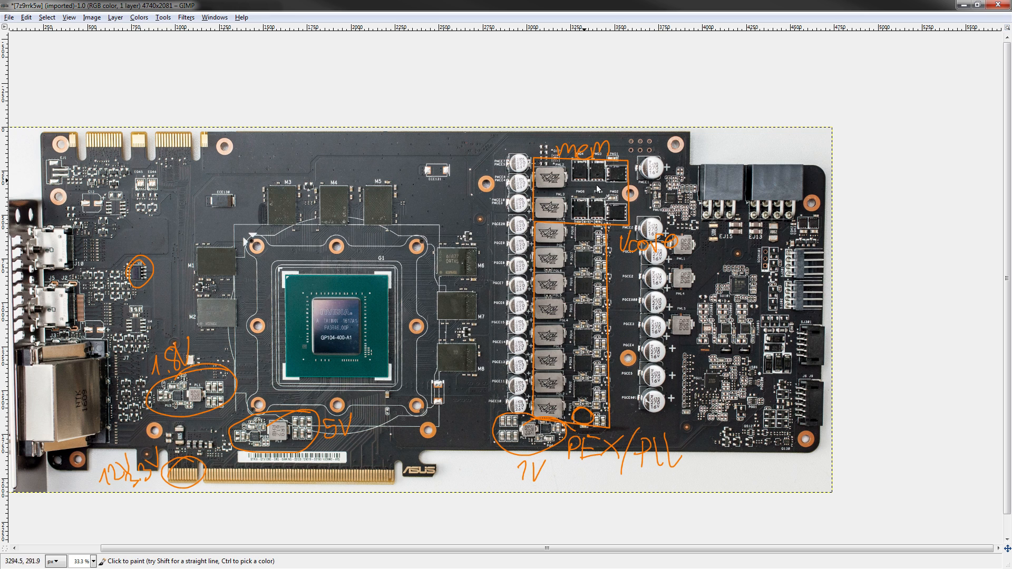
pyautogui.moveTo(320, 284)
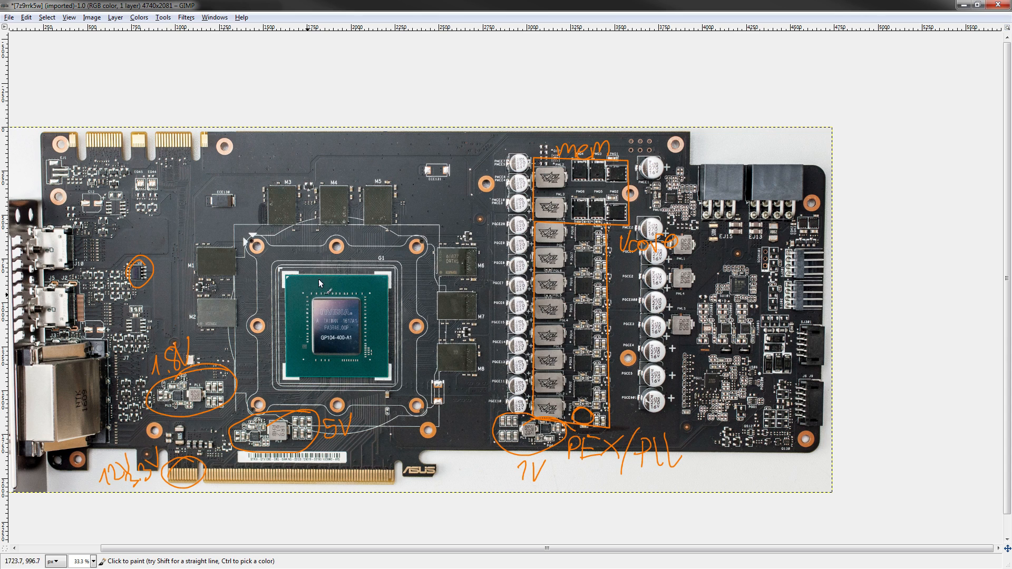
pyautogui.moveTo(330, 302)
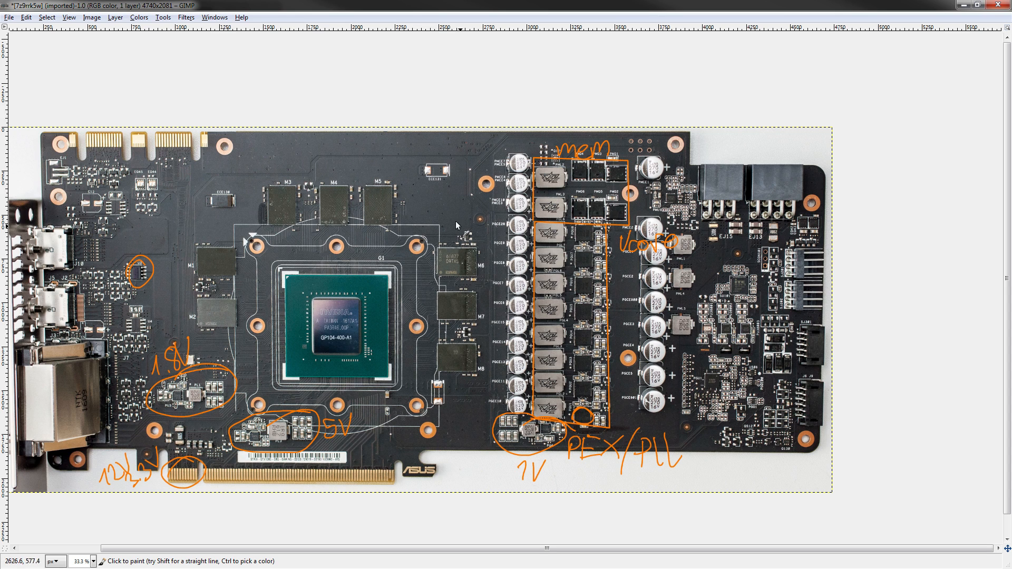
pyautogui.moveTo(481, 415)
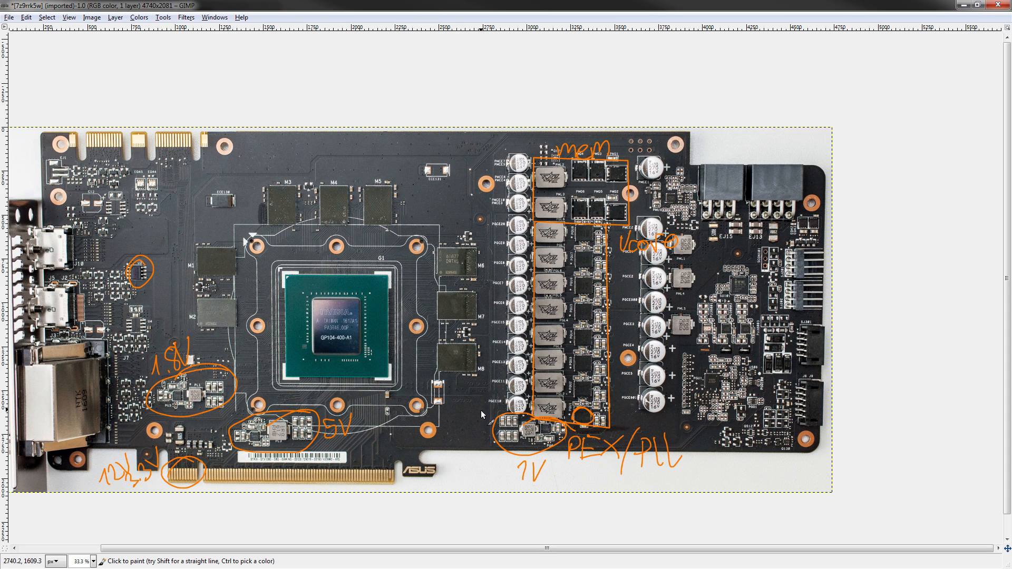
pyautogui.moveTo(325, 205)
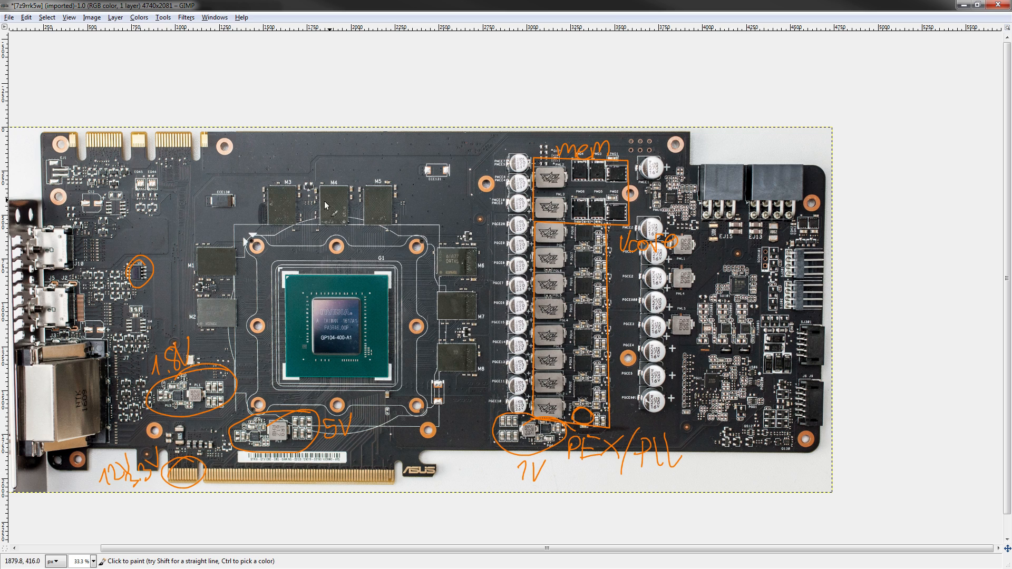
pyautogui.moveTo(340, 332)
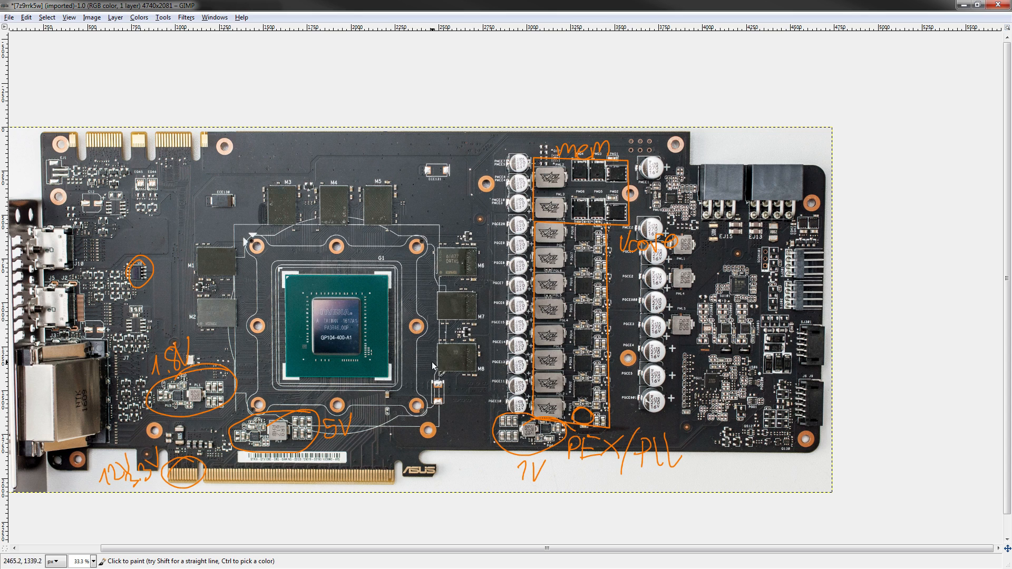
pyautogui.moveTo(581, 300)
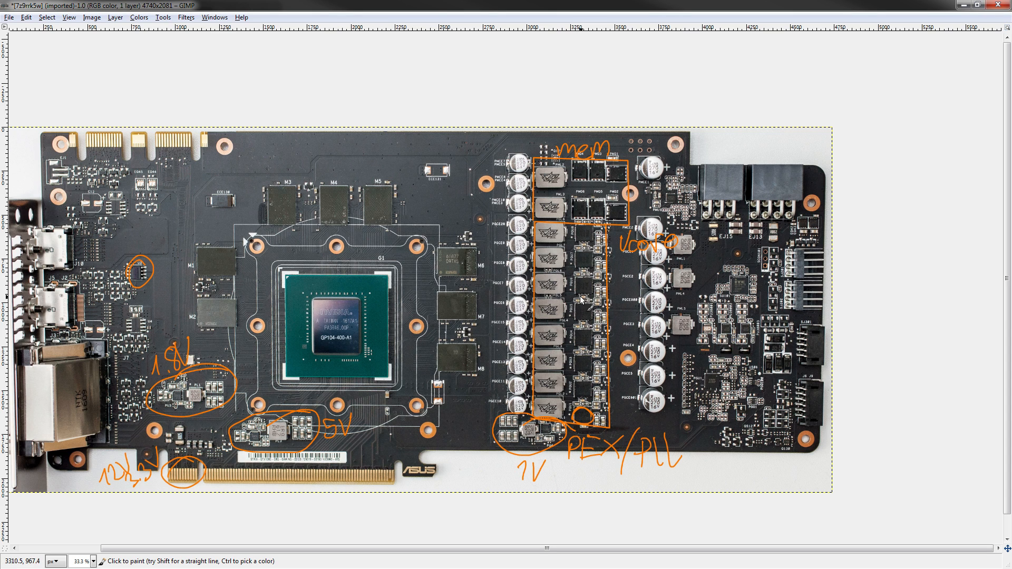
pyautogui.moveTo(567, 316)
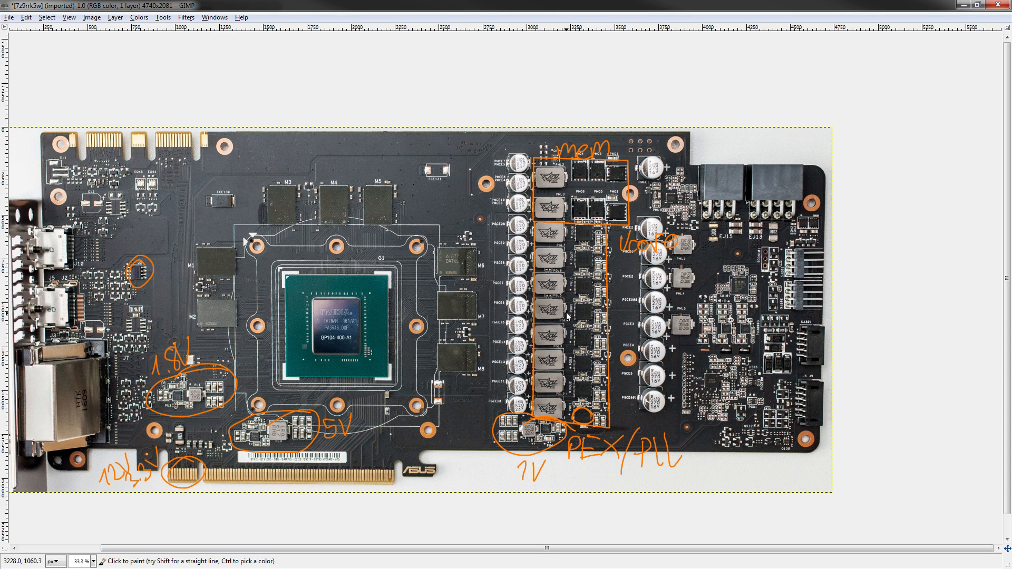
pyautogui.moveTo(612, 254)
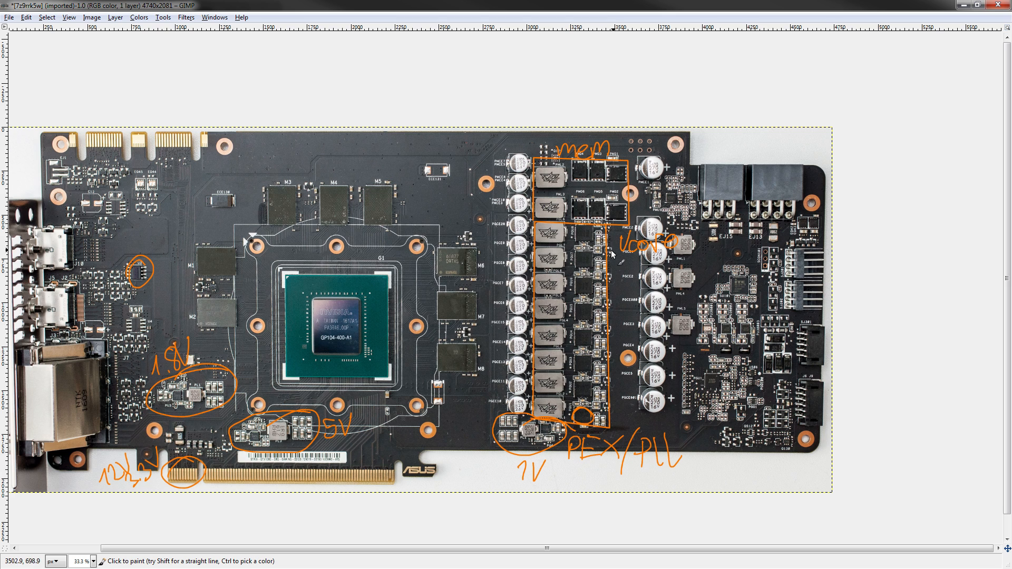
pyautogui.moveTo(634, 191)
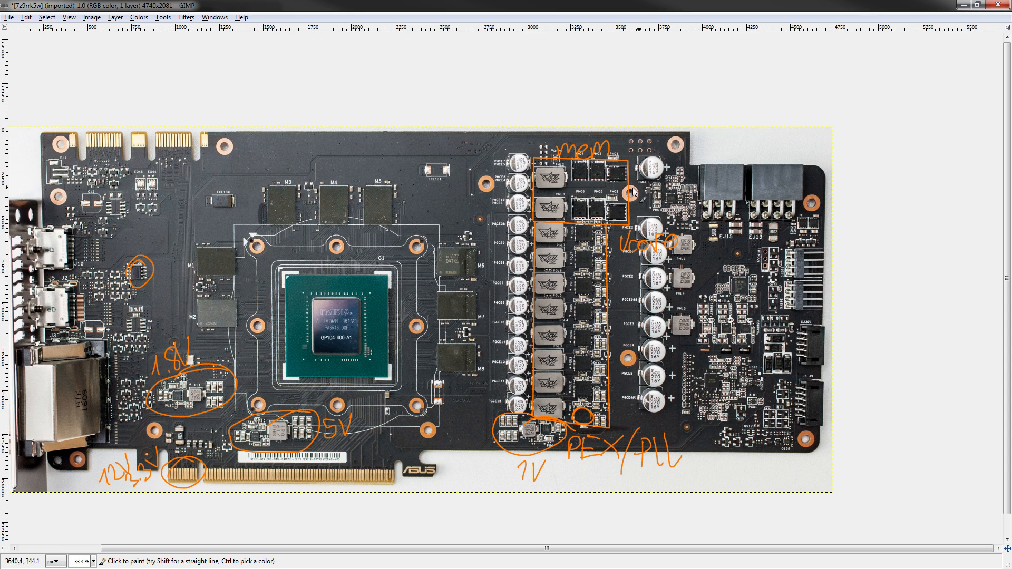
pyautogui.moveTo(546, 224)
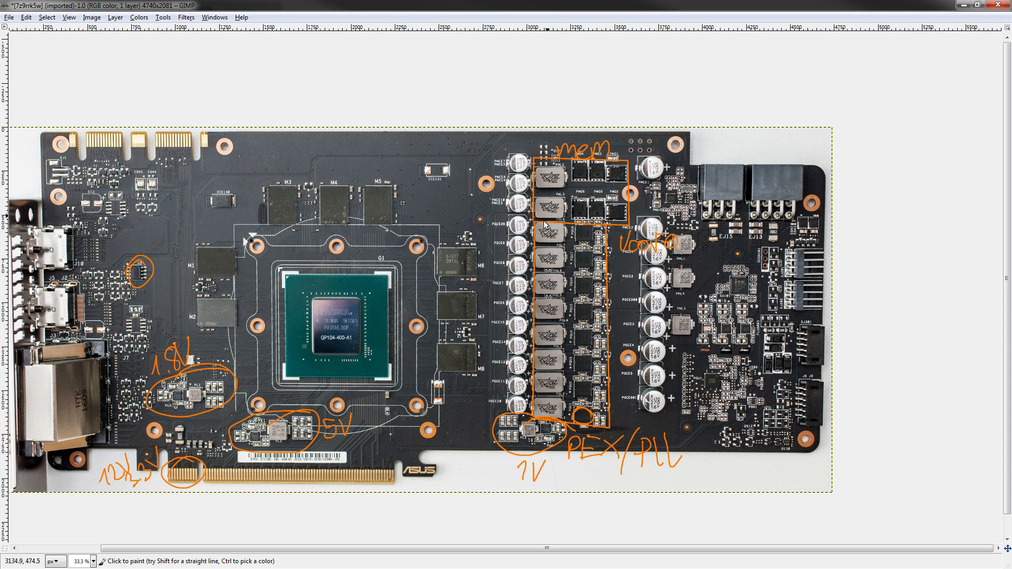
pyautogui.moveTo(445, 213)
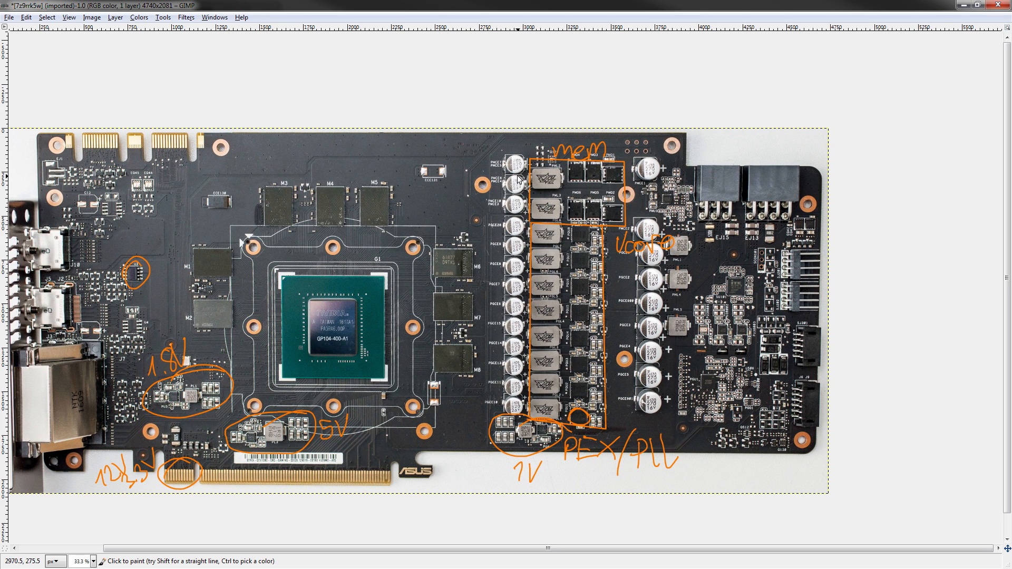
pyautogui.moveTo(451, 302)
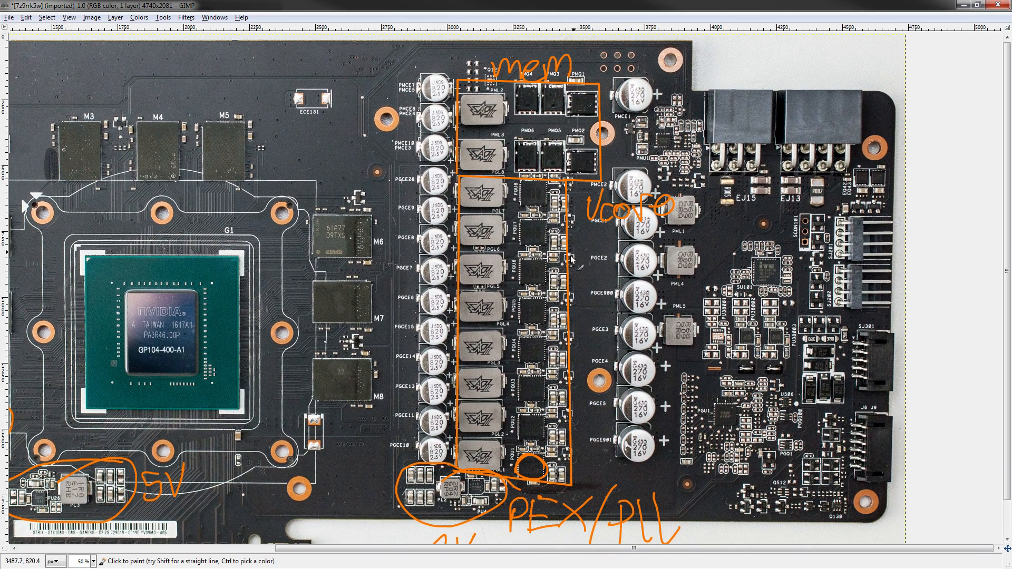
pyautogui.moveTo(495, 314)
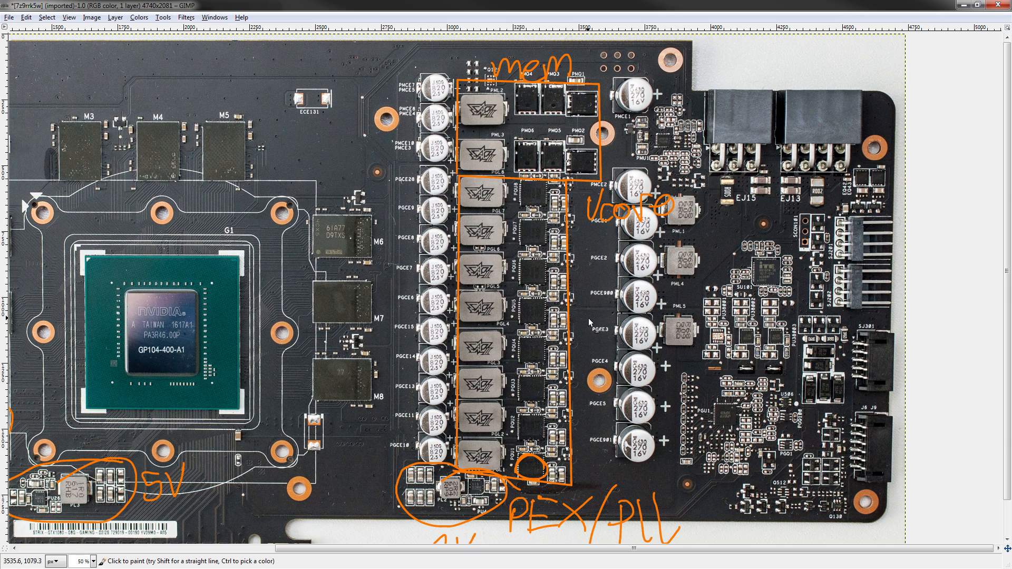
pyautogui.moveTo(643, 320)
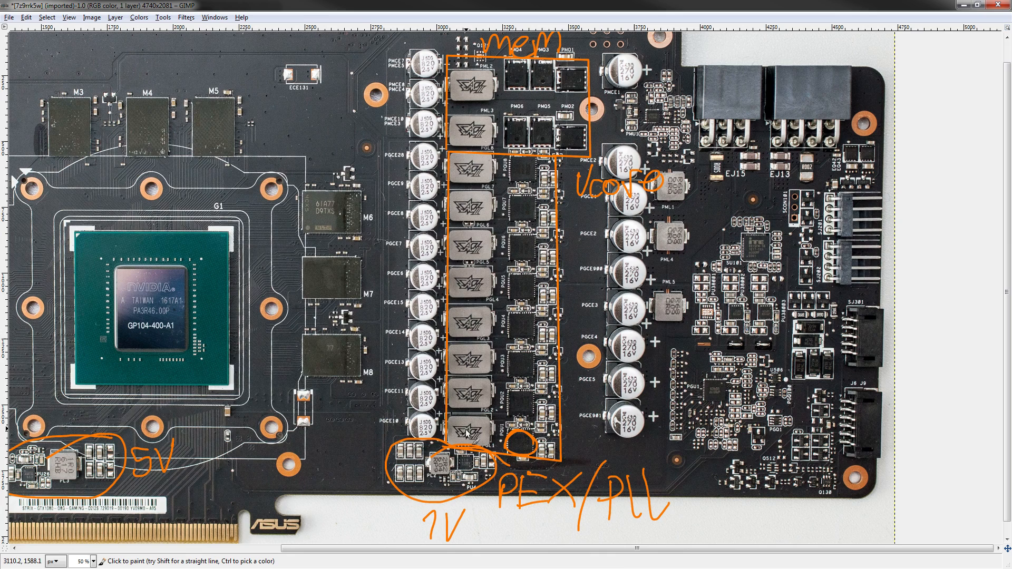
# - Tick the MOSFETs in the Vcore phase column with orange strokes
pyautogui.moveTo(468, 290); pyautogui.dragTo(469, 439)
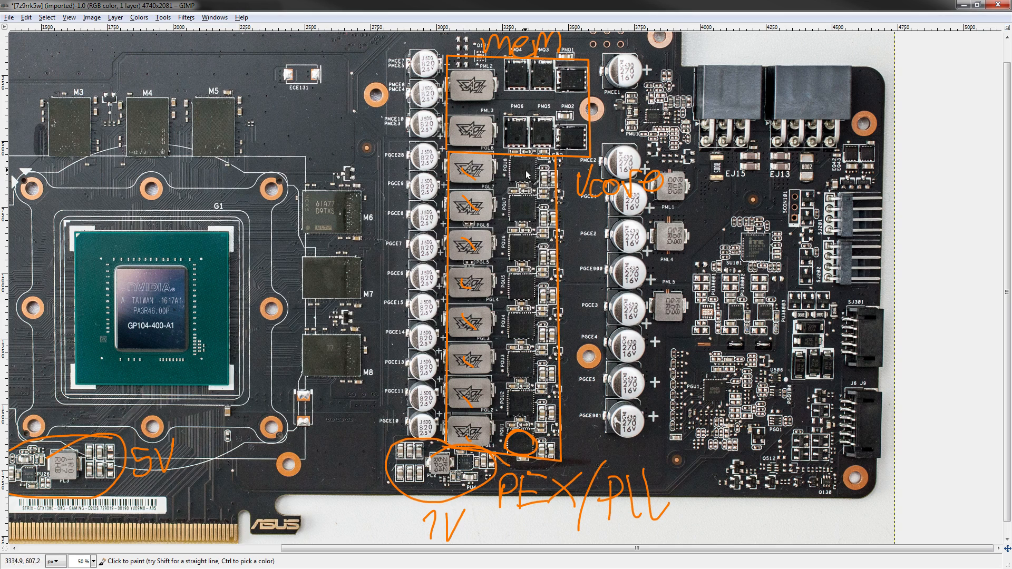
pyautogui.moveTo(523, 171); pyautogui.dragTo(526, 351)
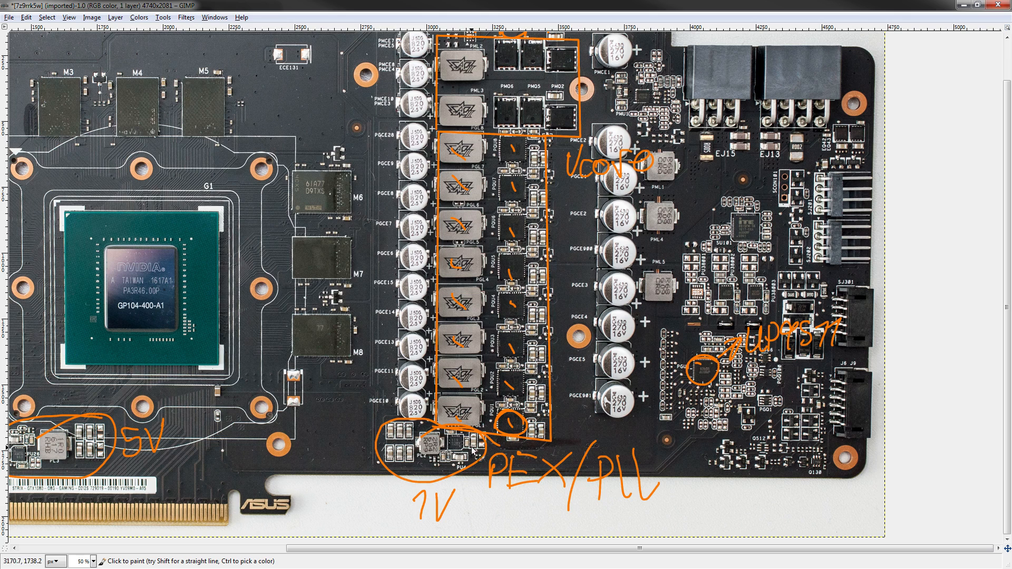
pyautogui.moveTo(855, 339)
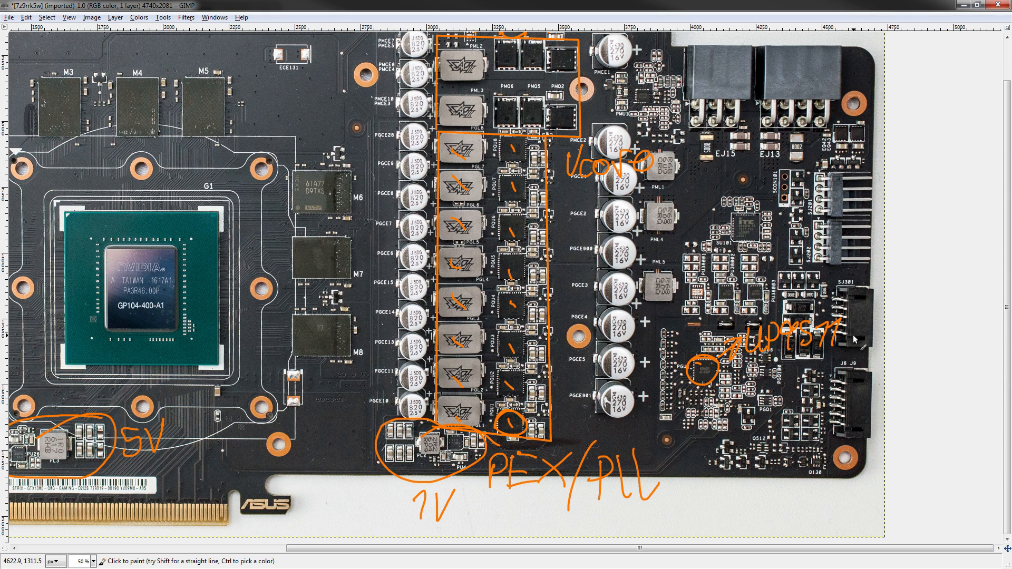
pyautogui.click(767, 373)
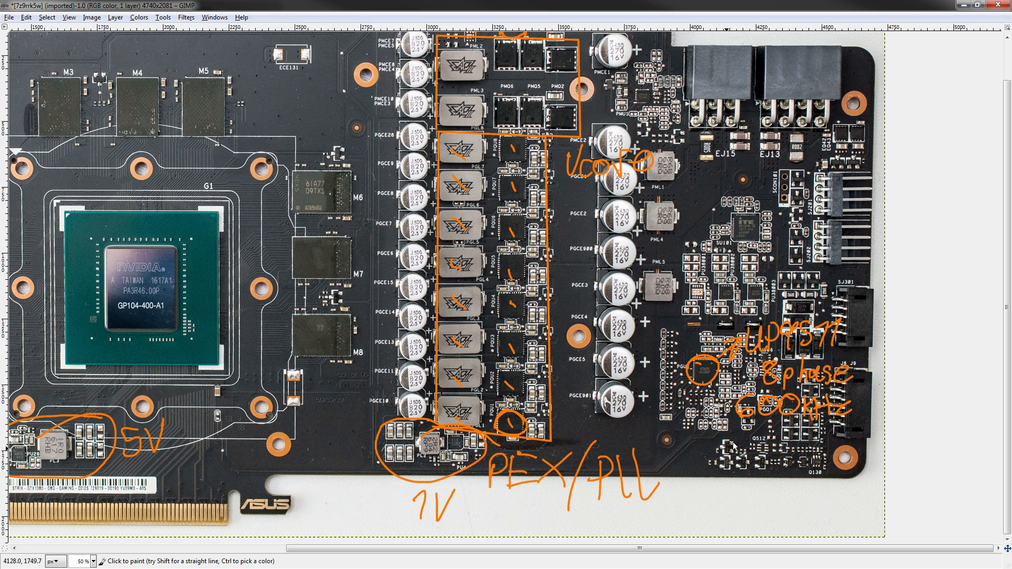
pyautogui.moveTo(864, 301)
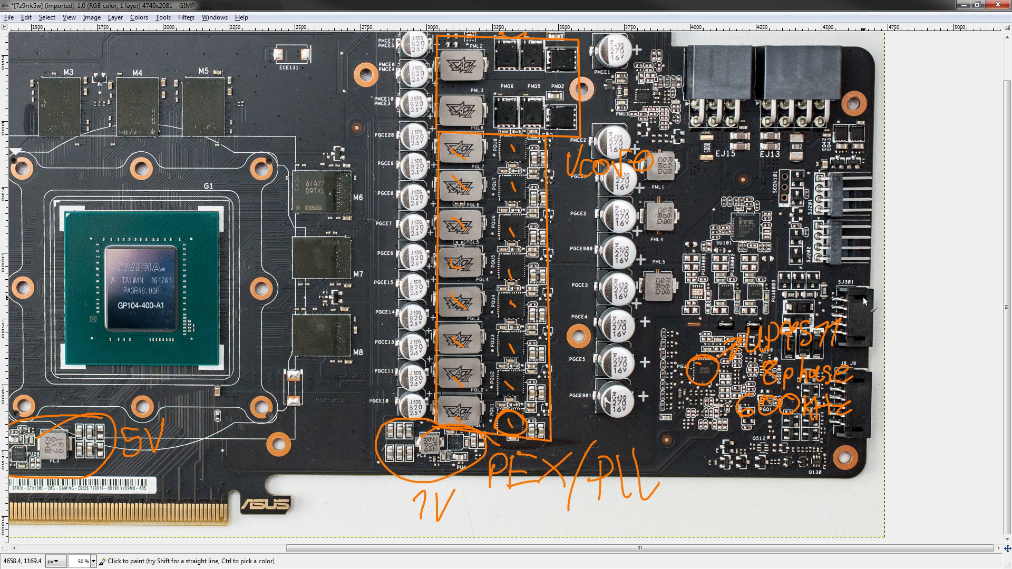
pyautogui.moveTo(851, 302)
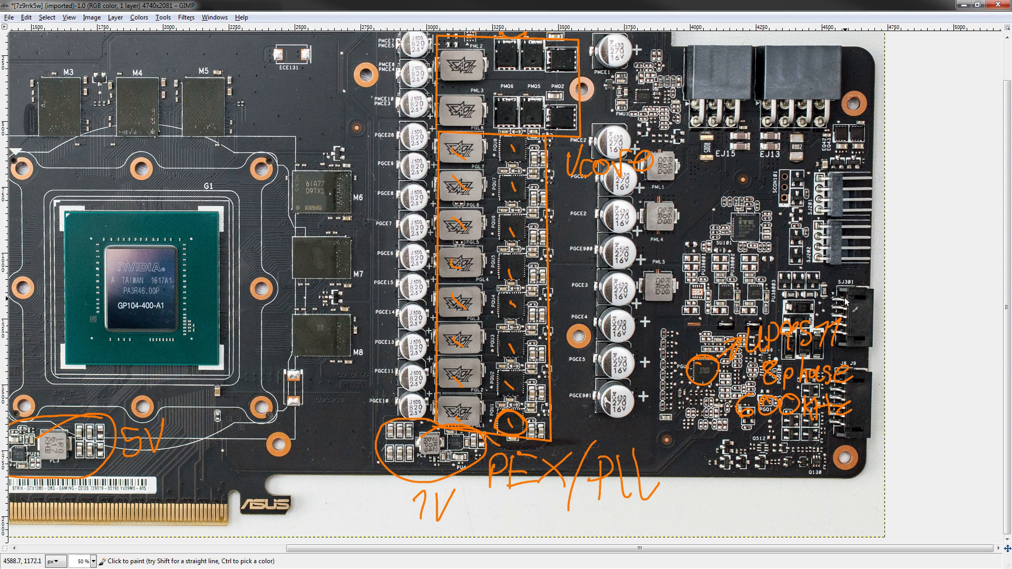
pyautogui.moveTo(859, 411)
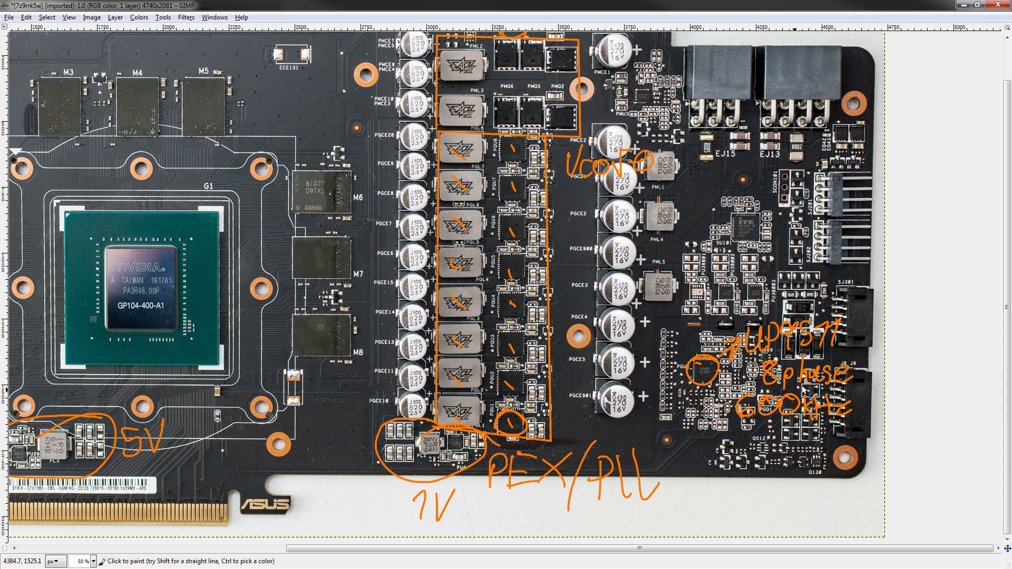
pyautogui.moveTo(543, 432)
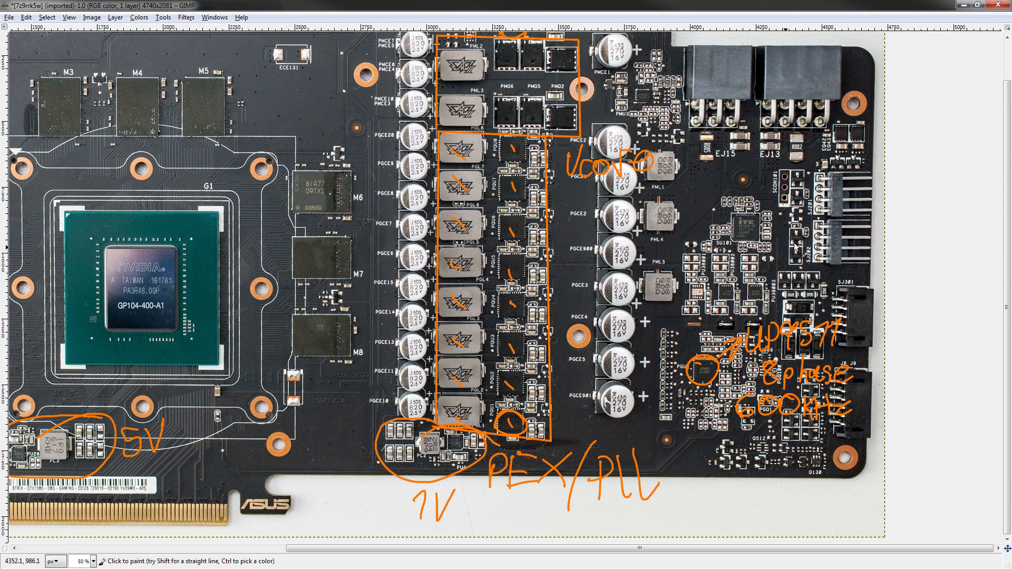
pyautogui.moveTo(597, 406)
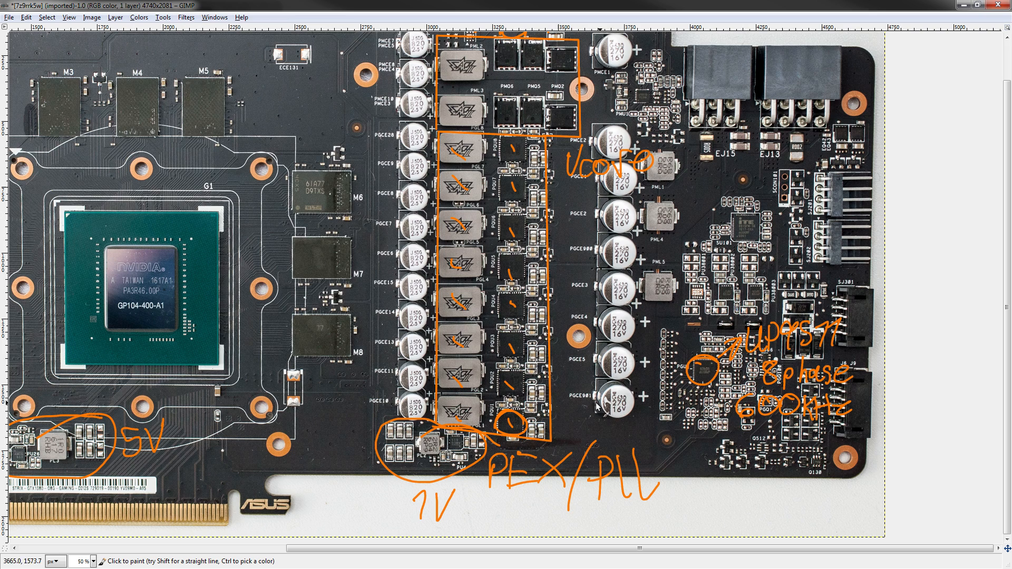
pyautogui.moveTo(581, 347)
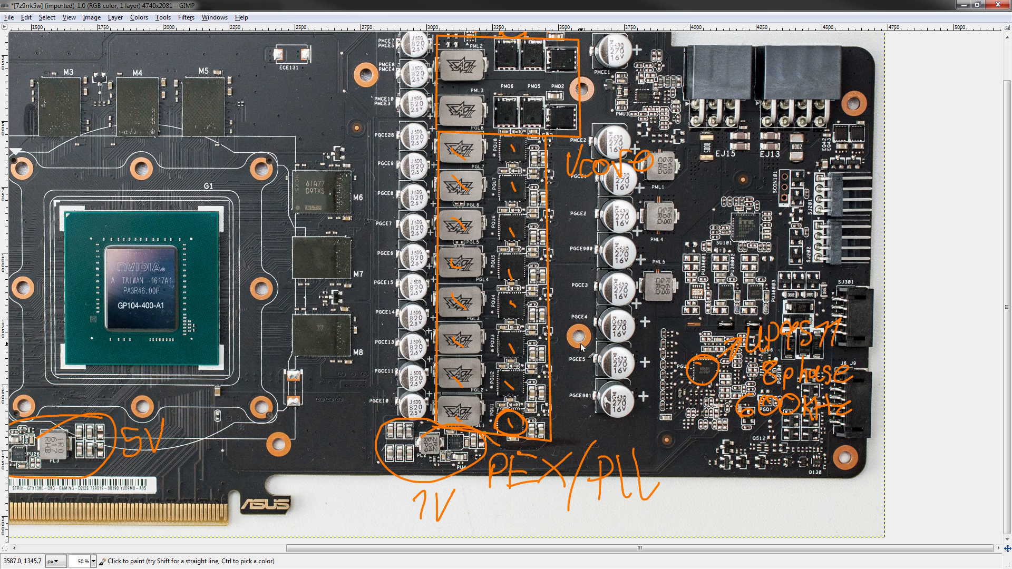
pyautogui.moveTo(576, 331)
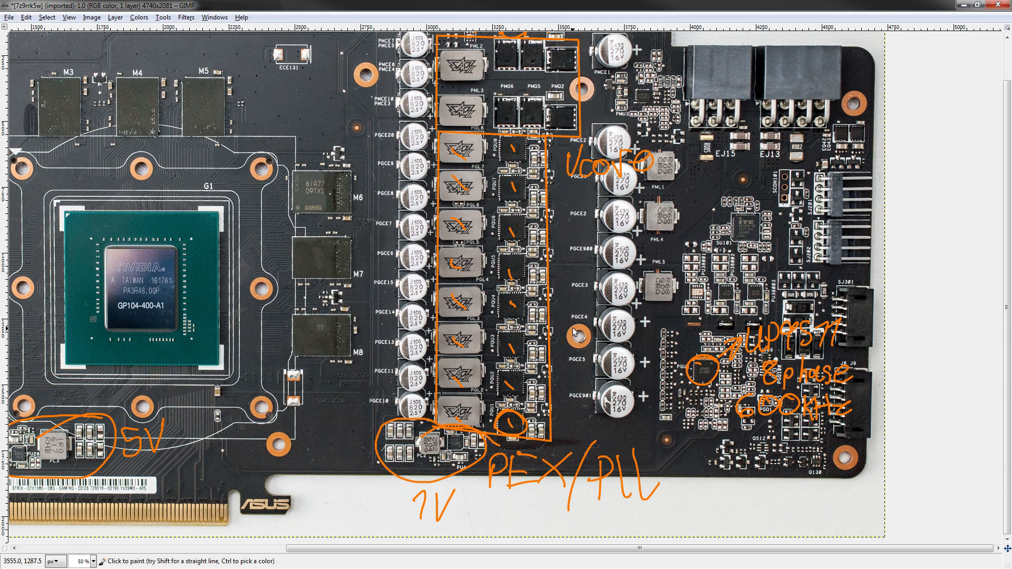
pyautogui.moveTo(574, 336)
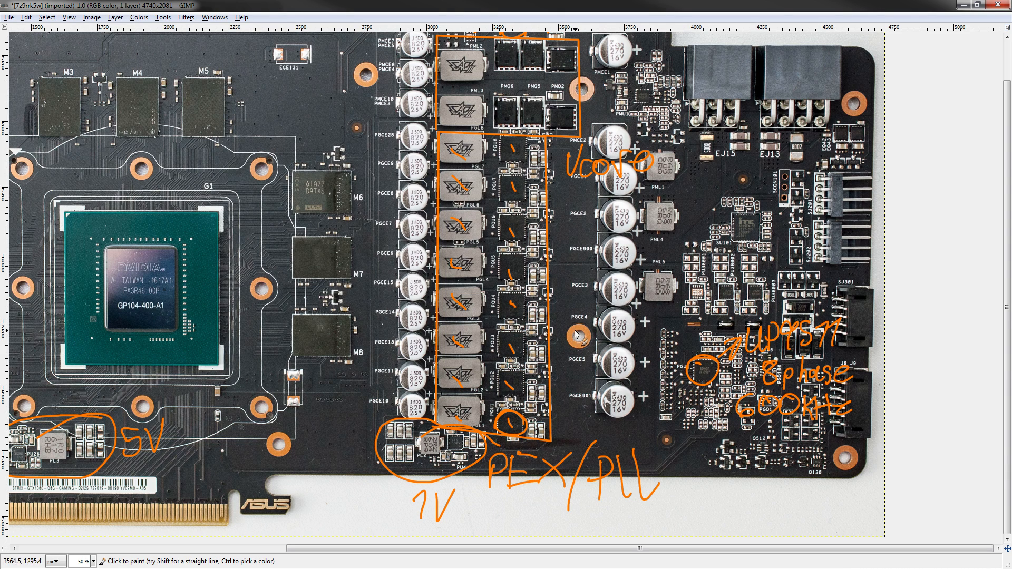
pyautogui.moveTo(575, 331)
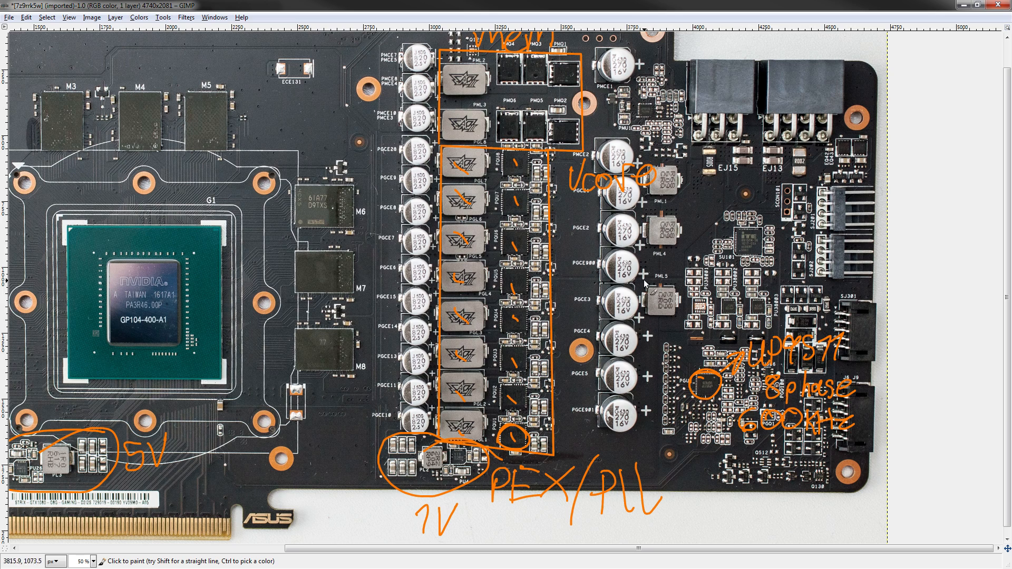
pyautogui.moveTo(740, 437)
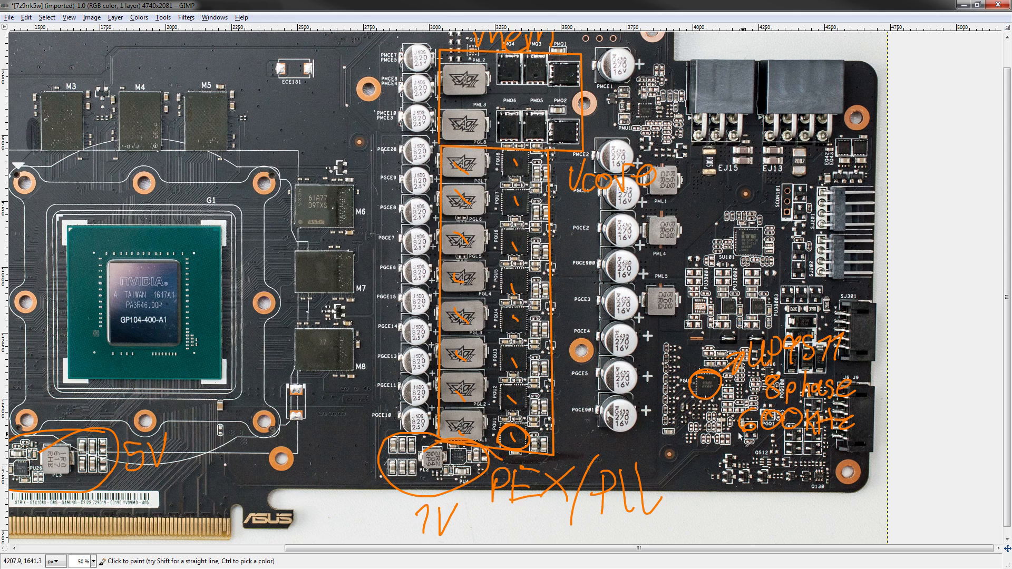
pyautogui.moveTo(793, 374)
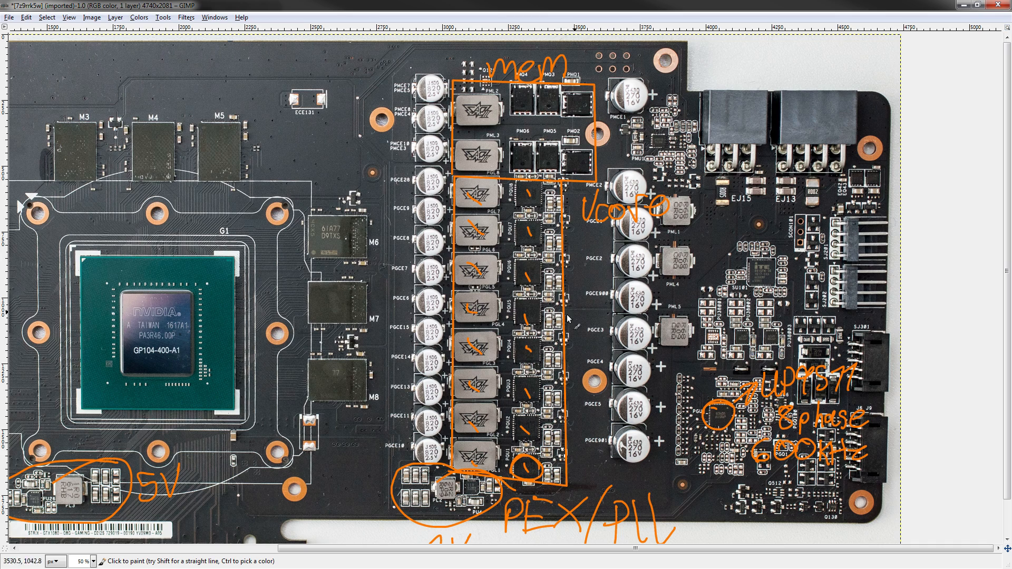
pyautogui.moveTo(91, 436)
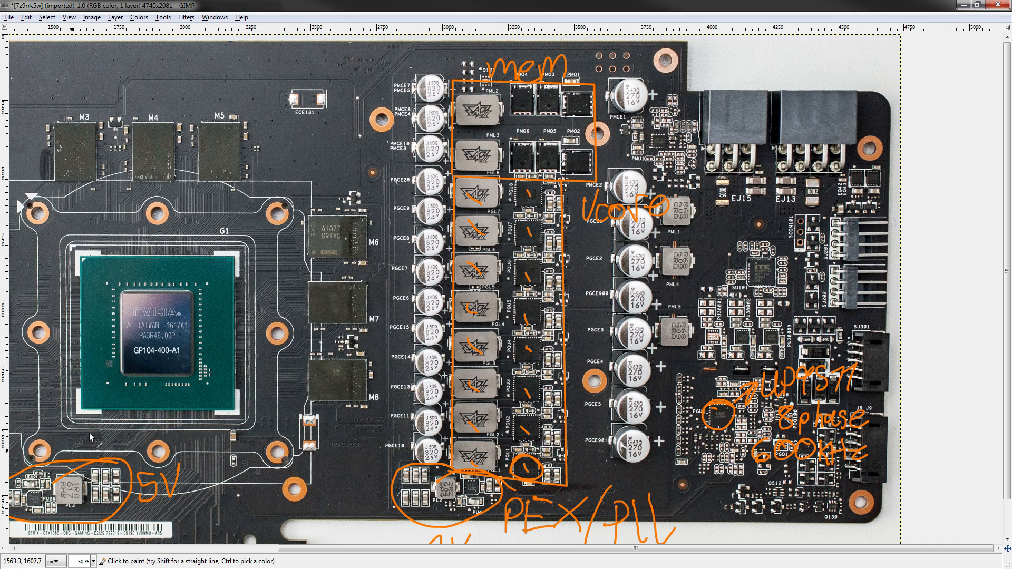
pyautogui.moveTo(805, 449)
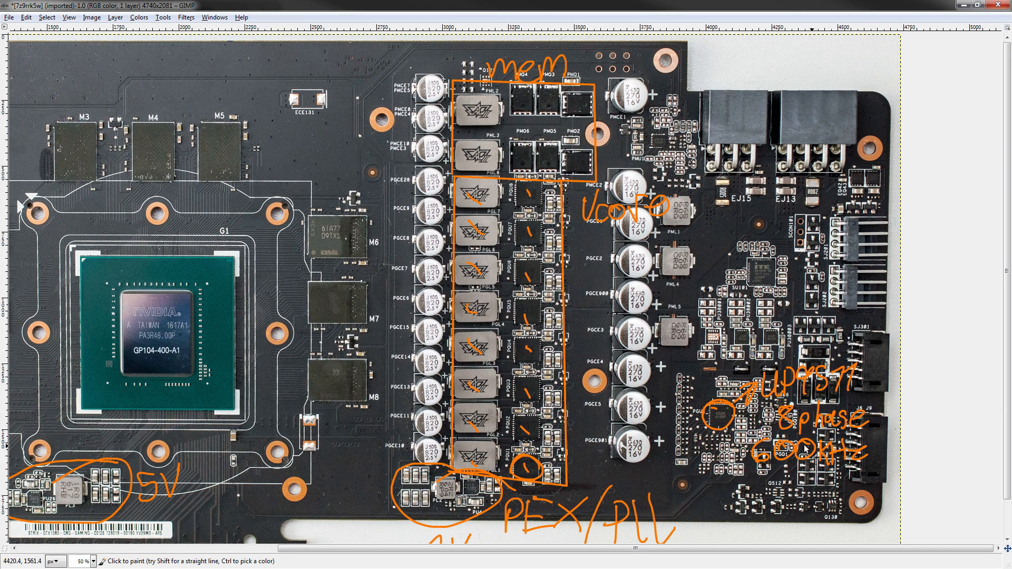
pyautogui.moveTo(969, 245)
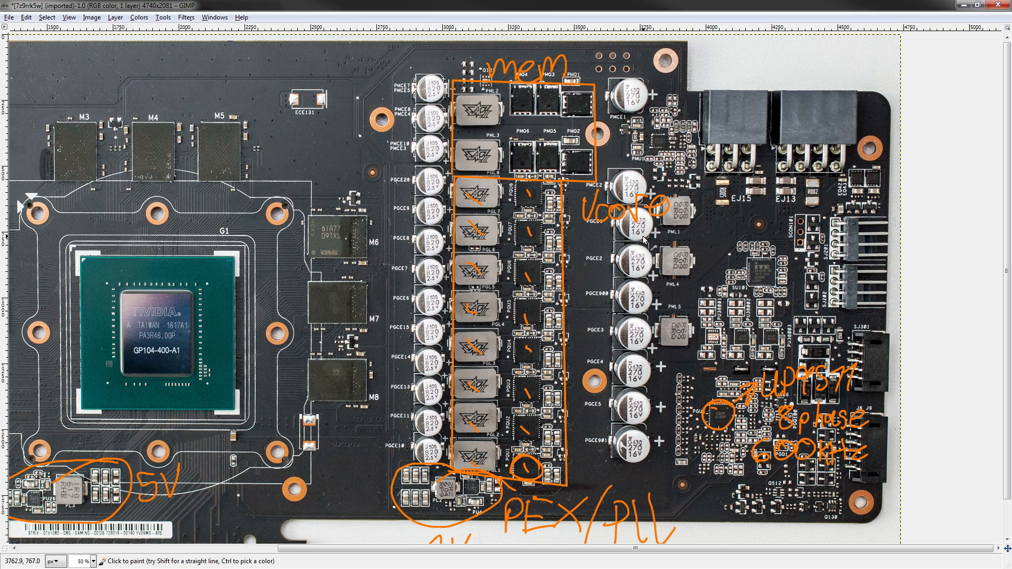
pyautogui.moveTo(741, 369)
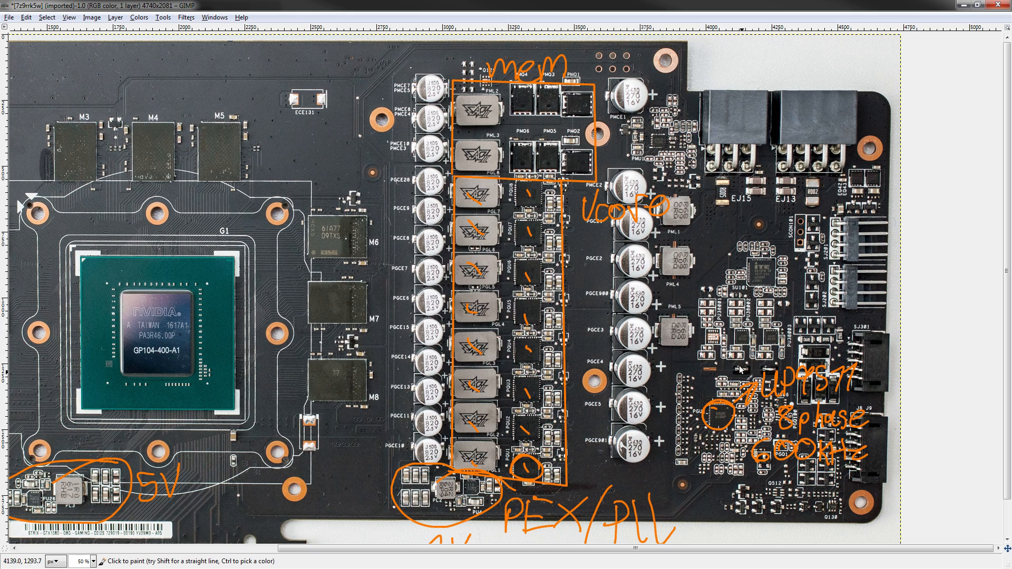
pyautogui.moveTo(645, 148)
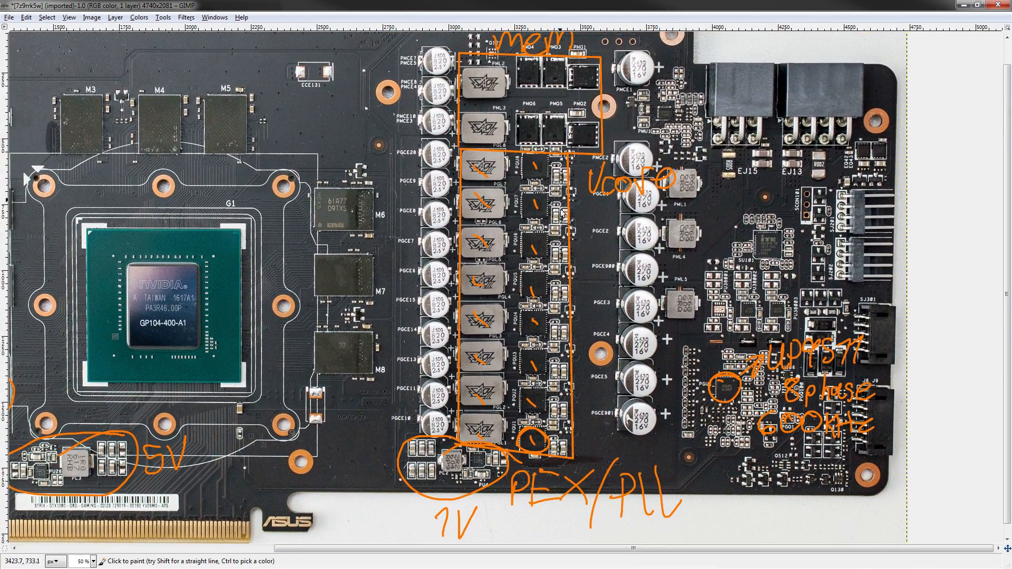
pyautogui.moveTo(535, 291)
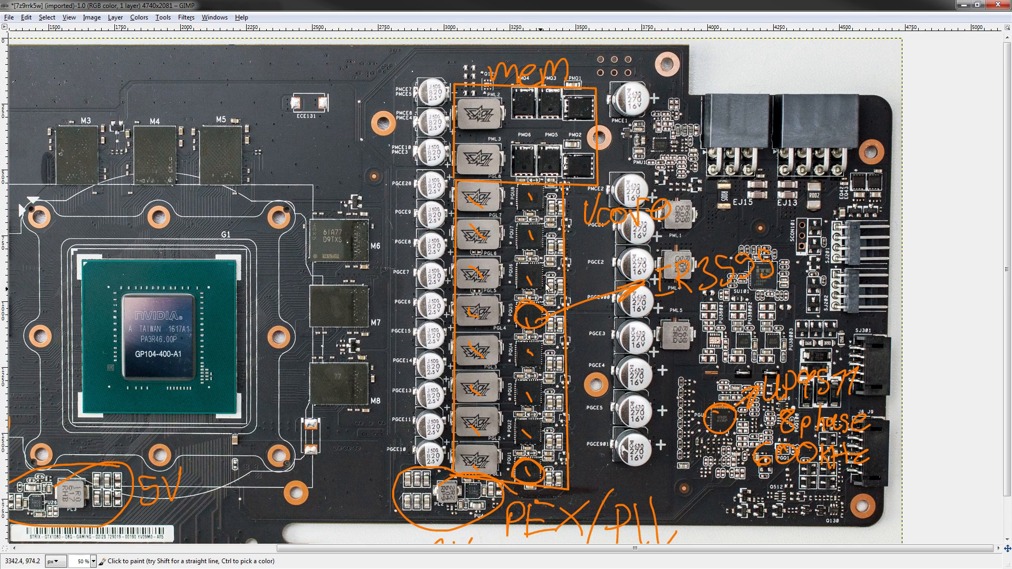
pyautogui.moveTo(687, 297)
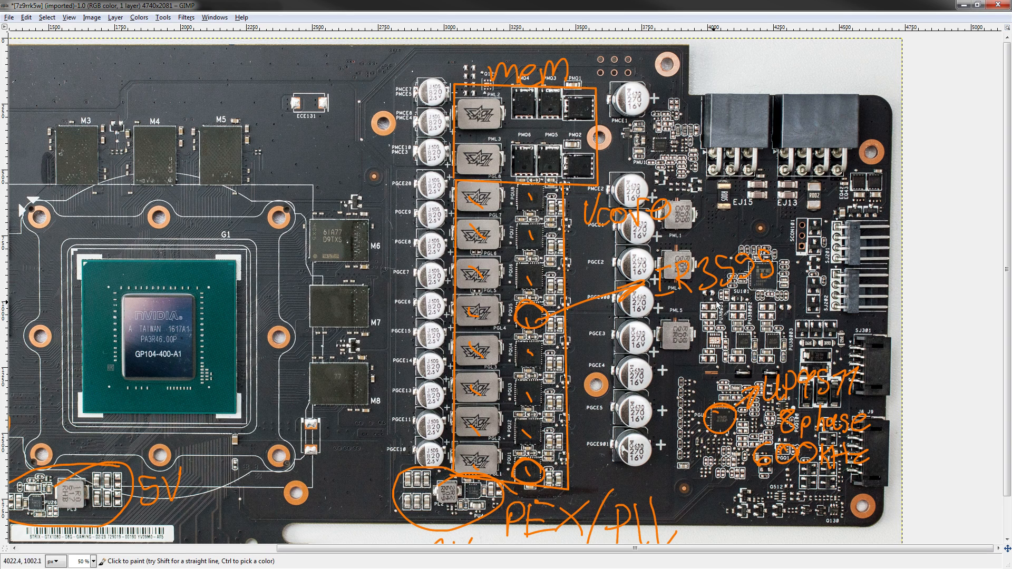
pyautogui.moveTo(764, 236)
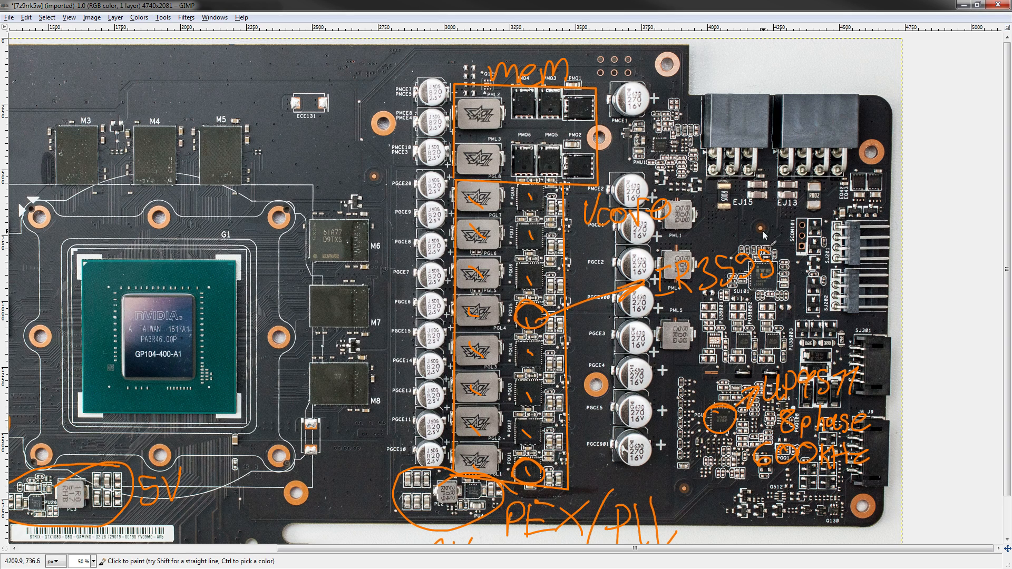
pyautogui.moveTo(768, 236)
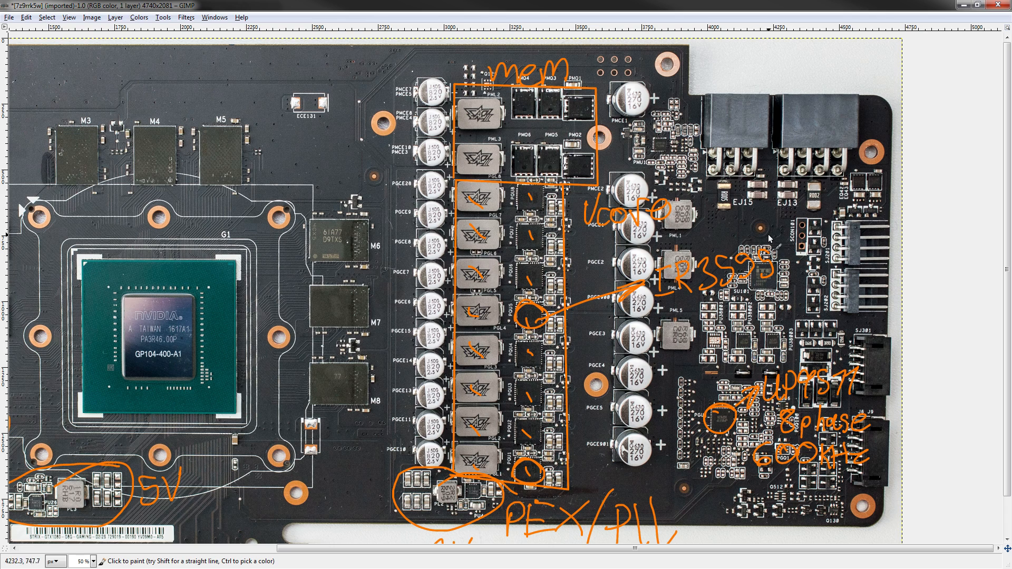
pyautogui.moveTo(755, 270)
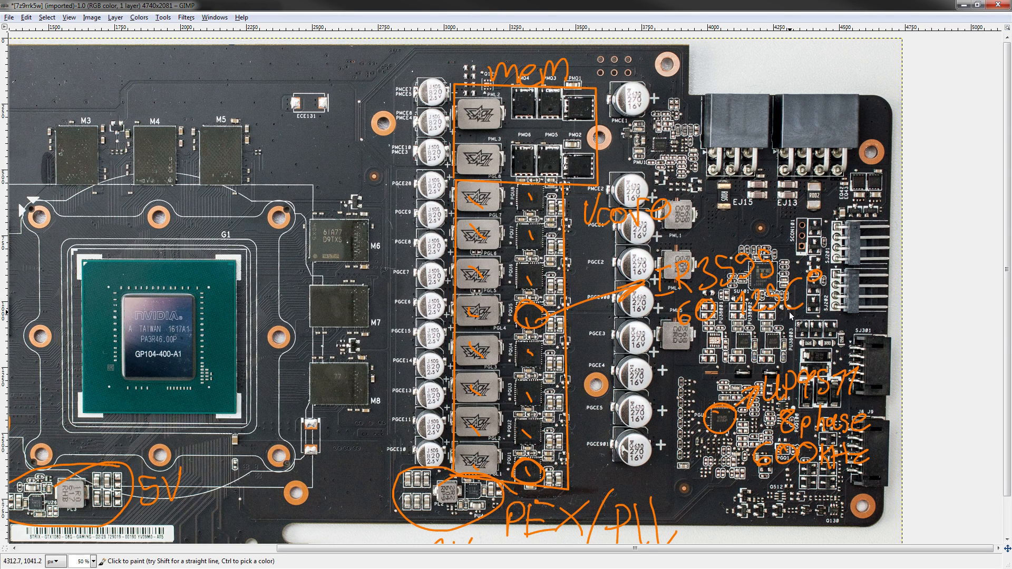
# - Add an orange paintbrush stroke to the IR3595 chip annotation
pyautogui.click(748, 329)
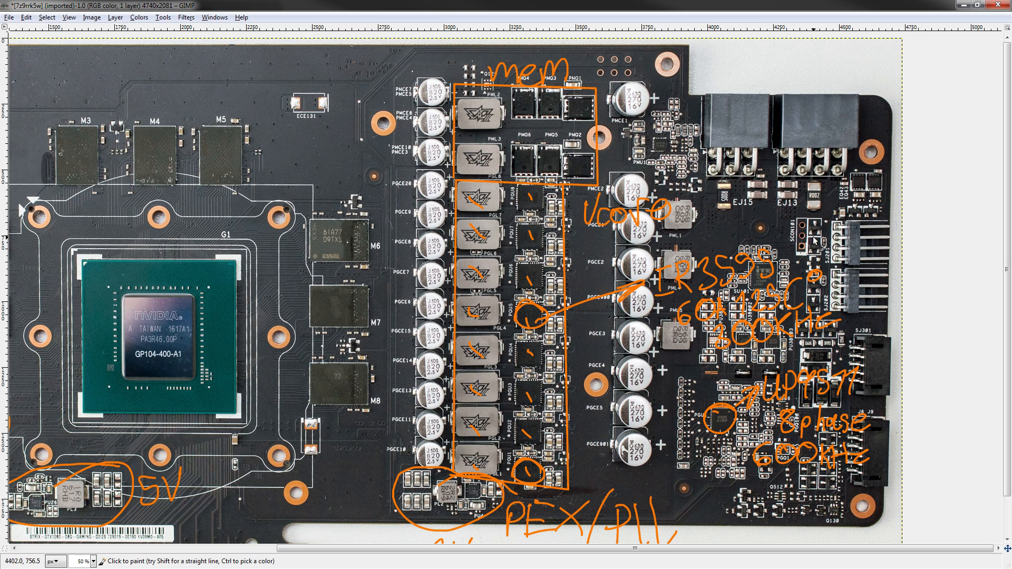
pyautogui.moveTo(638, 329)
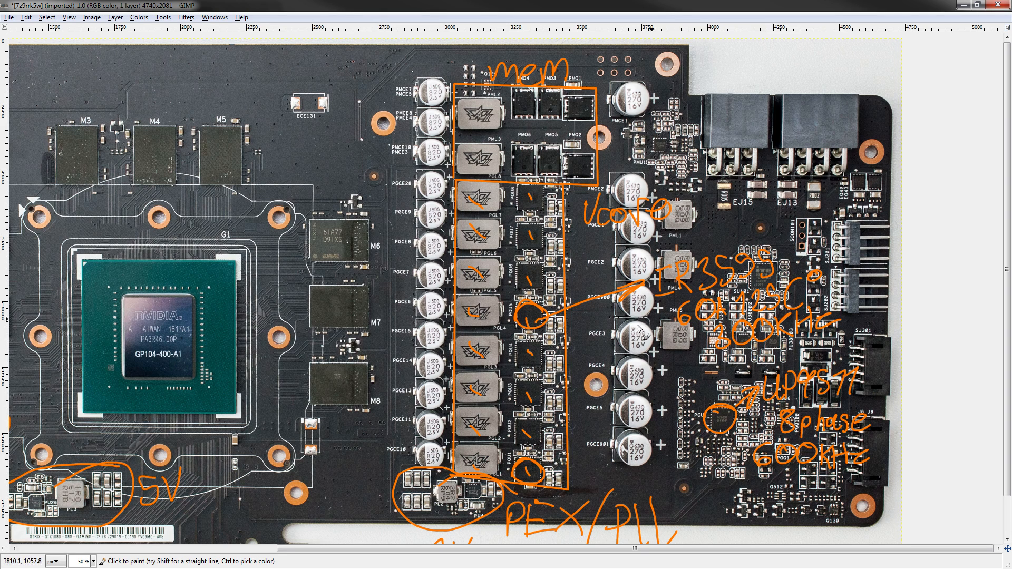
pyautogui.moveTo(616, 278)
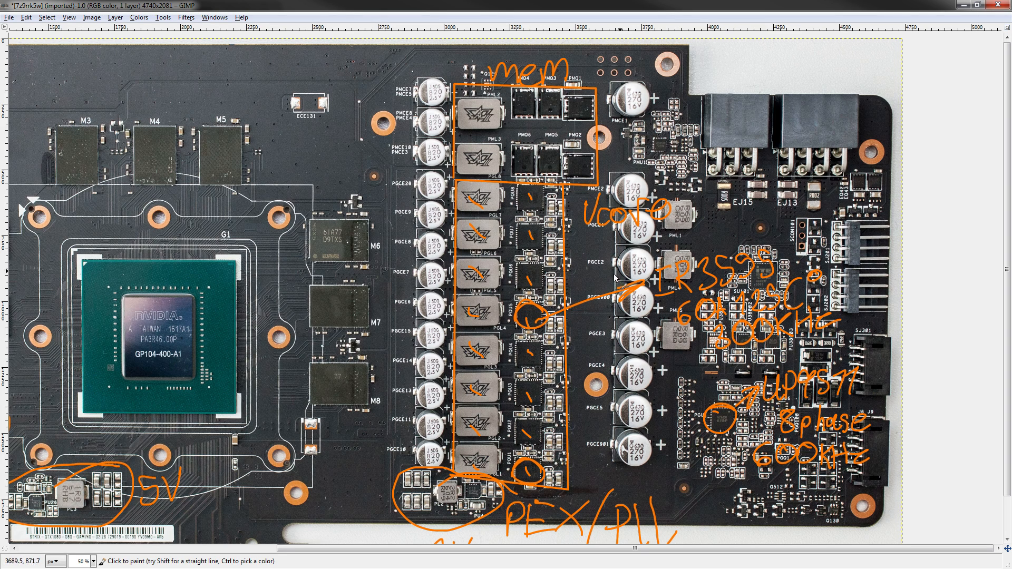
pyautogui.moveTo(723, 255)
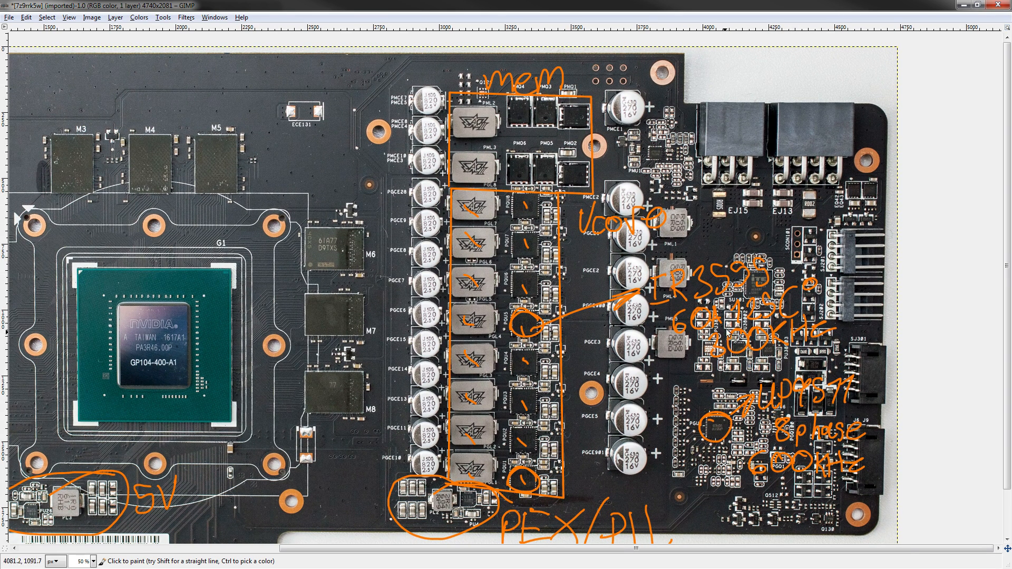
pyautogui.moveTo(736, 238)
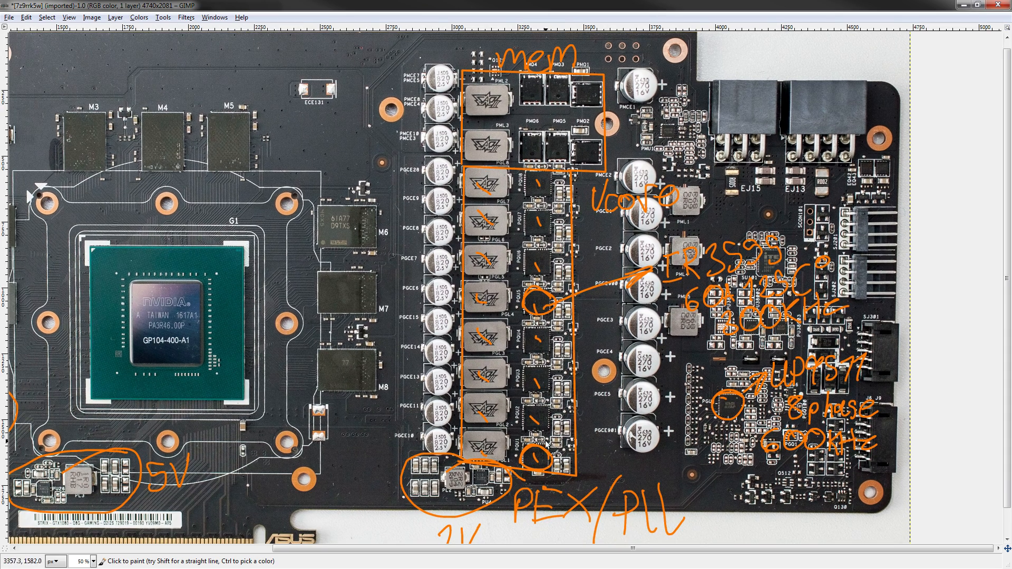
pyautogui.moveTo(546, 477)
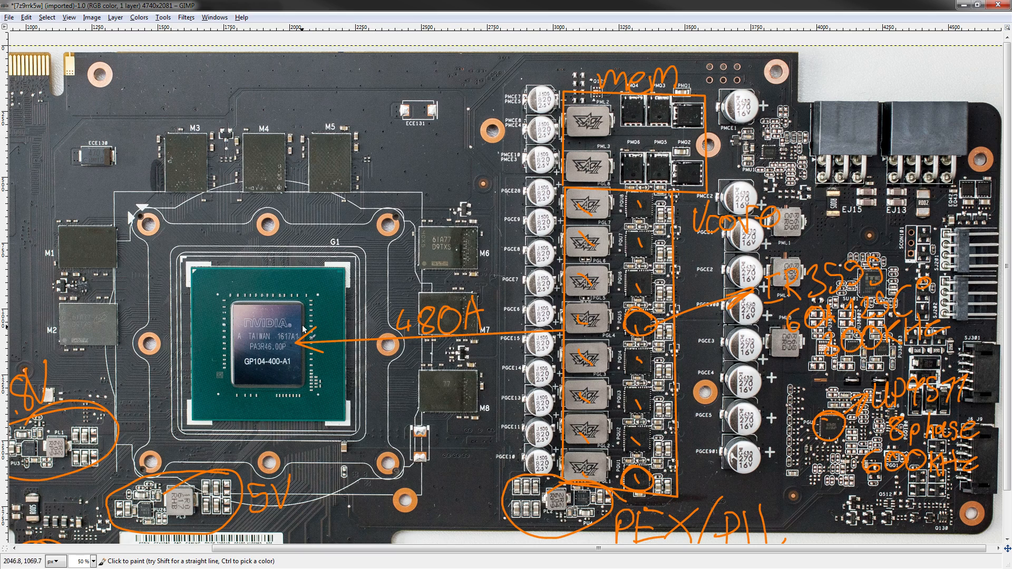
# - Add a short orange paintbrush stroke to the bottom regulator annotations
pyautogui.moveTo(258, 278); pyautogui.dragTo(278, 287)
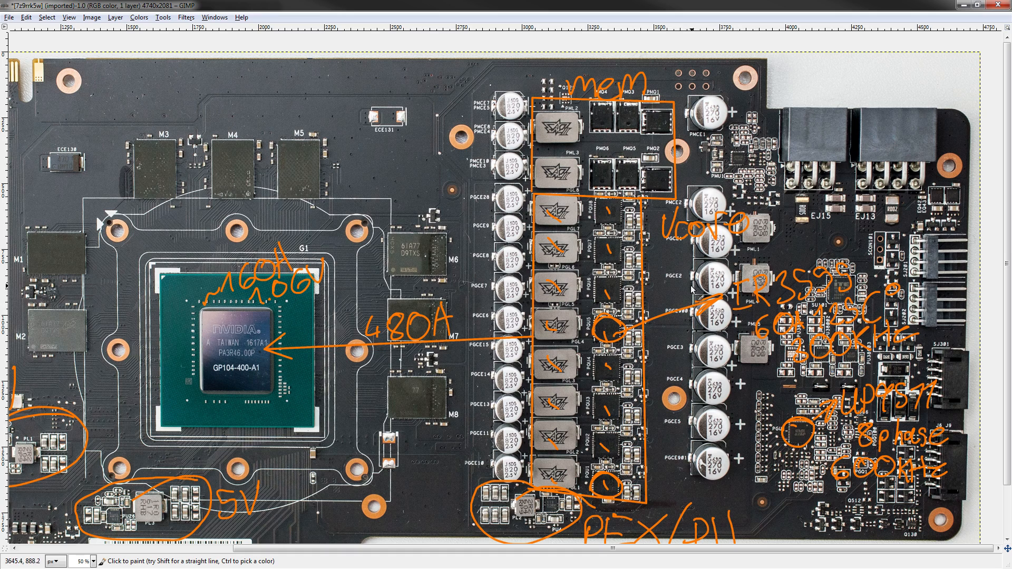
pyautogui.moveTo(636, 416)
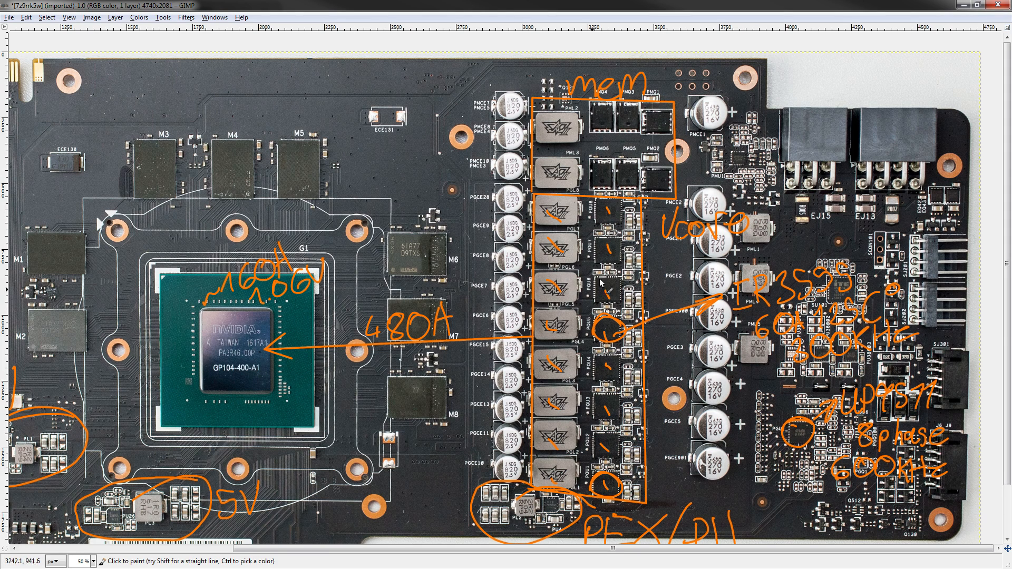
pyautogui.moveTo(793, 181)
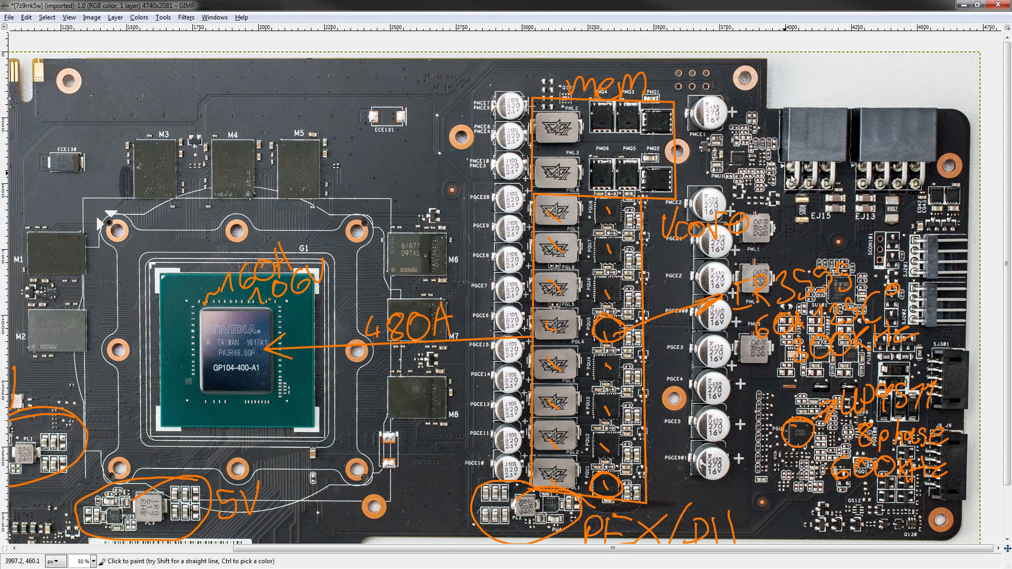
pyautogui.moveTo(587, 306)
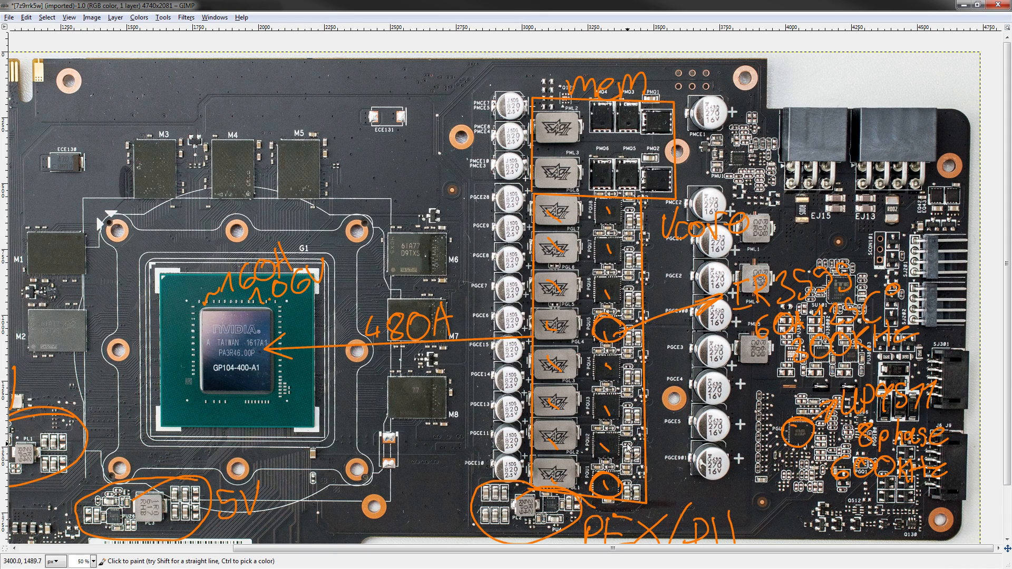
pyautogui.moveTo(632, 403)
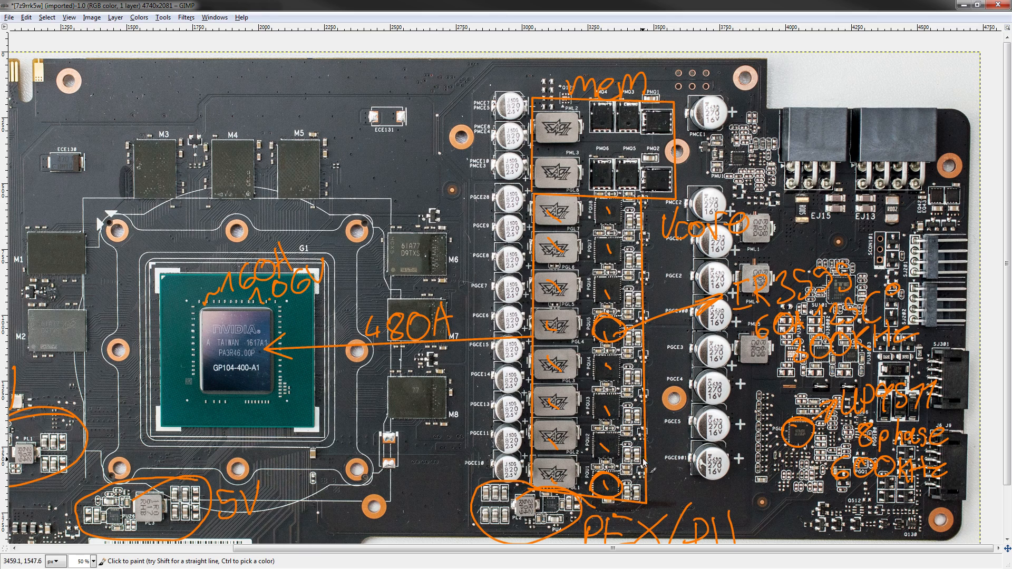
pyautogui.moveTo(612, 491)
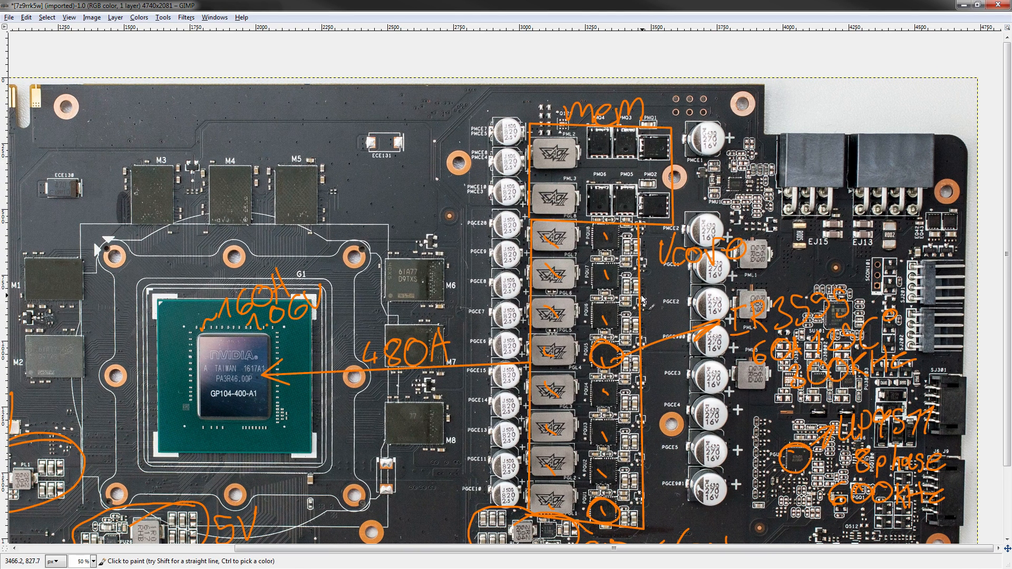
pyautogui.moveTo(604, 495)
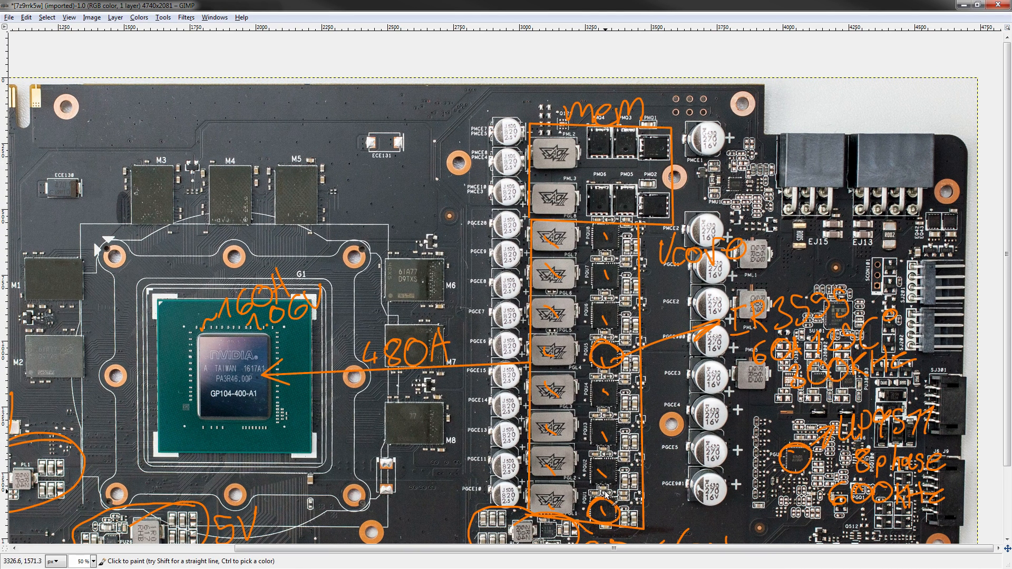
pyautogui.moveTo(617, 250)
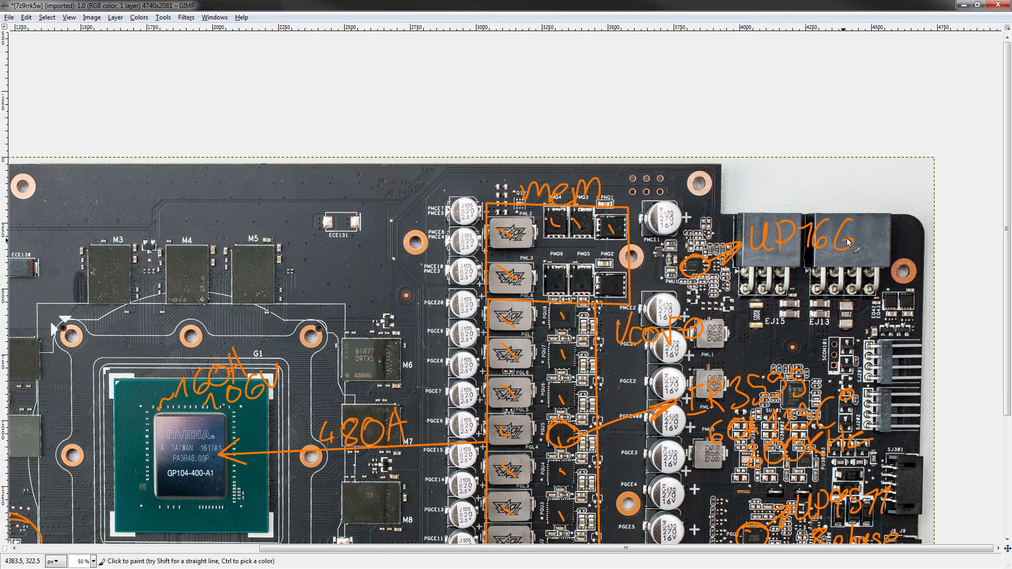
# - Continue handwriting the UP7666 part number beside the controller
pyautogui.click(852, 242)
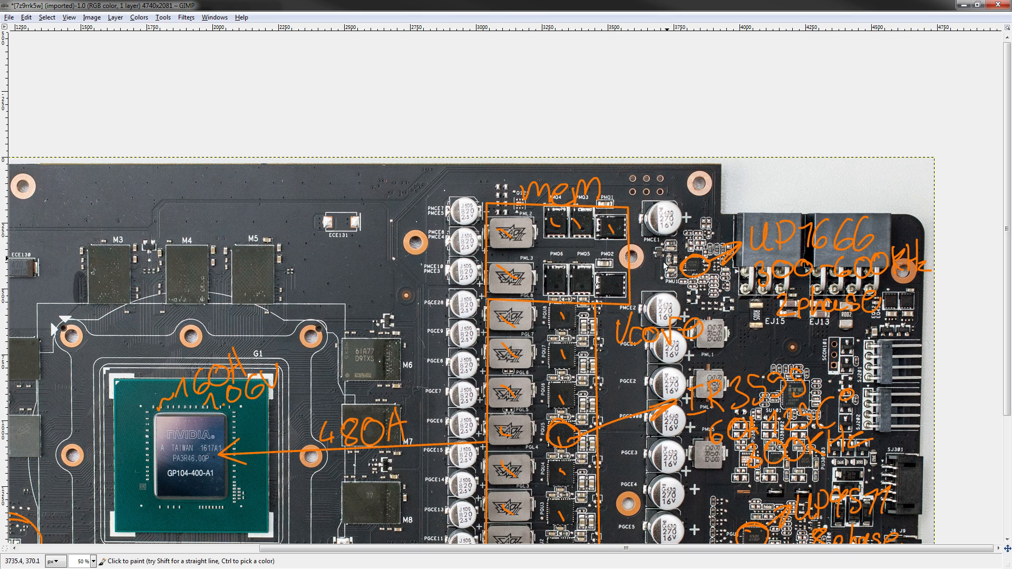
pyautogui.moveTo(694, 297)
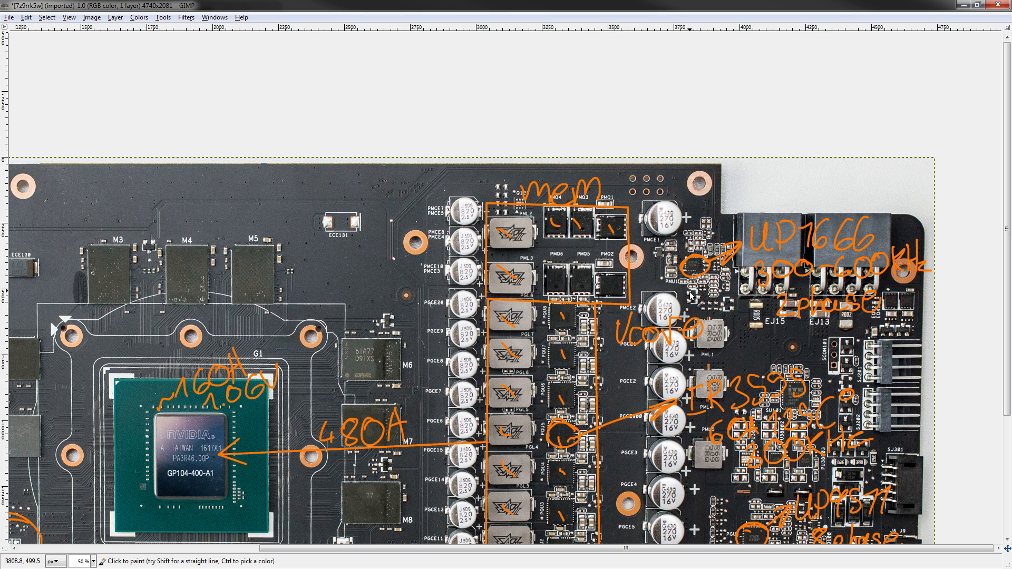
pyautogui.moveTo(685, 287)
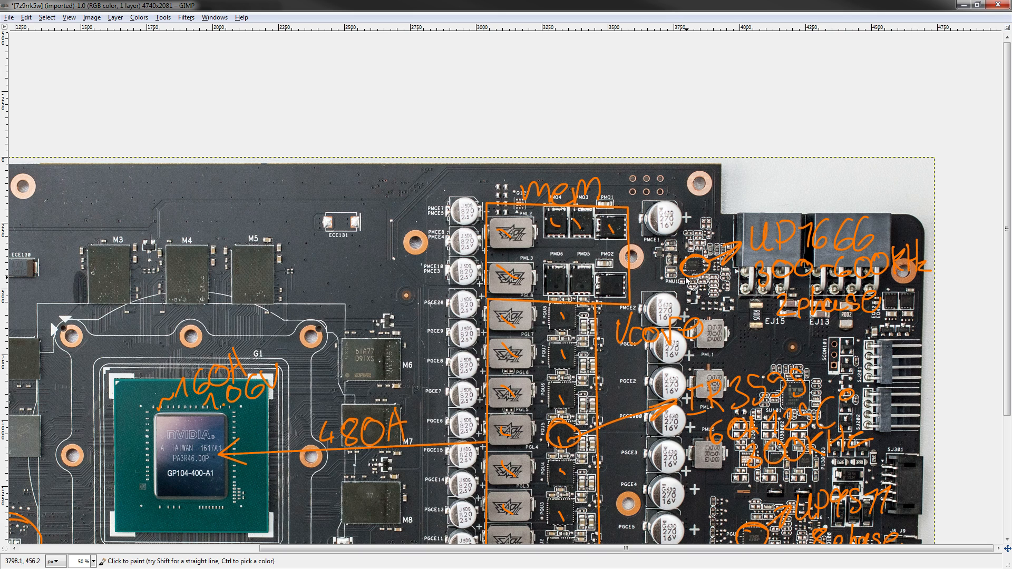
pyautogui.moveTo(676, 260)
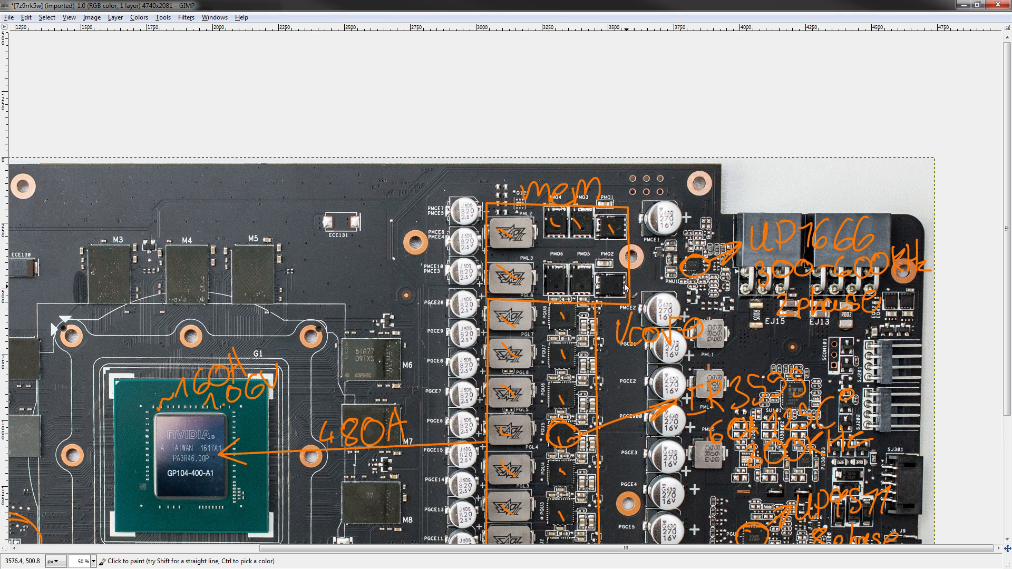
pyautogui.moveTo(564, 286)
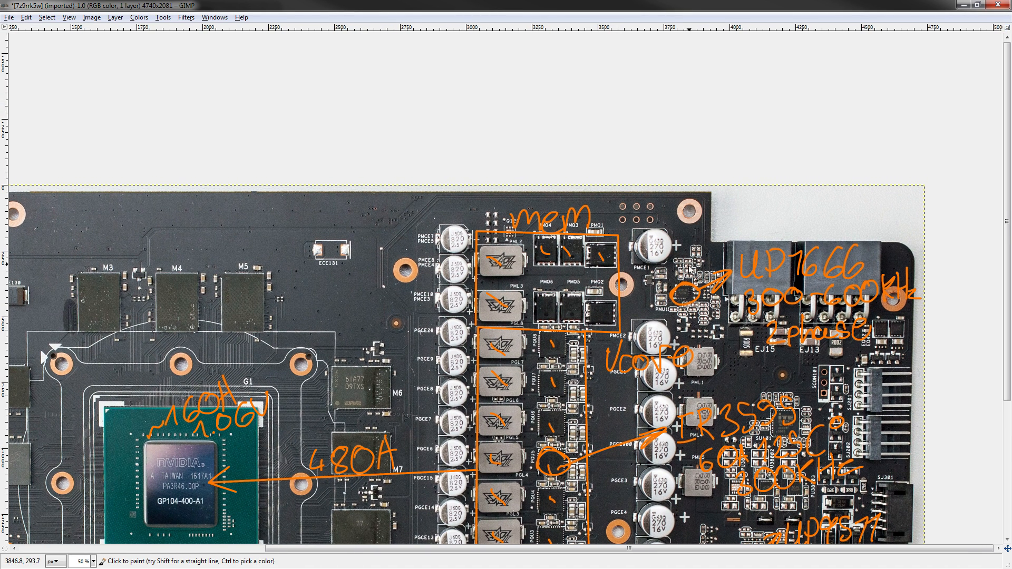
pyautogui.moveTo(694, 271)
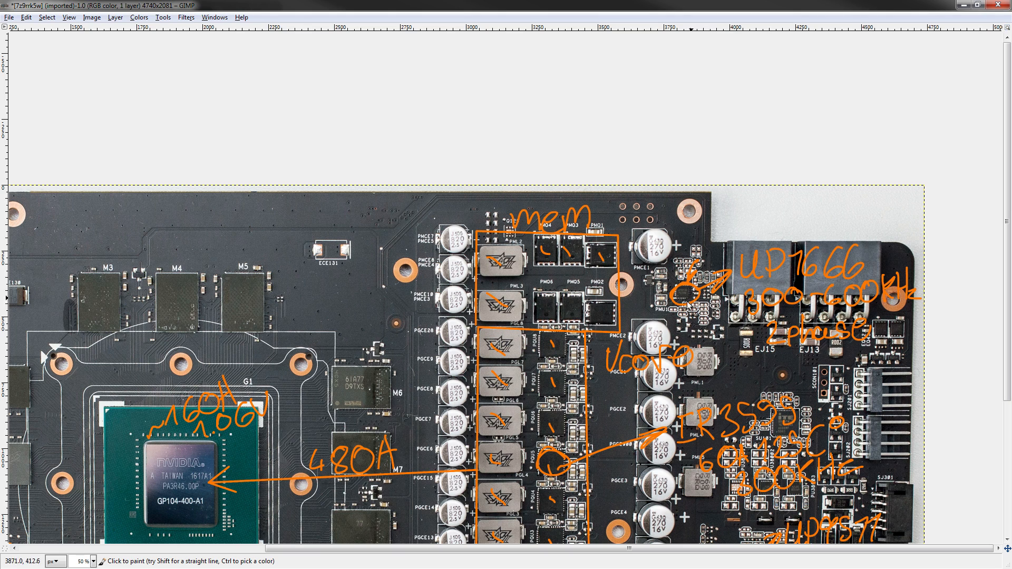
pyautogui.moveTo(691, 307)
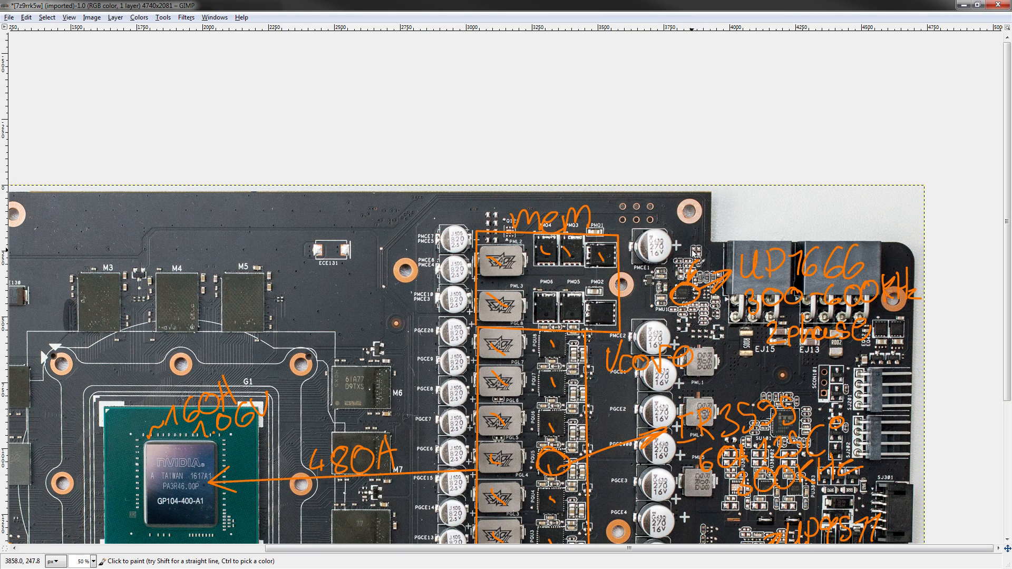
pyautogui.moveTo(552, 310)
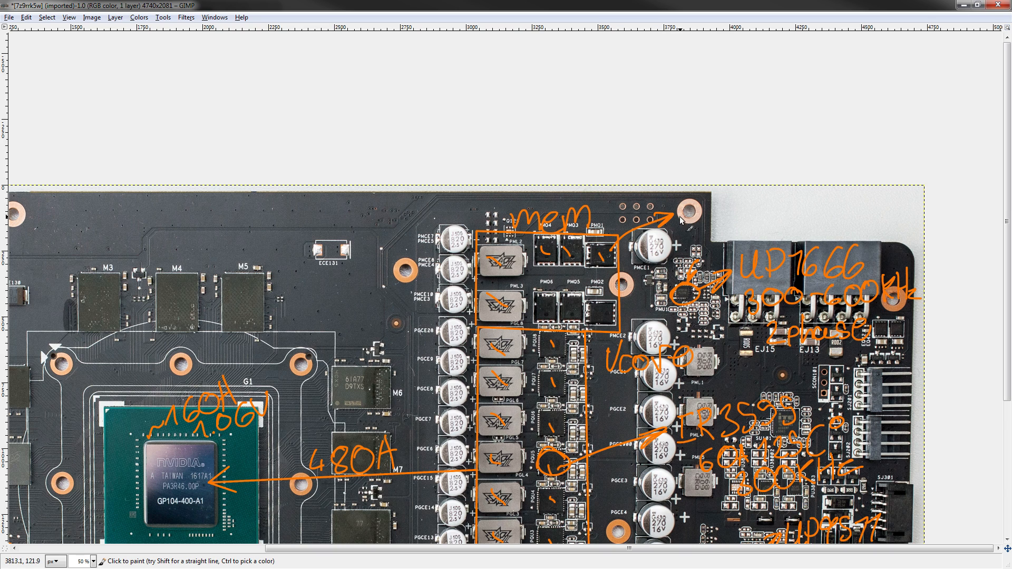
# - Draw orange arrows toward the top-edge part and from the memory MOSFETs
pyautogui.moveTo(681, 223); pyautogui.dragTo(716, 216)
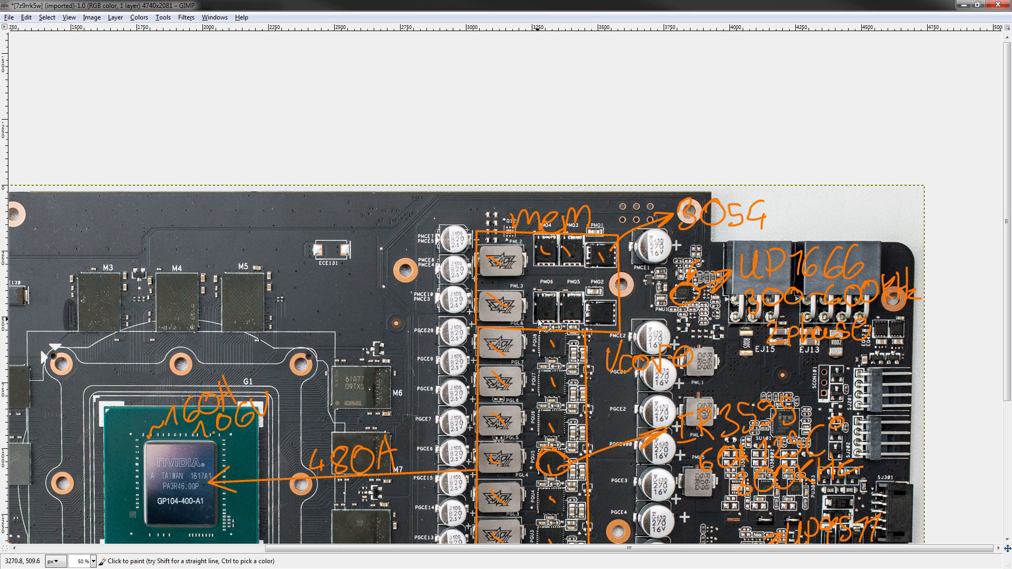
pyautogui.moveTo(549, 317); pyautogui.dragTo(394, 329)
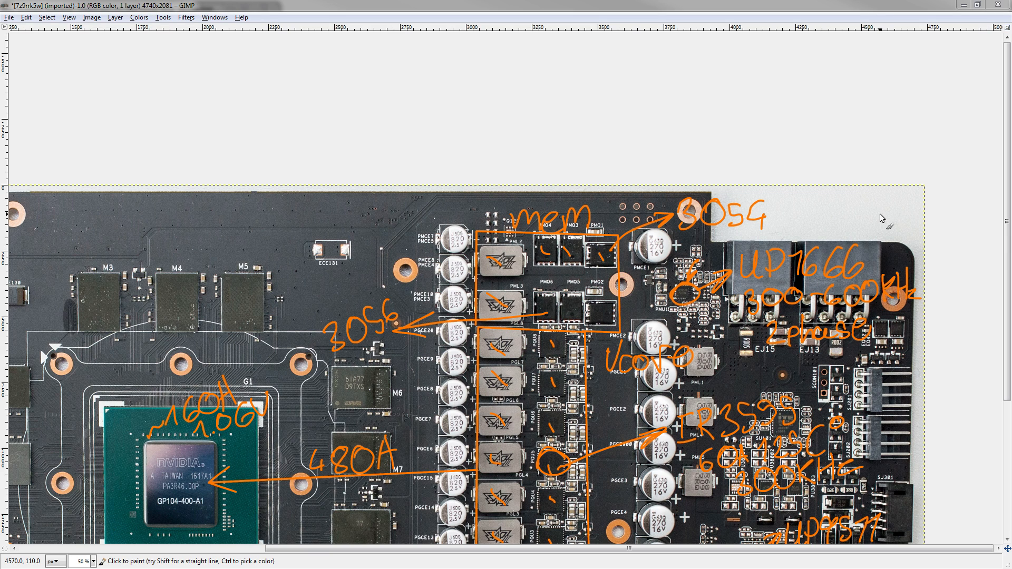
pyautogui.moveTo(552, 325)
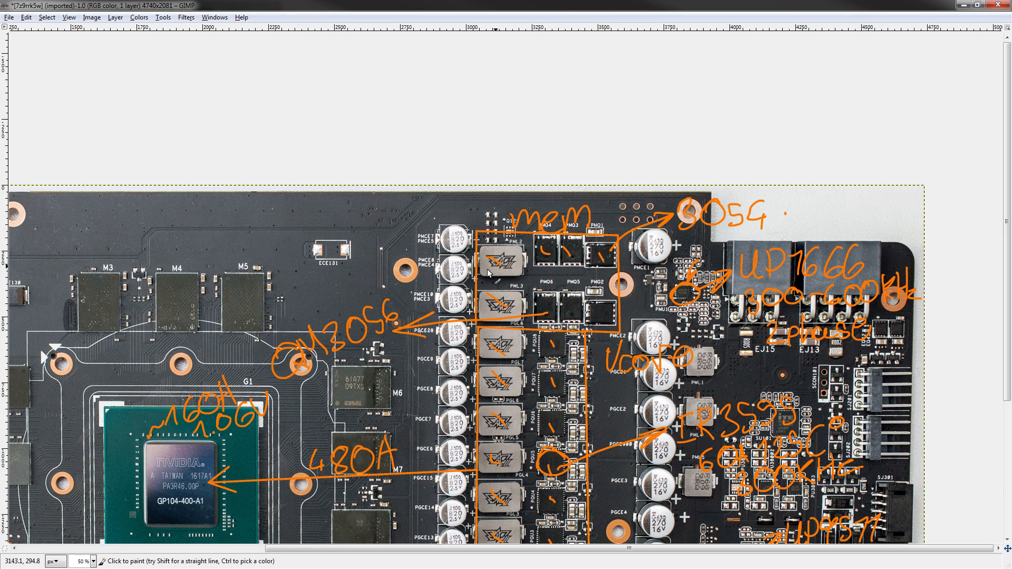
pyautogui.moveTo(452, 355)
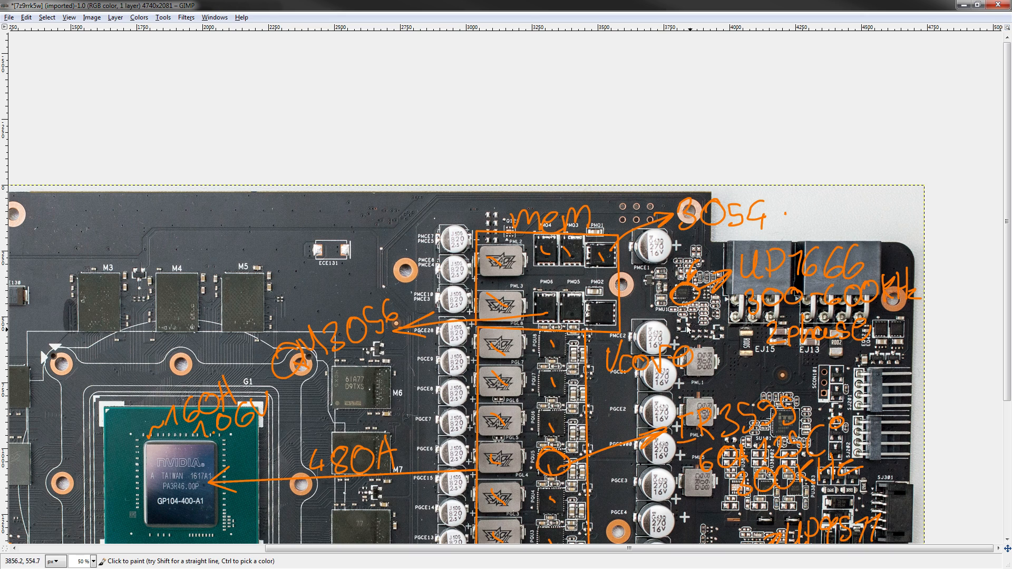
pyautogui.moveTo(536, 326)
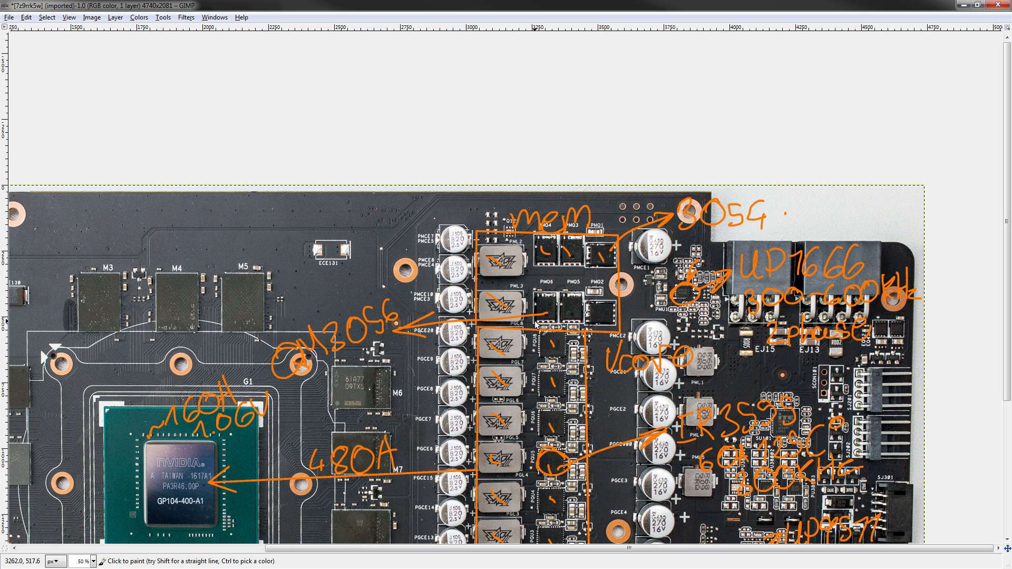
pyautogui.moveTo(683, 223)
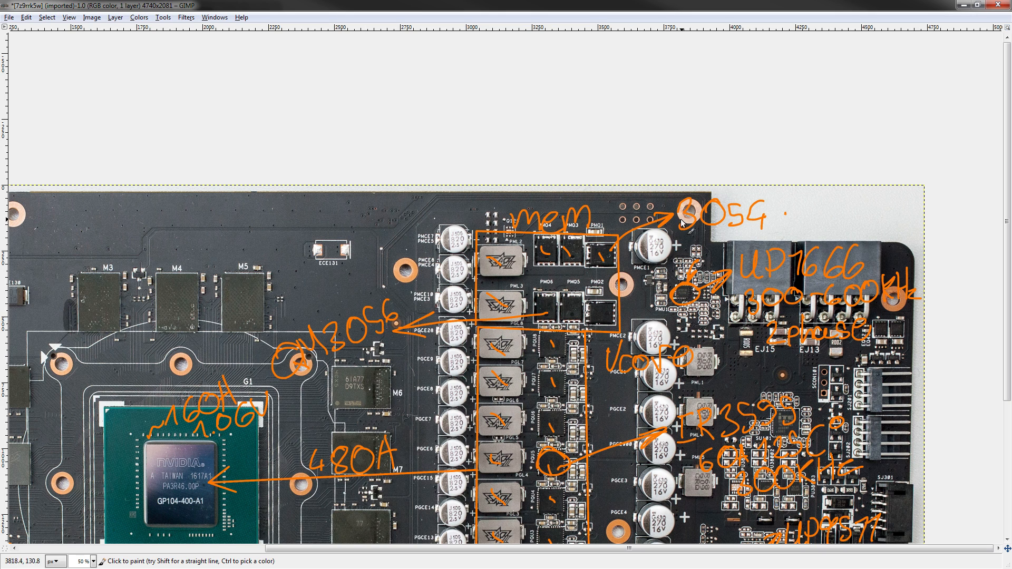
pyautogui.scroll(-3)
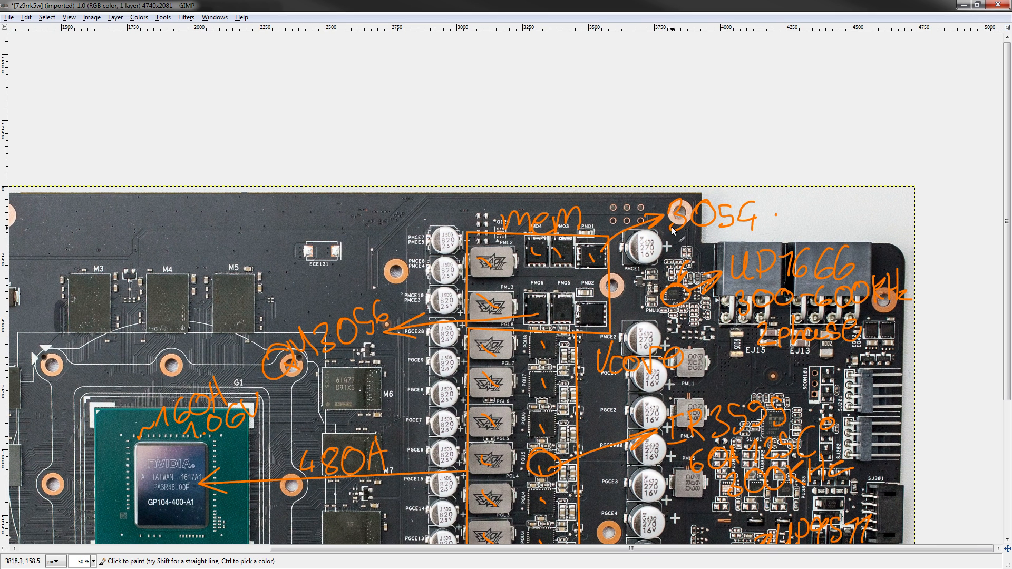
pyautogui.moveTo(686, 260)
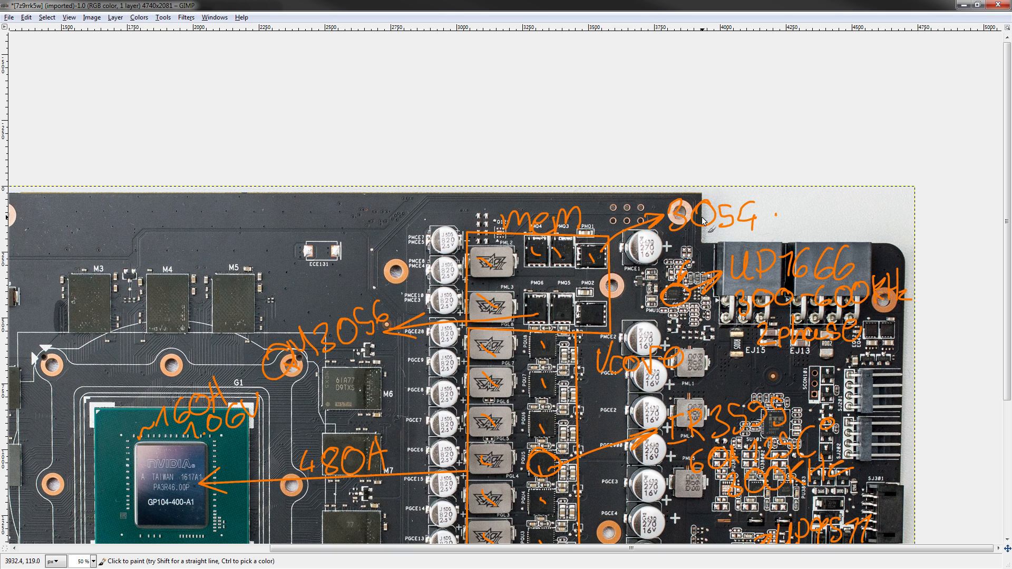
pyautogui.moveTo(589, 319)
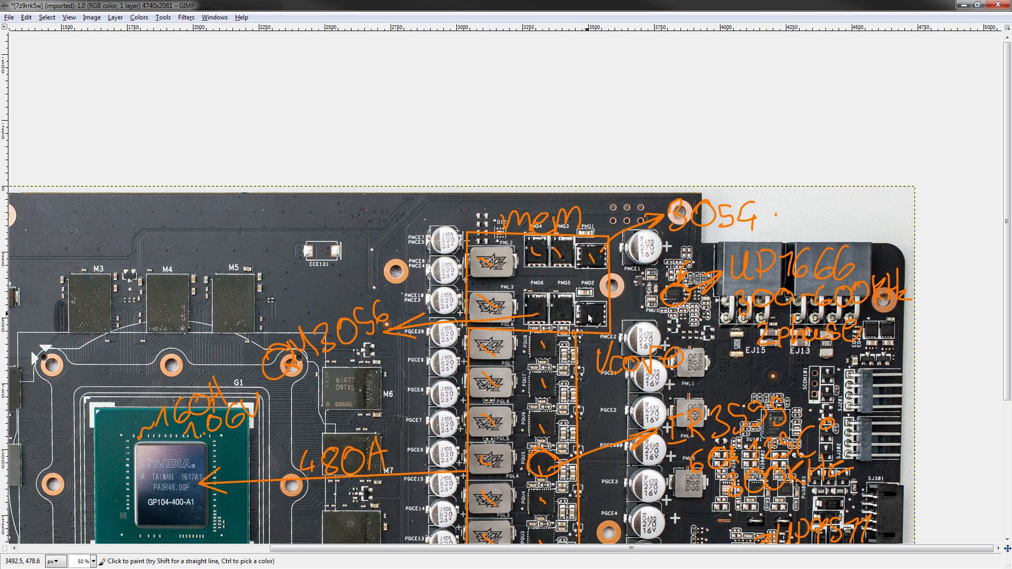
pyautogui.moveTo(728, 233)
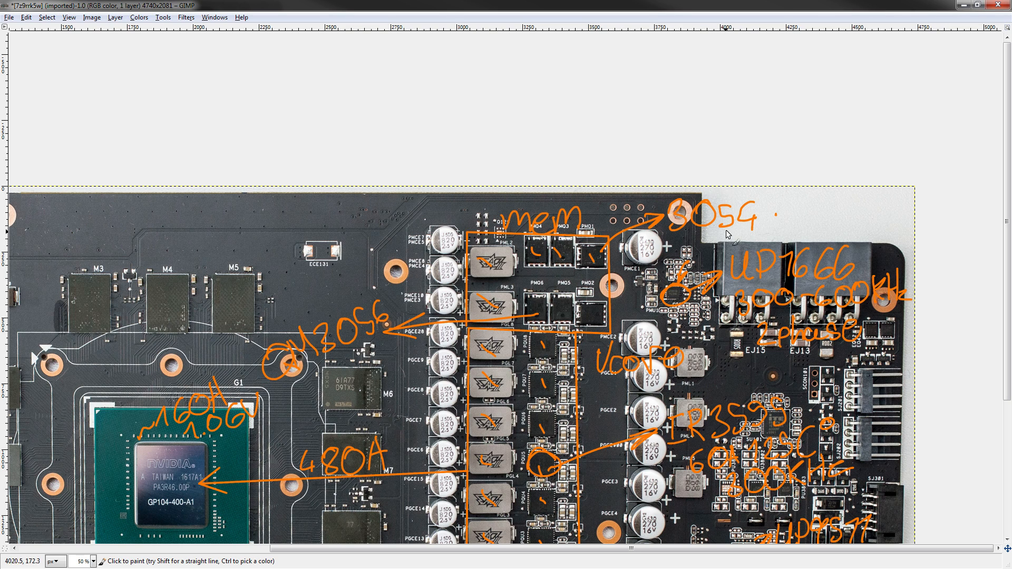
pyautogui.moveTo(690, 244)
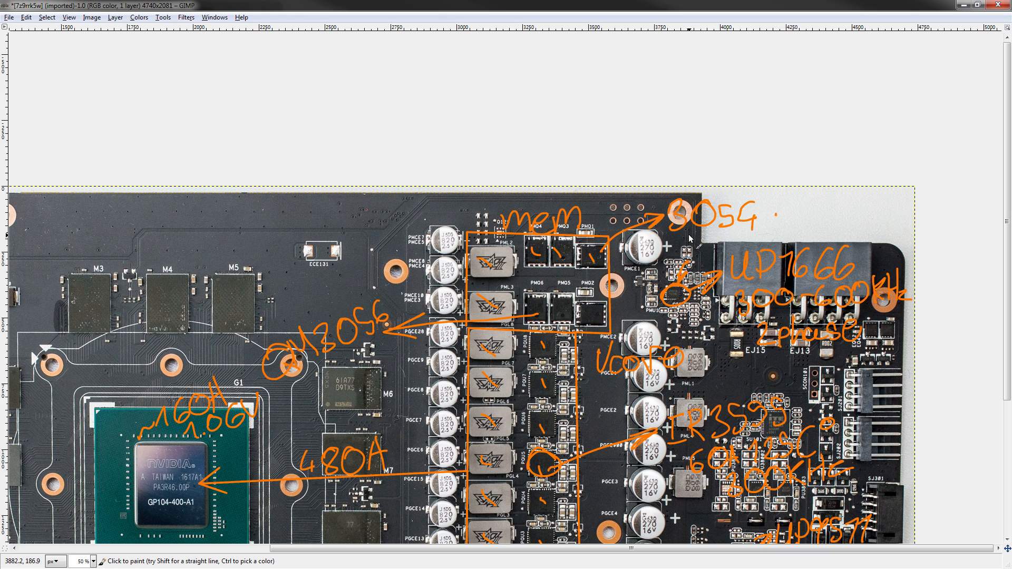
pyautogui.moveTo(652, 275)
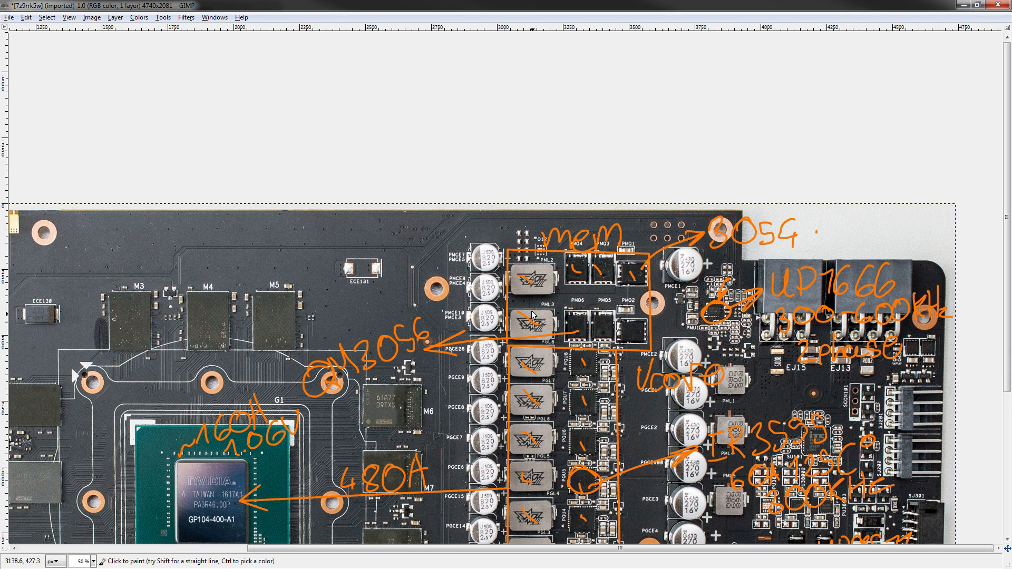
pyautogui.moveTo(627, 262)
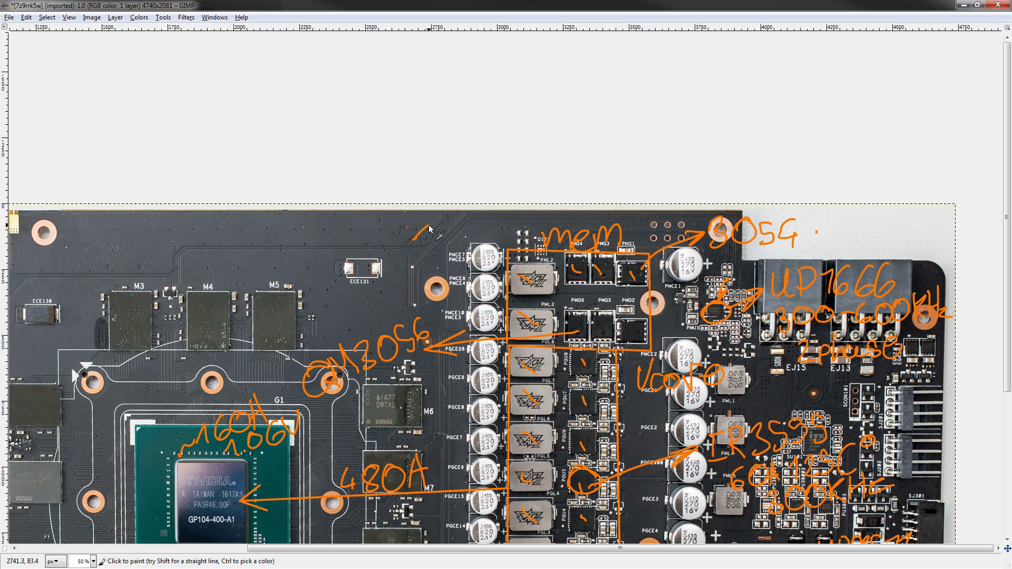
# - Handwrite the orange 125C temperature note above the memory phases and scroll the view
pyautogui.moveTo(426, 238); pyautogui.dragTo(516, 233)
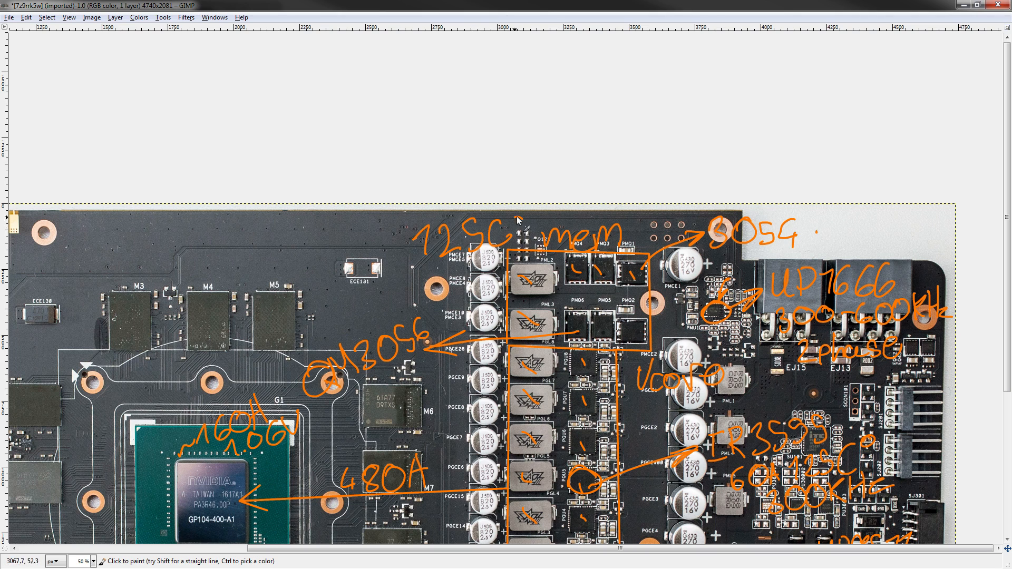
pyautogui.moveTo(561, 362)
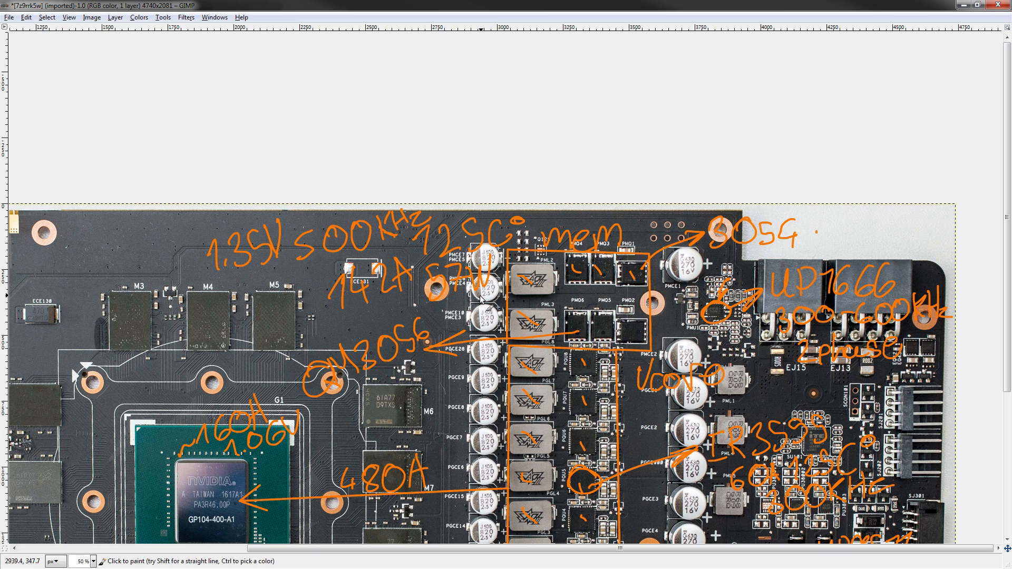
pyautogui.moveTo(507, 300)
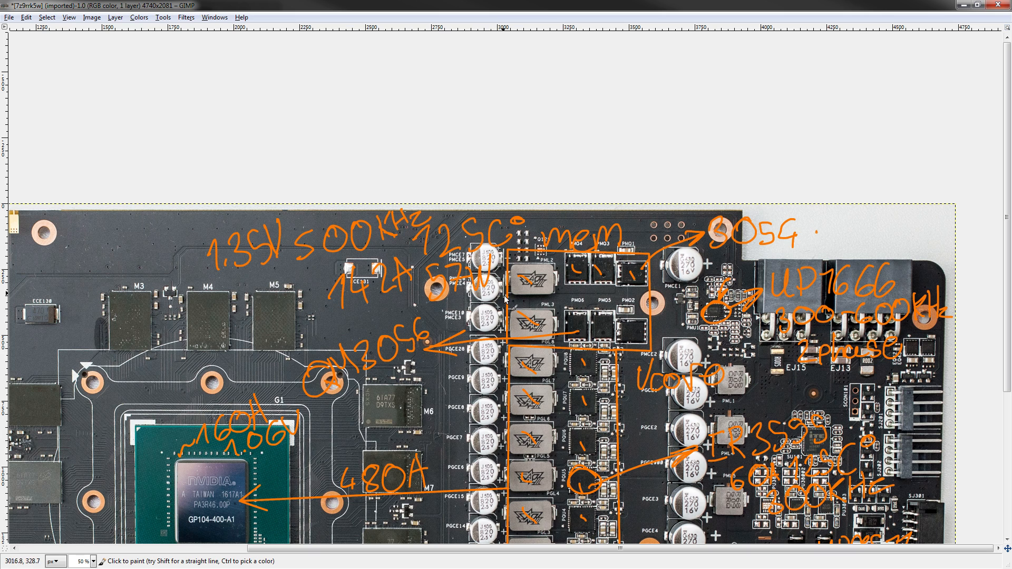
pyautogui.moveTo(379, 295)
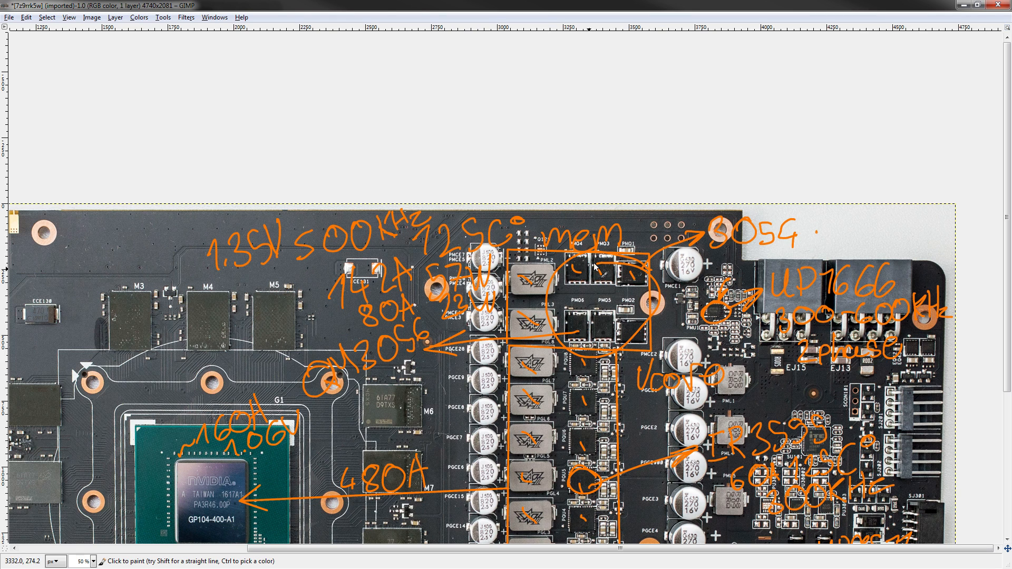
pyautogui.moveTo(566, 297)
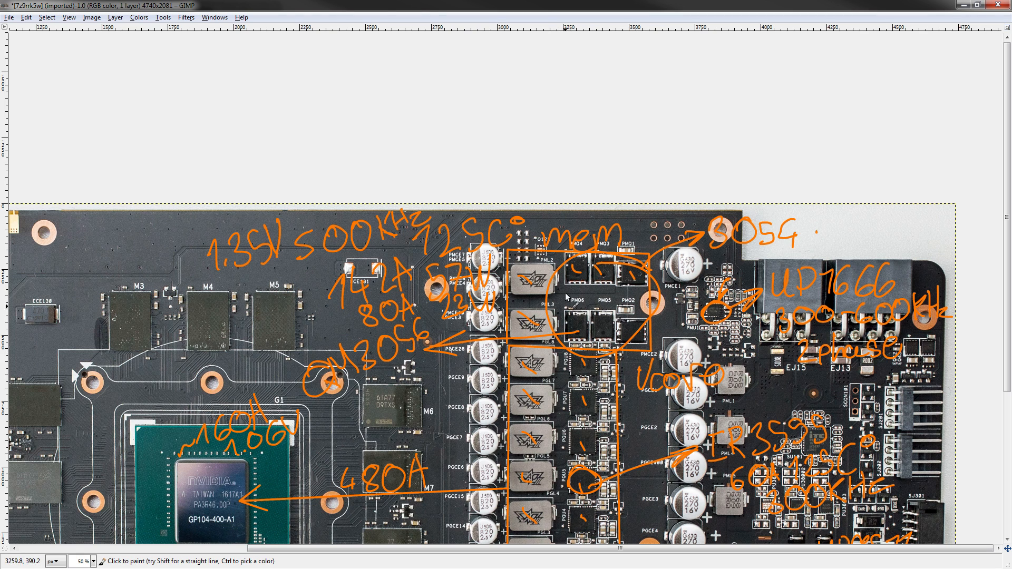
pyautogui.moveTo(629, 332)
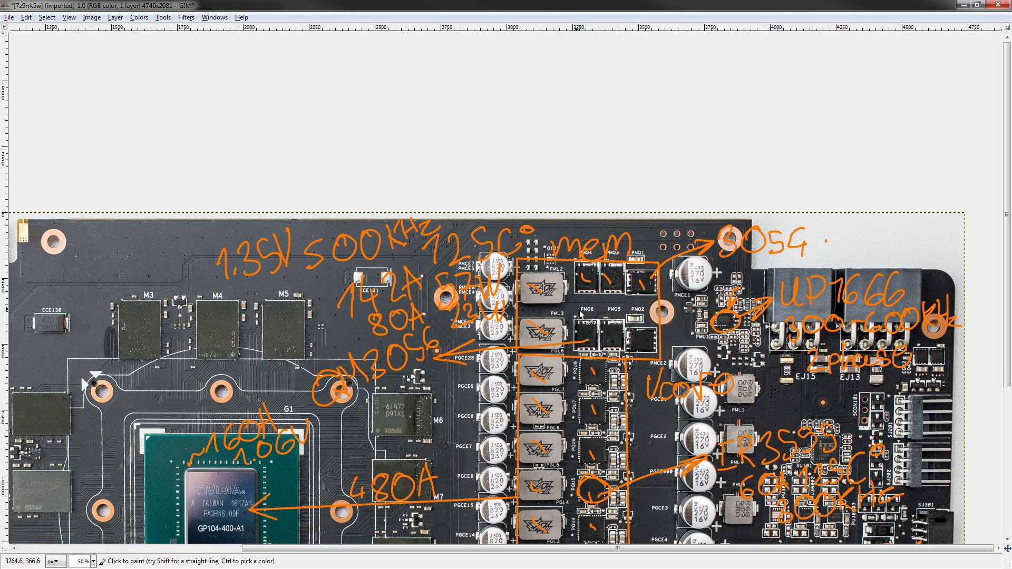
pyautogui.moveTo(371, 300)
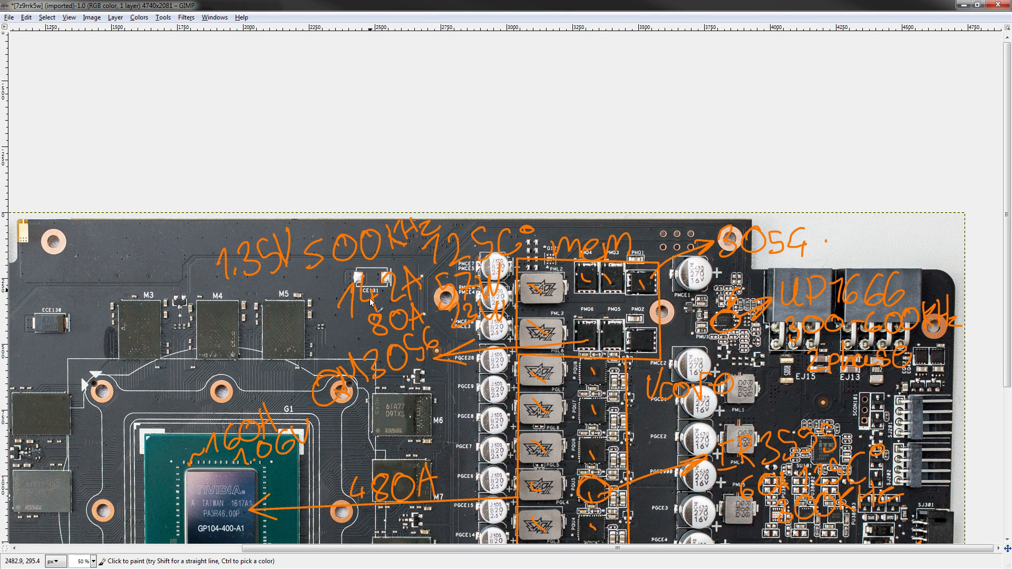
pyautogui.moveTo(568, 379)
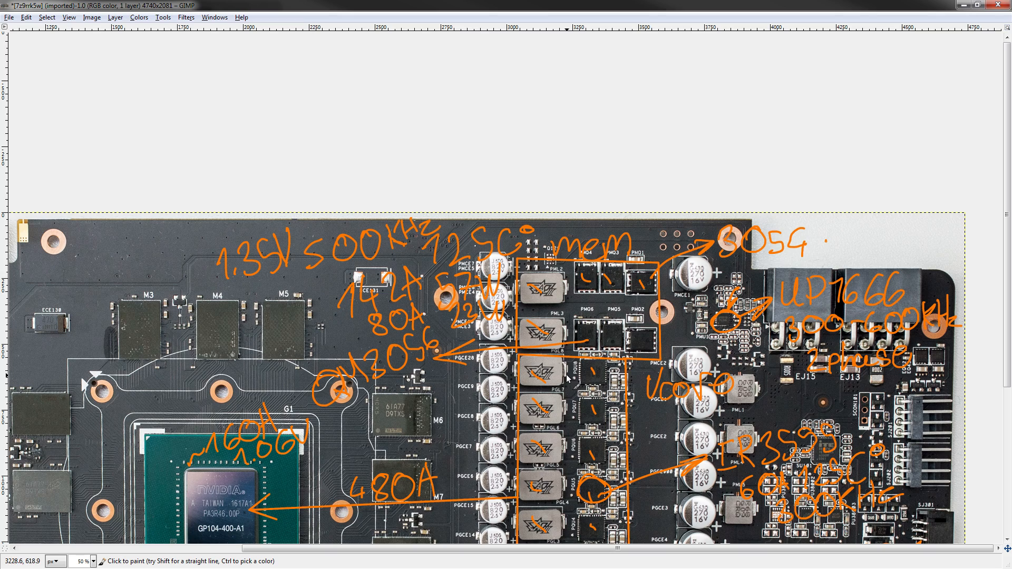
pyautogui.hscroll(-3)
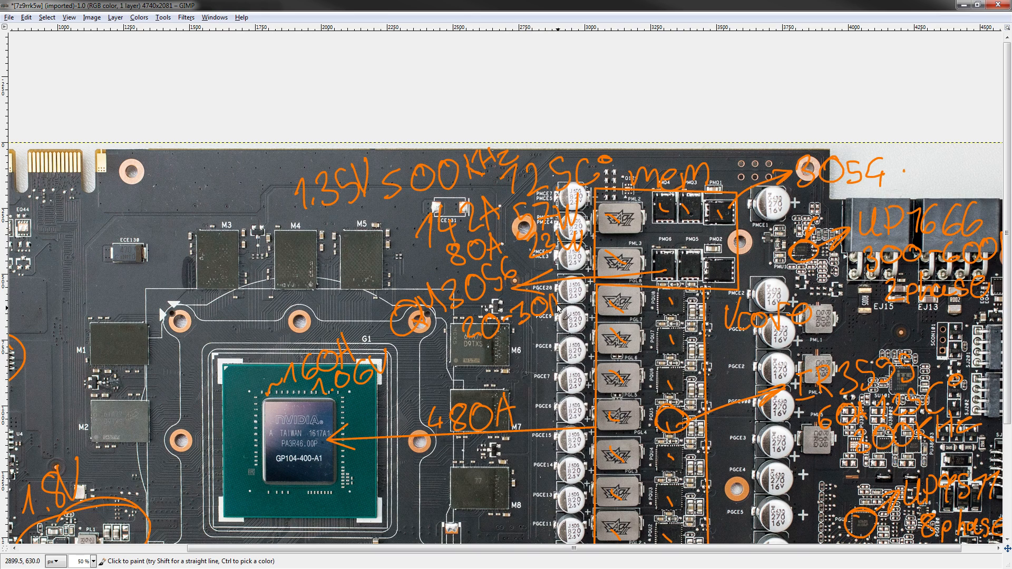
pyautogui.moveTo(471, 370)
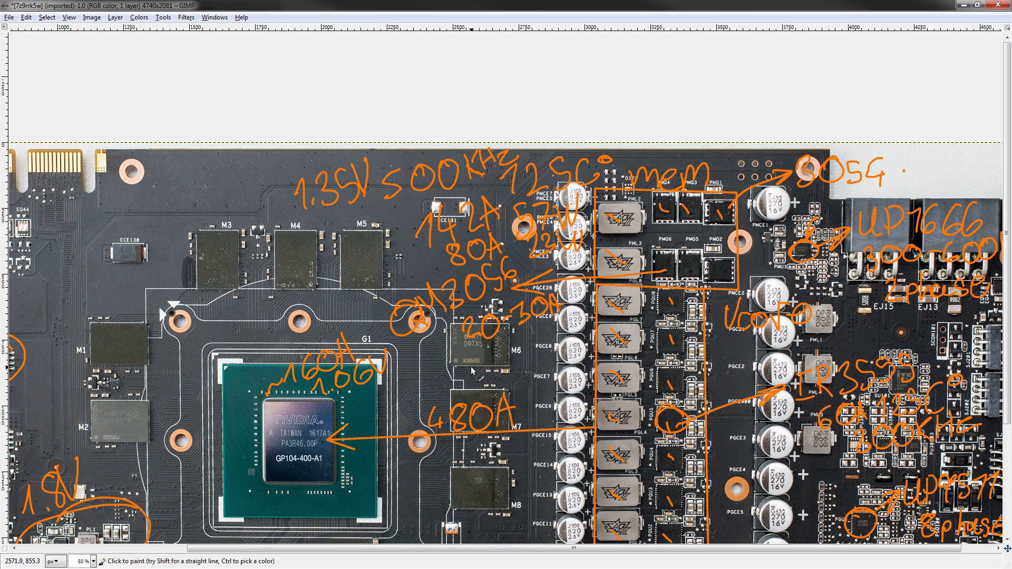
pyautogui.moveTo(532, 350)
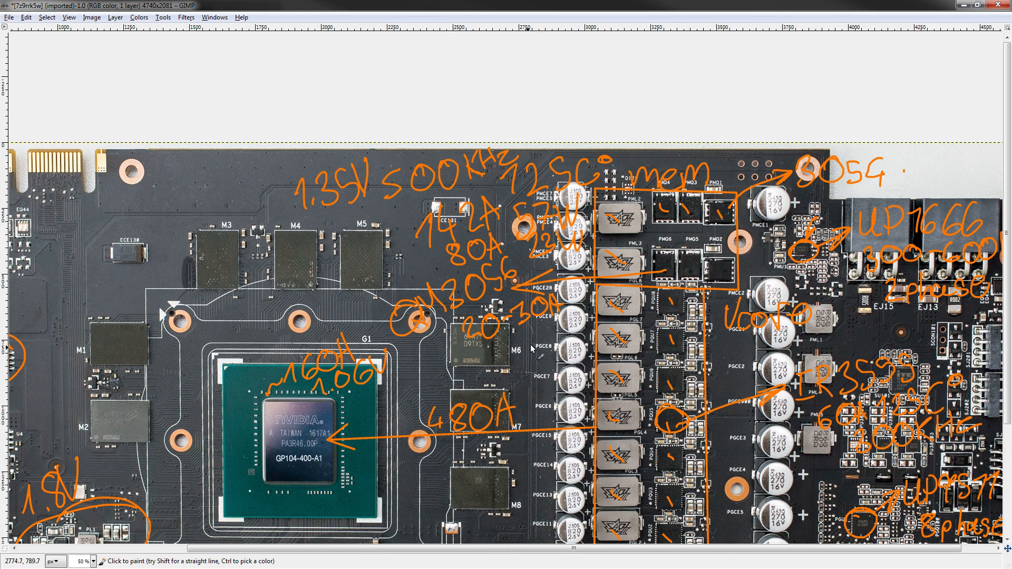
pyautogui.moveTo(455, 370)
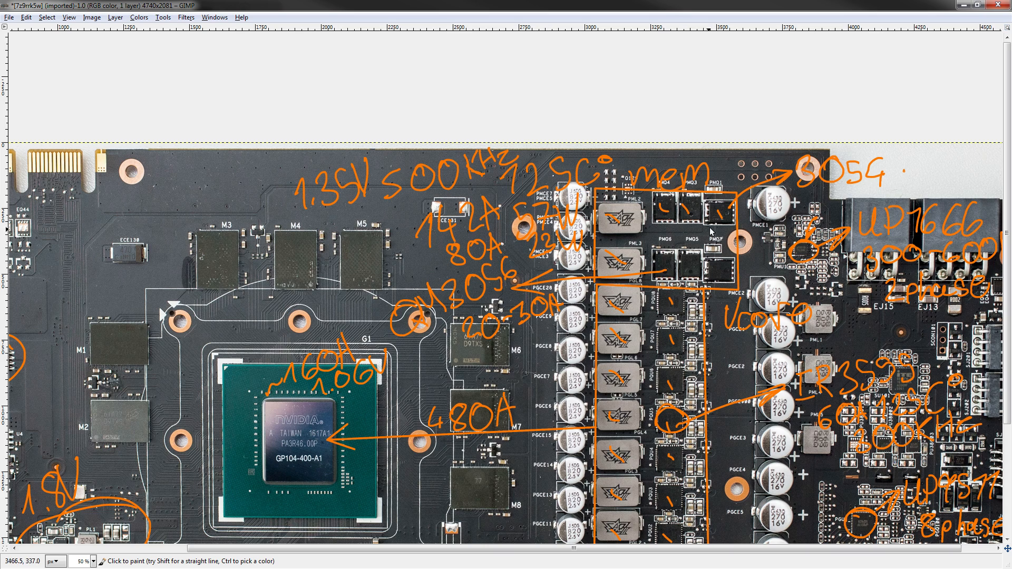
pyautogui.moveTo(659, 239)
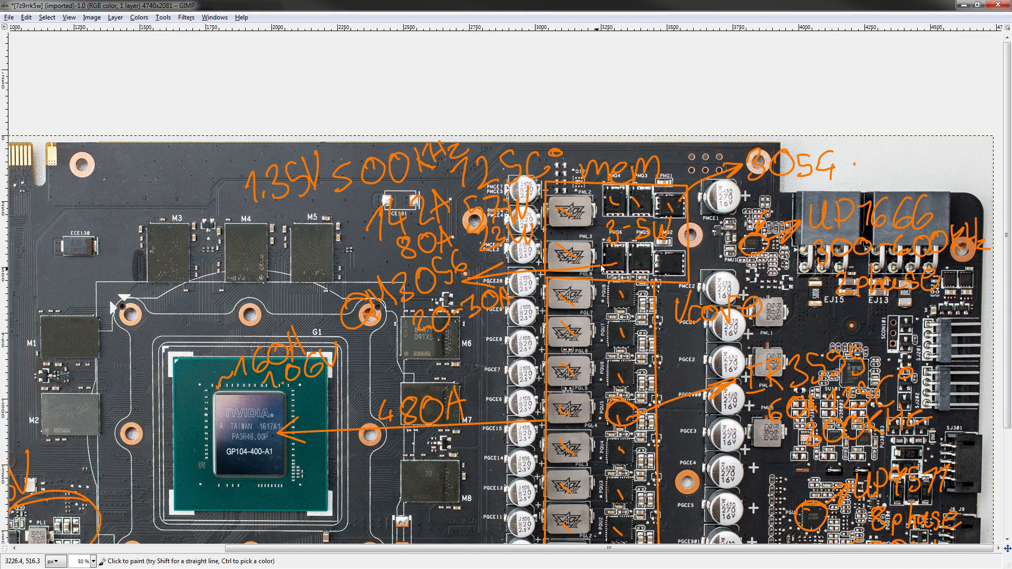
pyautogui.moveTo(655, 191)
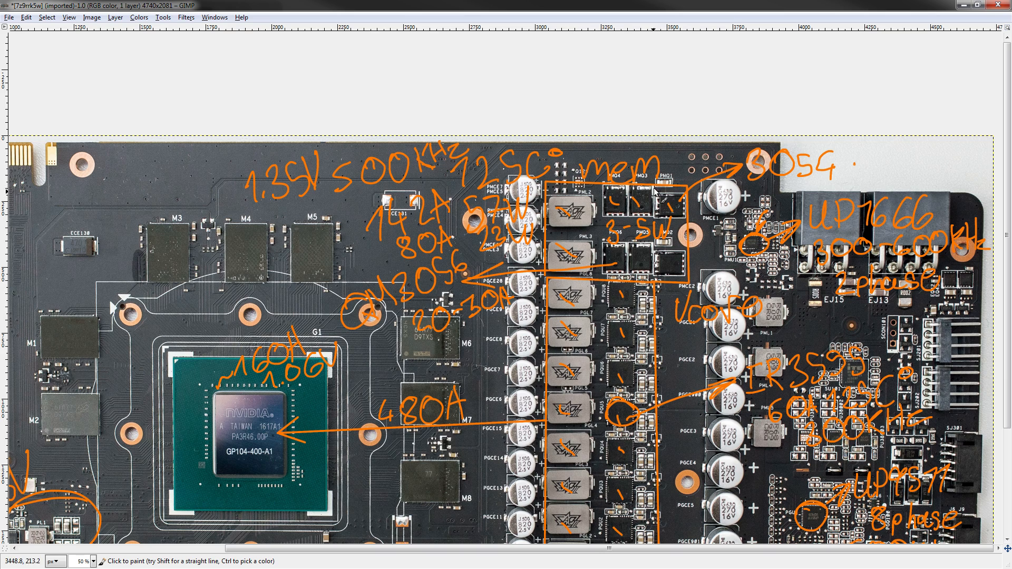
pyautogui.moveTo(656, 279)
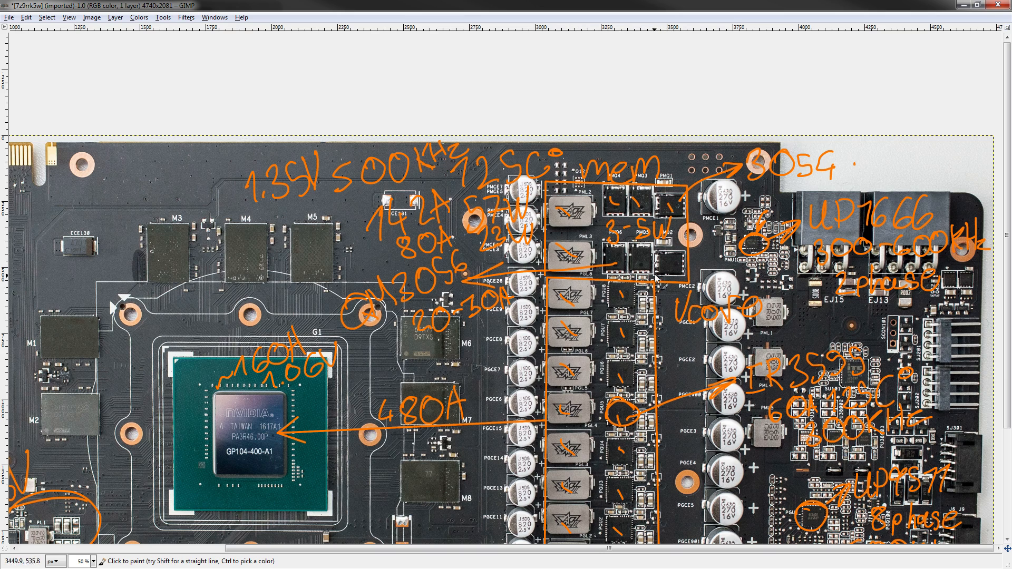
pyautogui.moveTo(658, 284)
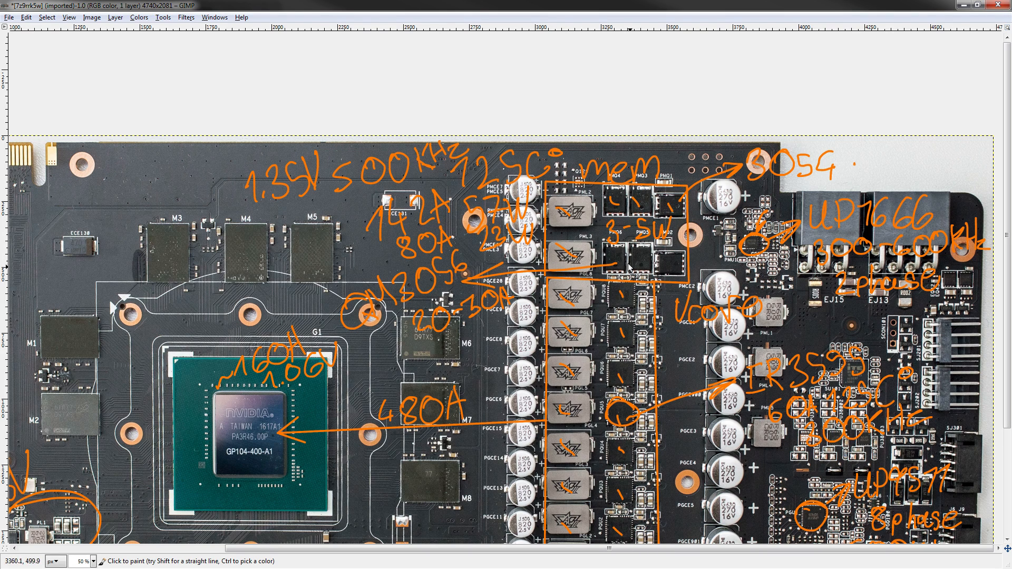
pyautogui.moveTo(681, 233)
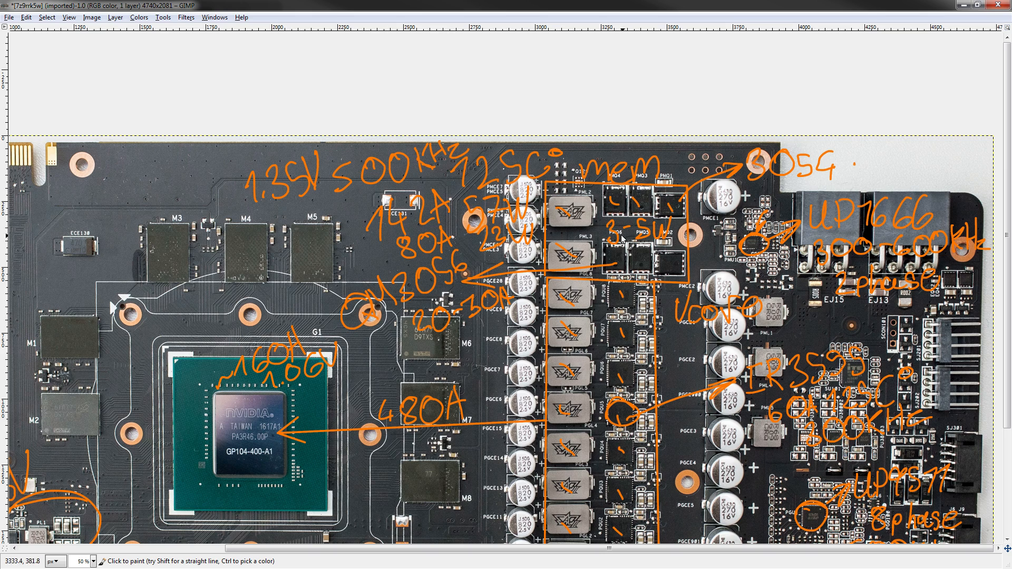
pyautogui.moveTo(581, 201)
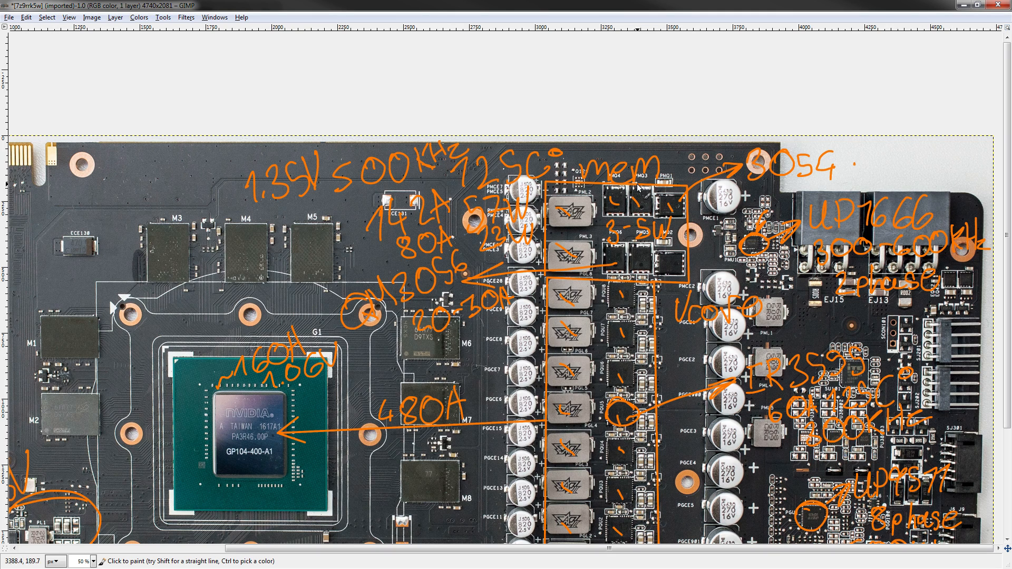
pyautogui.moveTo(709, 216)
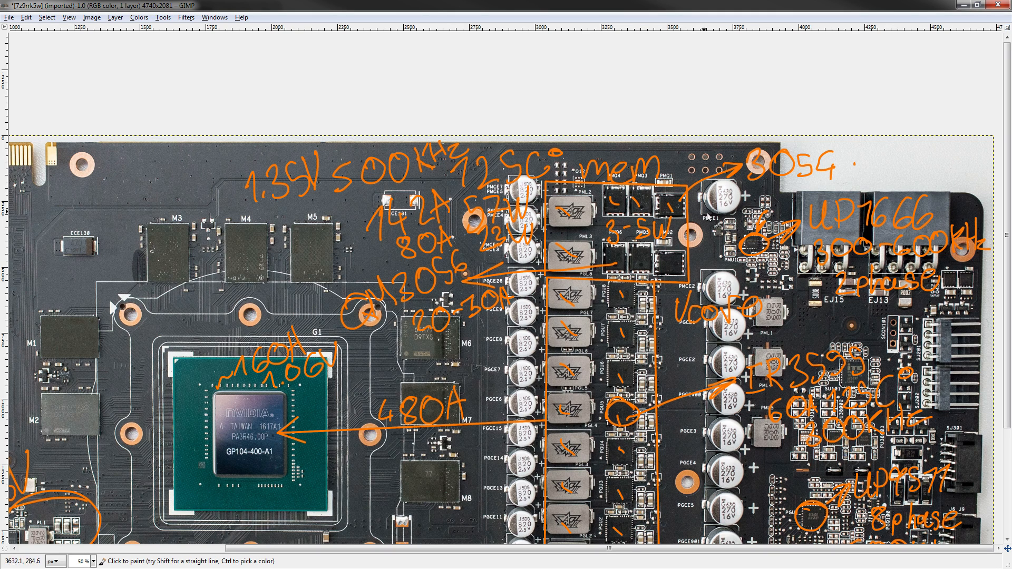
pyautogui.moveTo(664, 220)
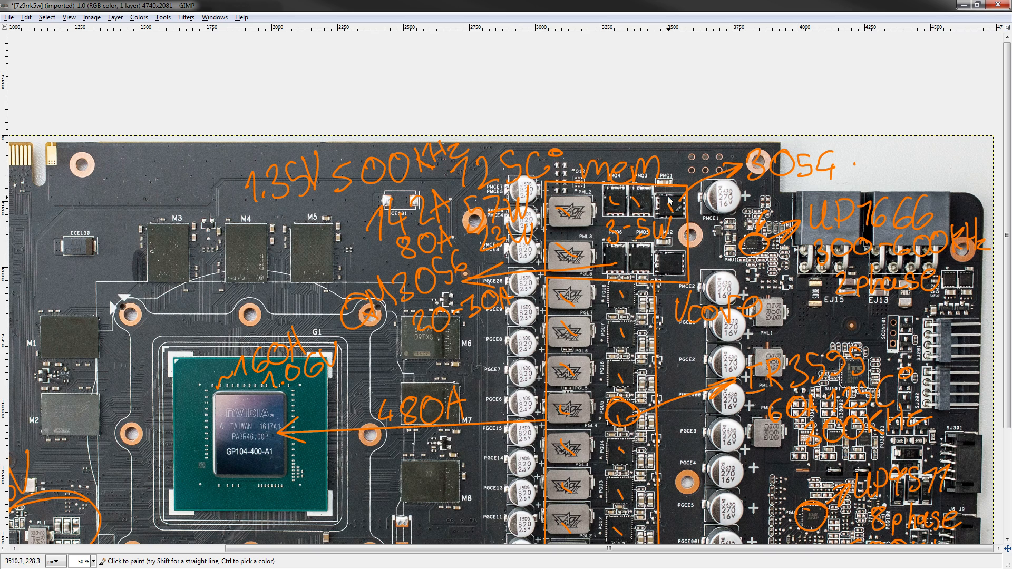
pyautogui.moveTo(701, 256)
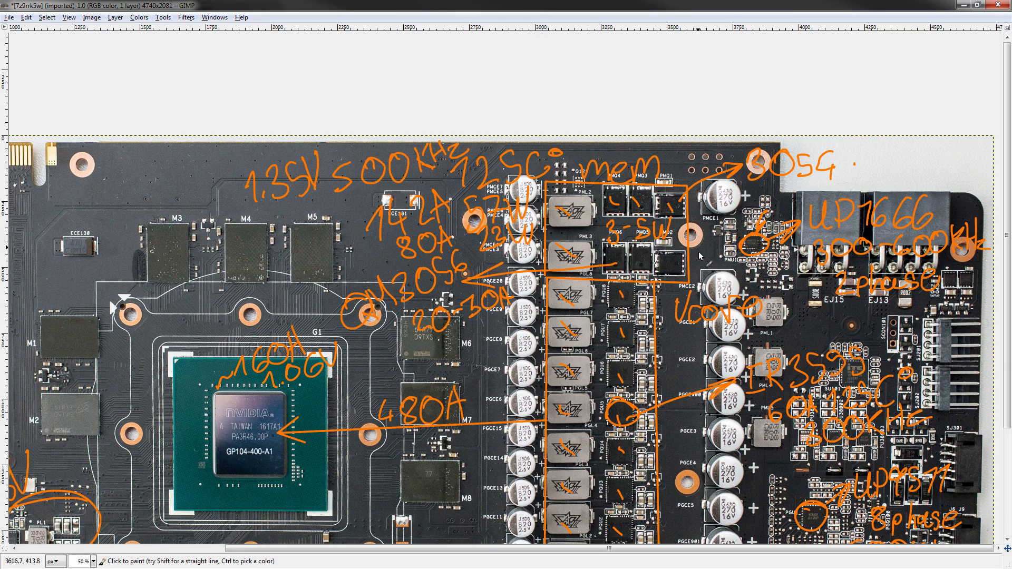
pyautogui.moveTo(653, 277)
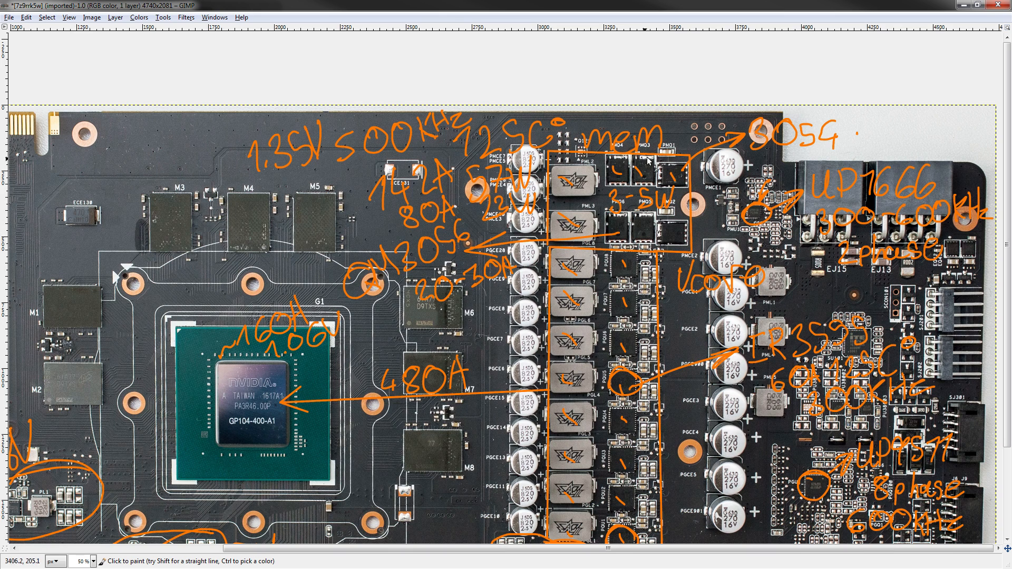
pyautogui.moveTo(671, 193)
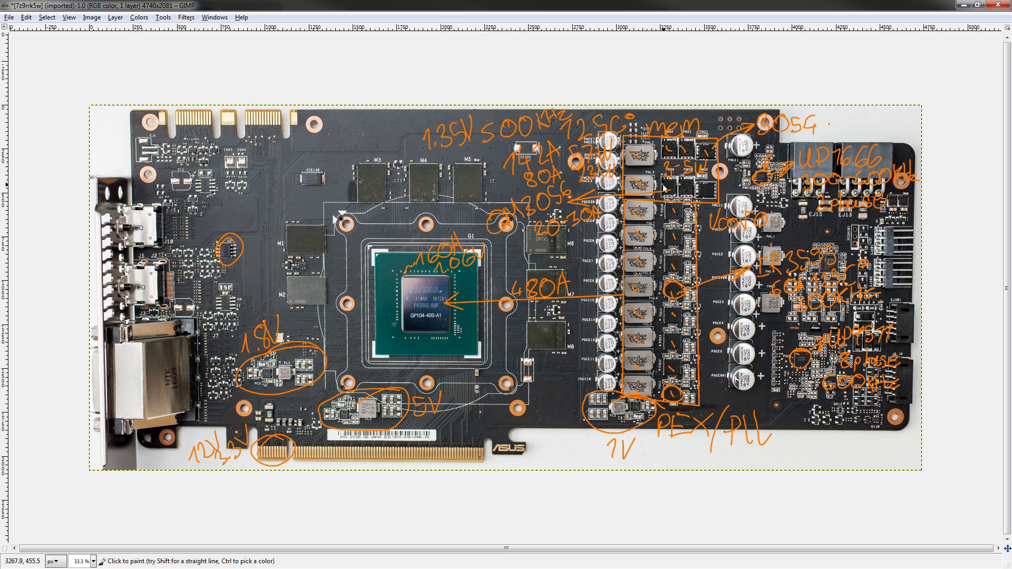
pyautogui.moveTo(742, 278)
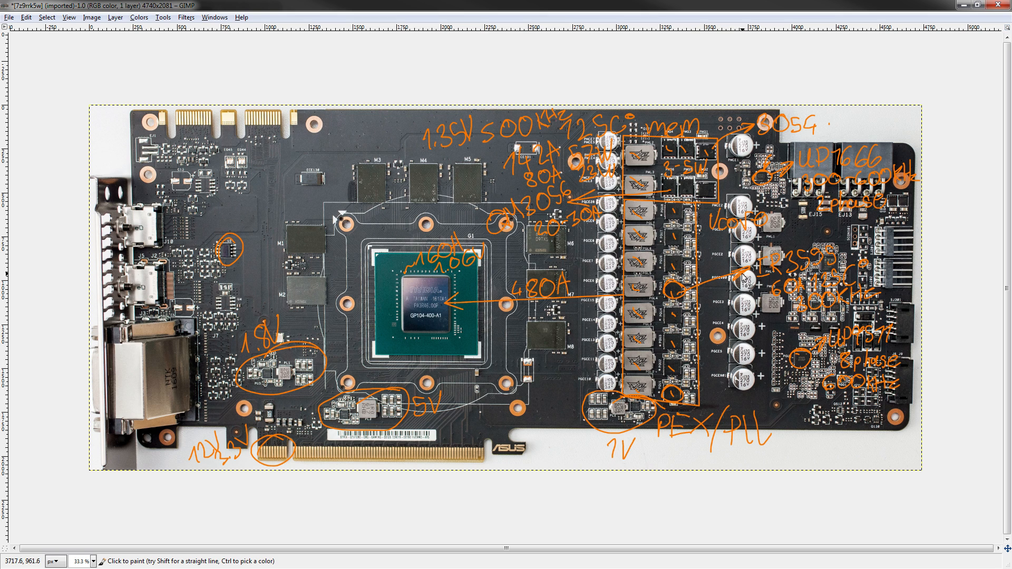
pyautogui.moveTo(729, 135)
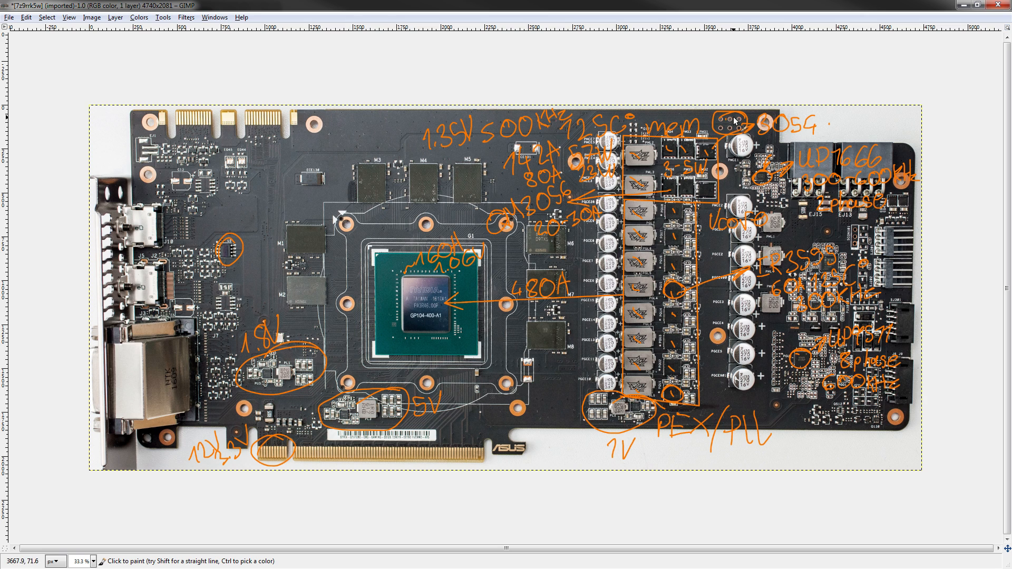
pyautogui.moveTo(747, 95)
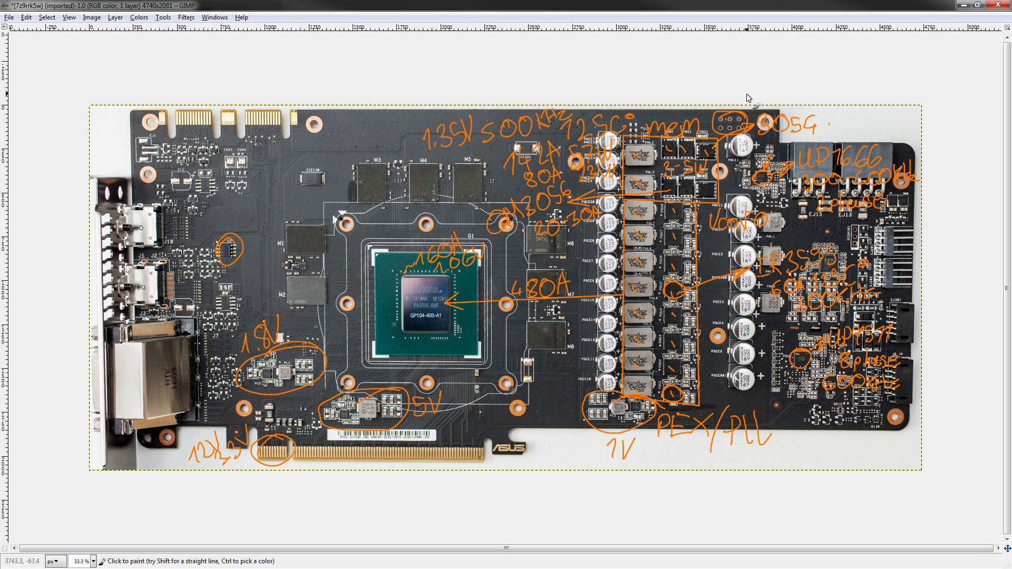
pyautogui.moveTo(746, 95)
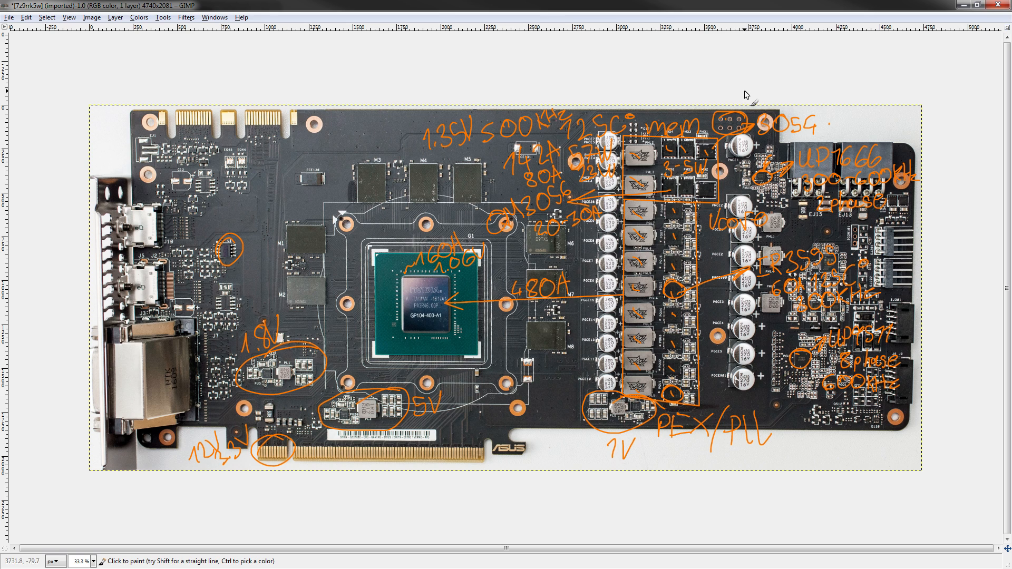
pyautogui.moveTo(746, 99)
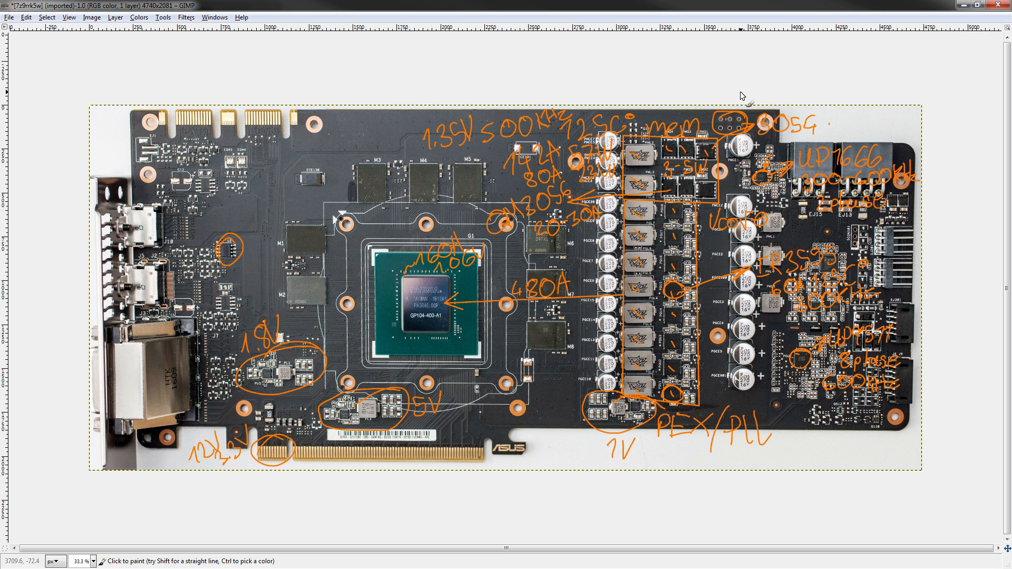
pyautogui.moveTo(710, 290)
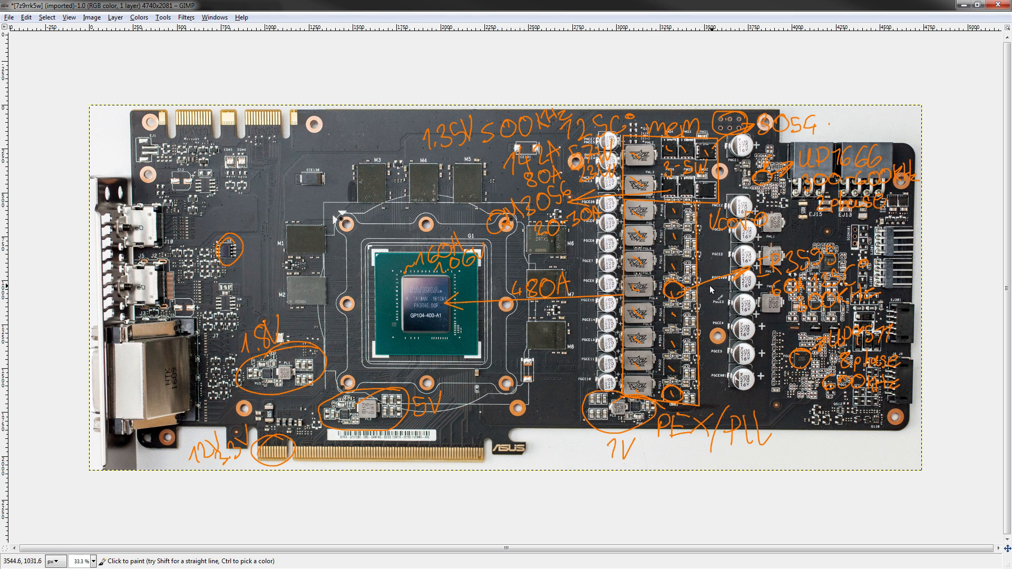
pyautogui.moveTo(514, 341)
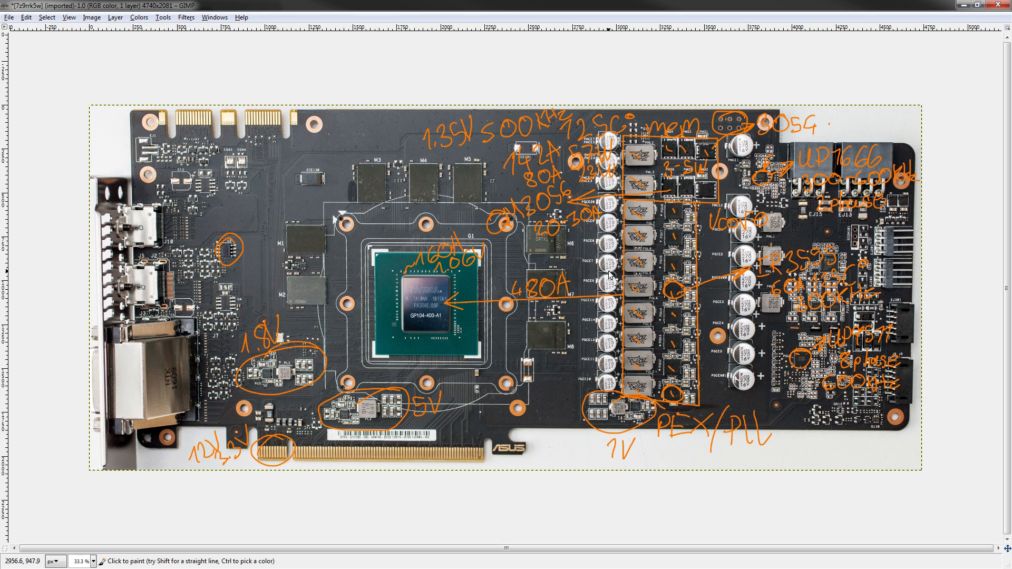
pyautogui.moveTo(690, 256)
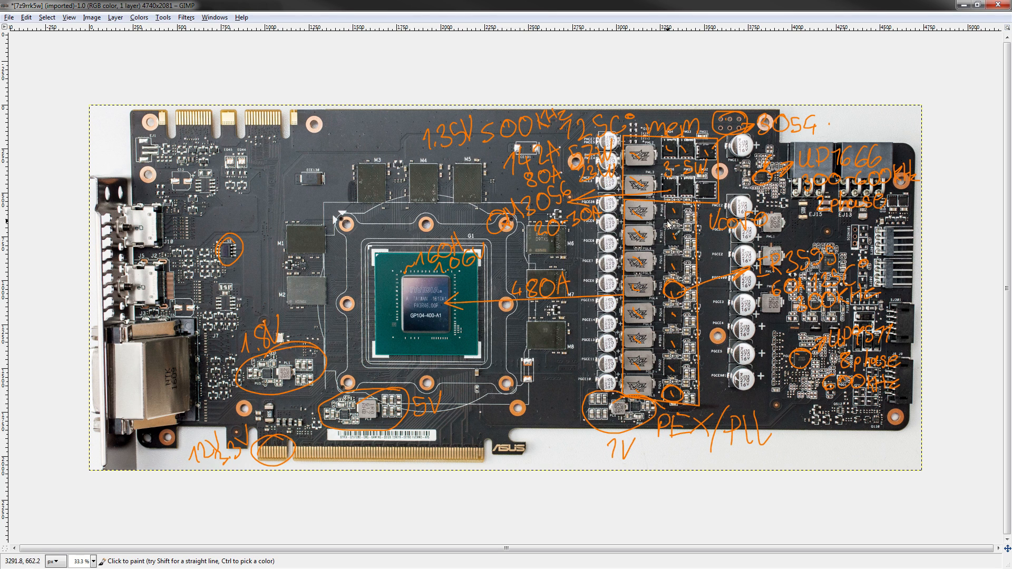
pyautogui.moveTo(682, 339)
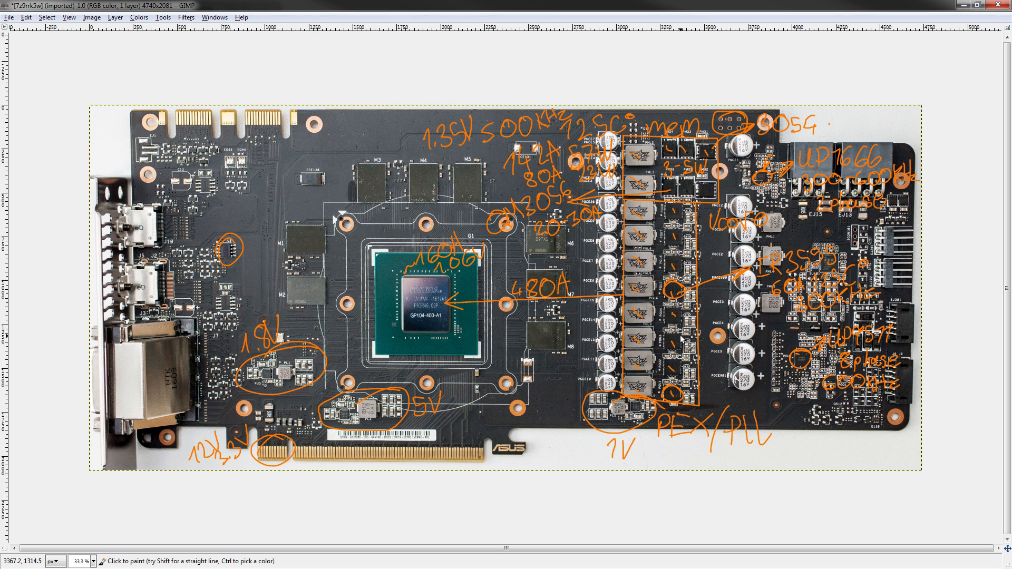
pyautogui.moveTo(833, 234)
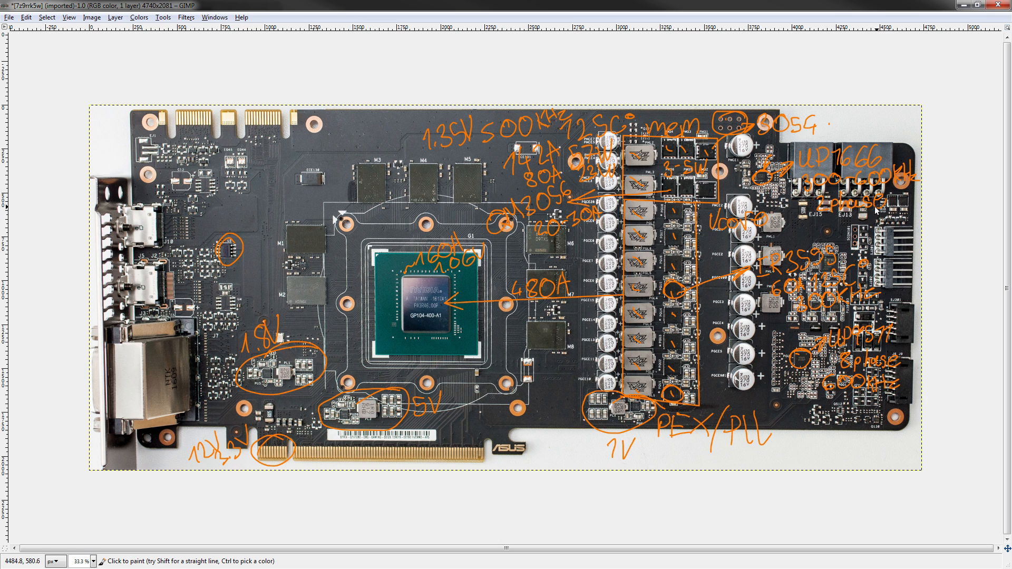
pyautogui.moveTo(765, 302)
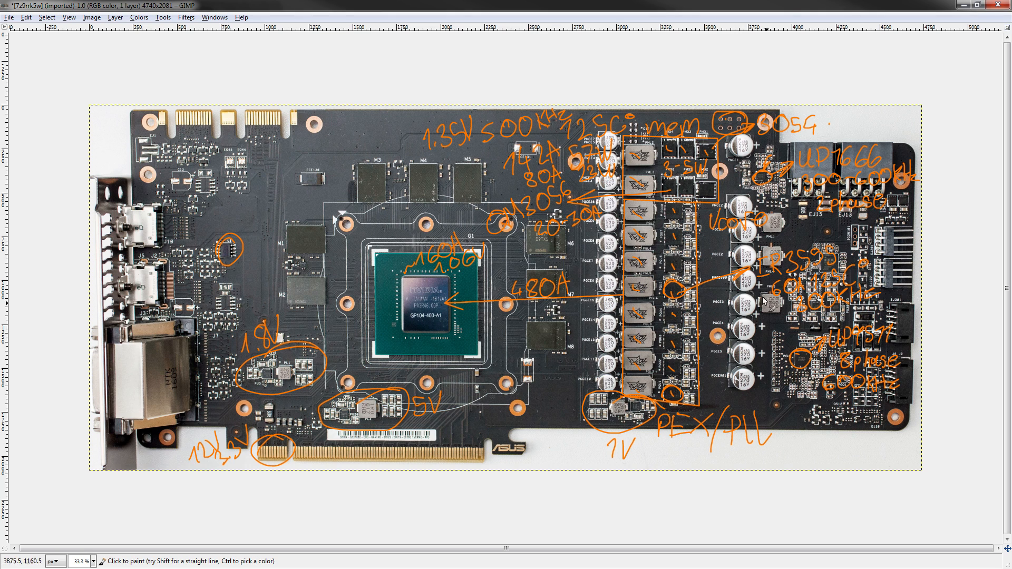
pyautogui.moveTo(704, 284)
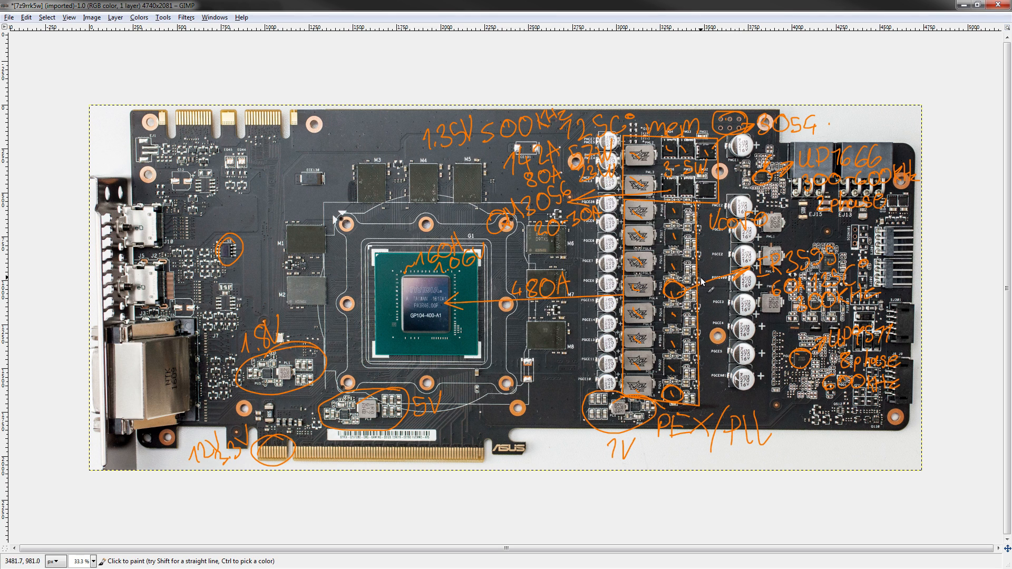
pyautogui.moveTo(687, 304)
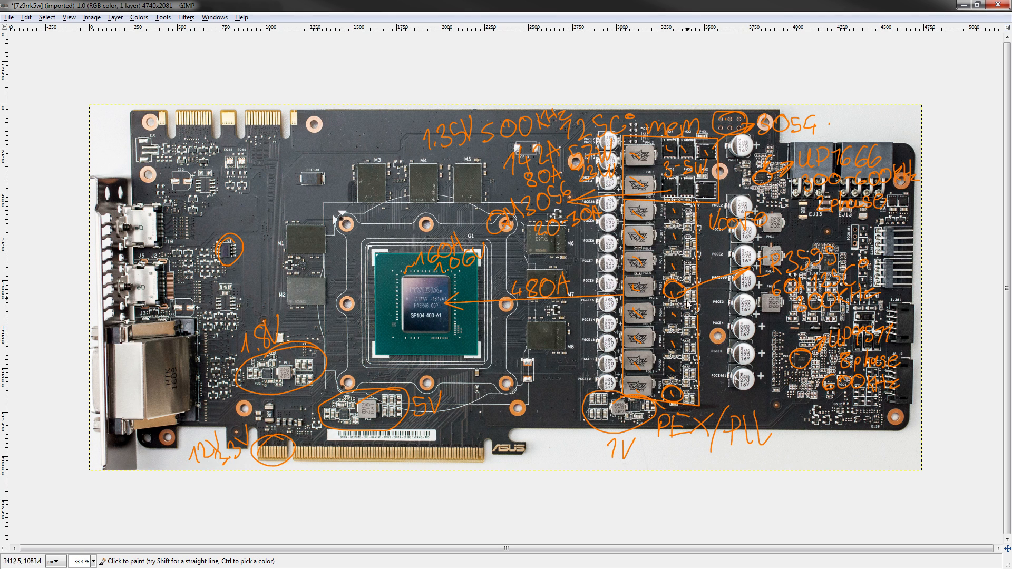
pyautogui.moveTo(687, 309)
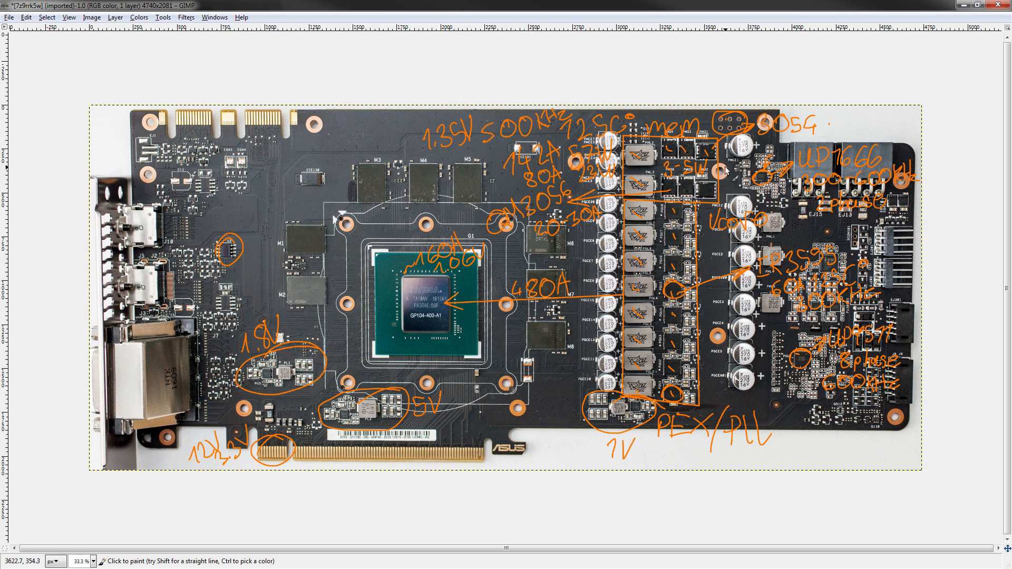
pyautogui.moveTo(694, 355)
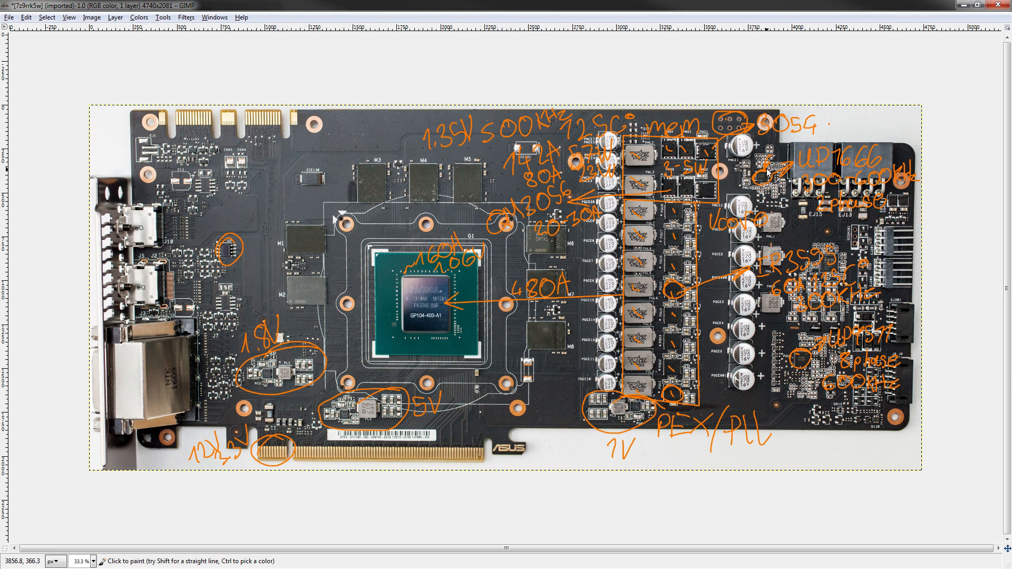
pyautogui.moveTo(762, 172)
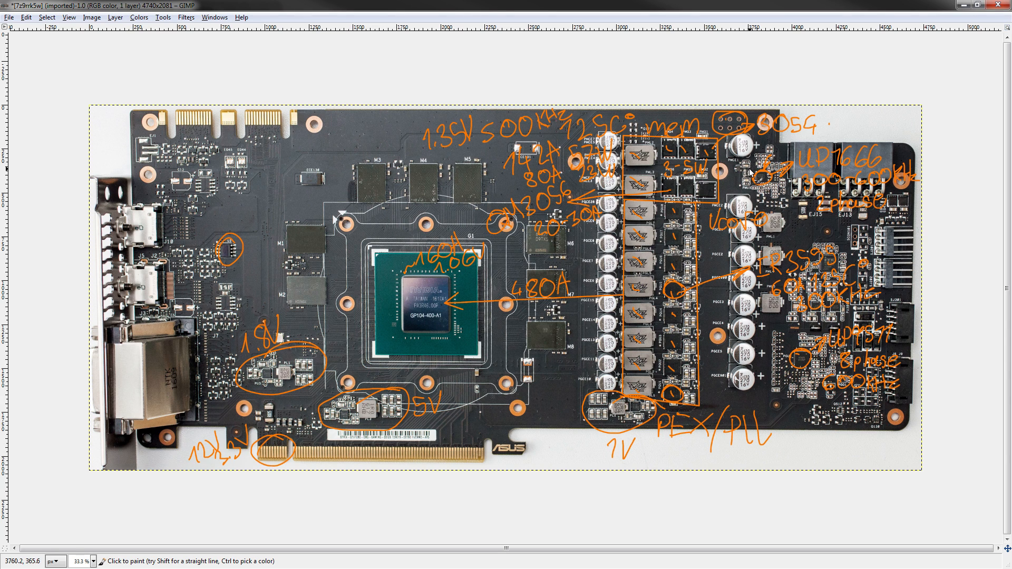
pyautogui.moveTo(753, 179)
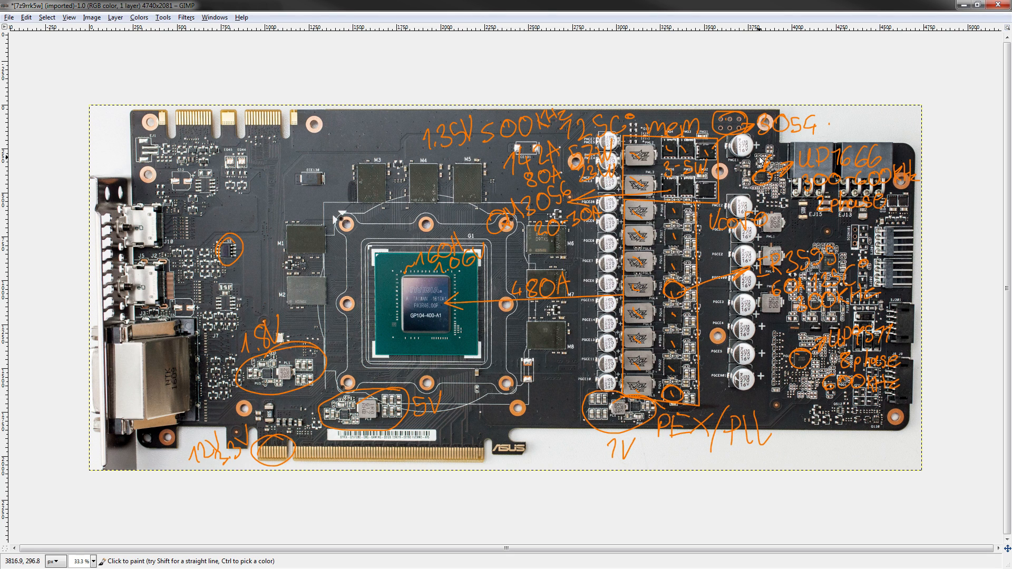
pyautogui.moveTo(752, 166)
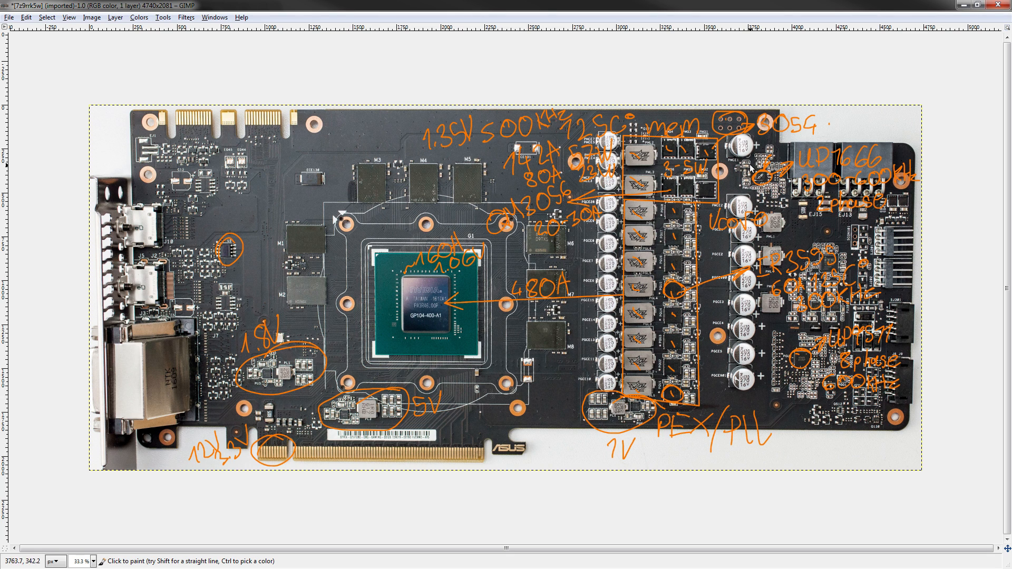
pyautogui.moveTo(779, 202)
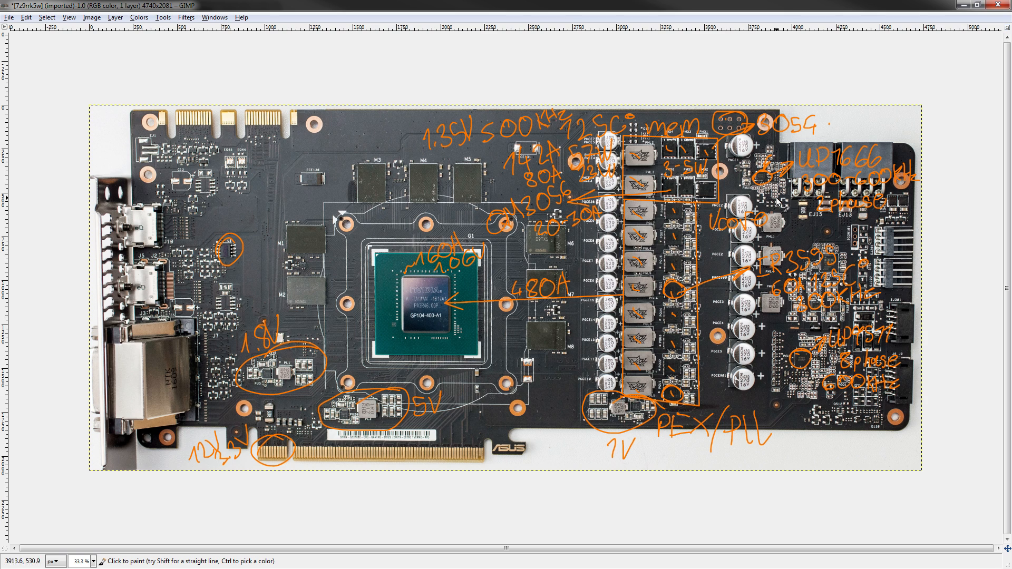
pyautogui.moveTo(744, 198)
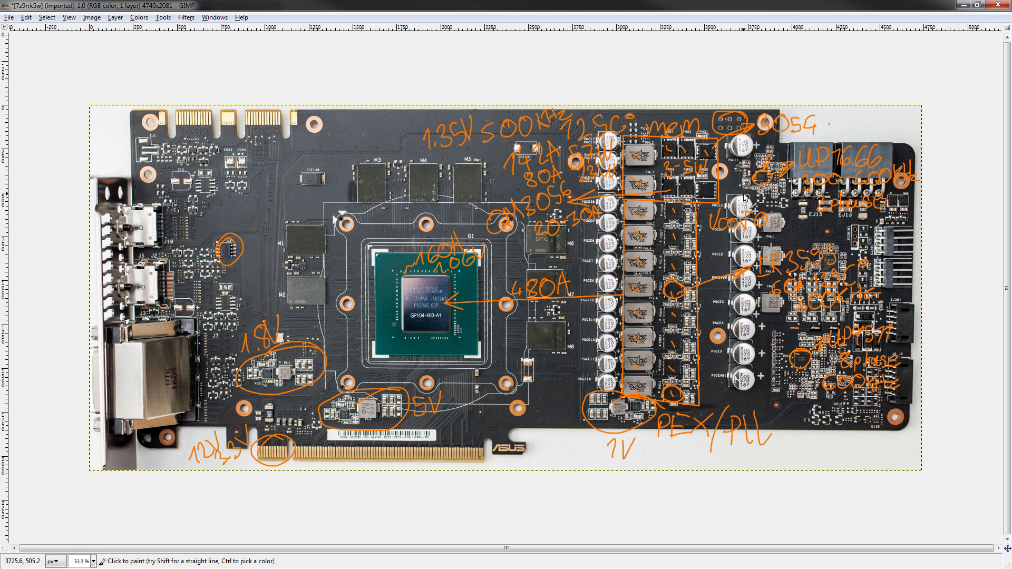
pyautogui.moveTo(452, 347)
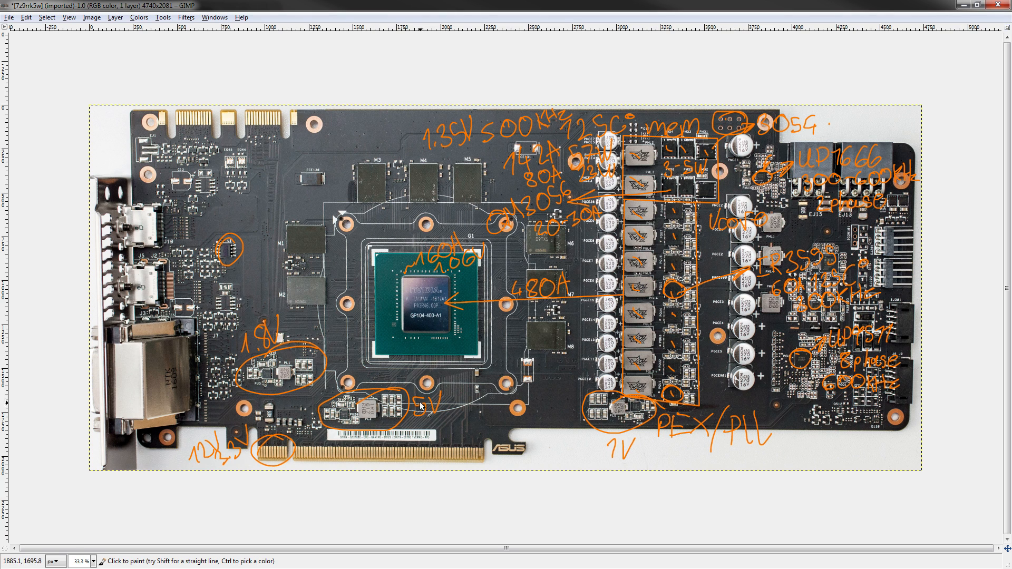
pyautogui.moveTo(799, 378)
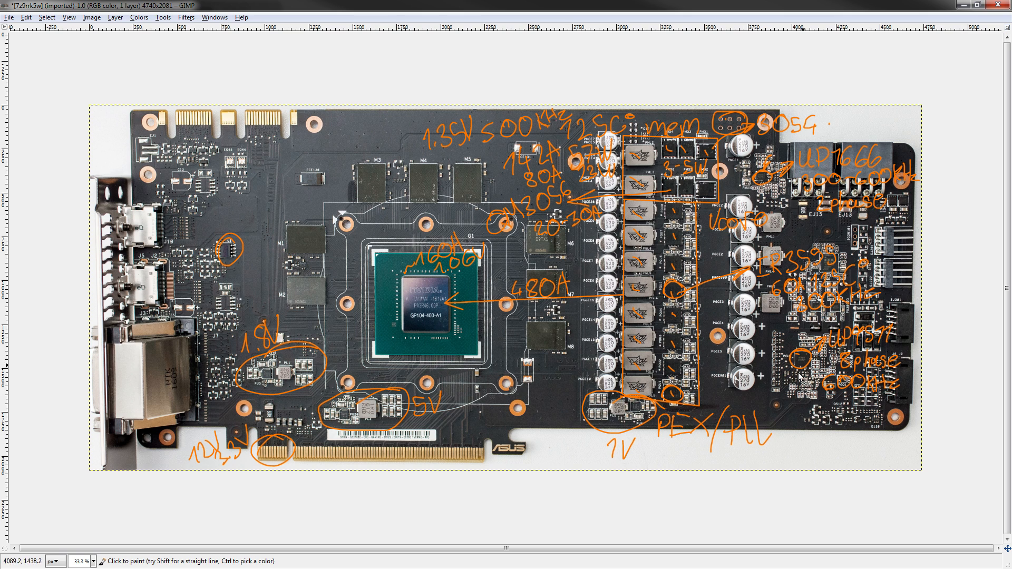
pyautogui.moveTo(475, 278)
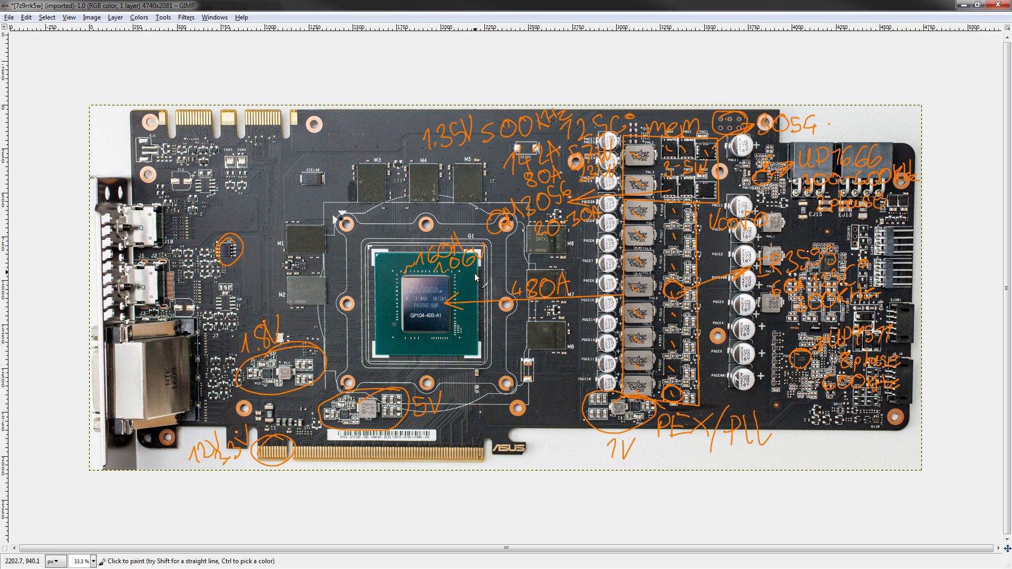
pyautogui.moveTo(758, 171)
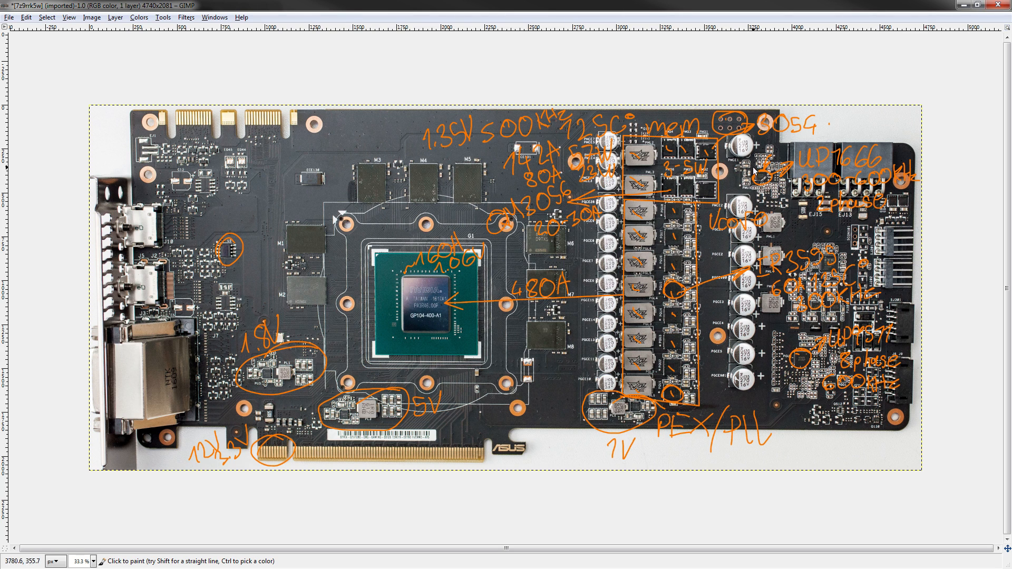
pyautogui.moveTo(801, 190)
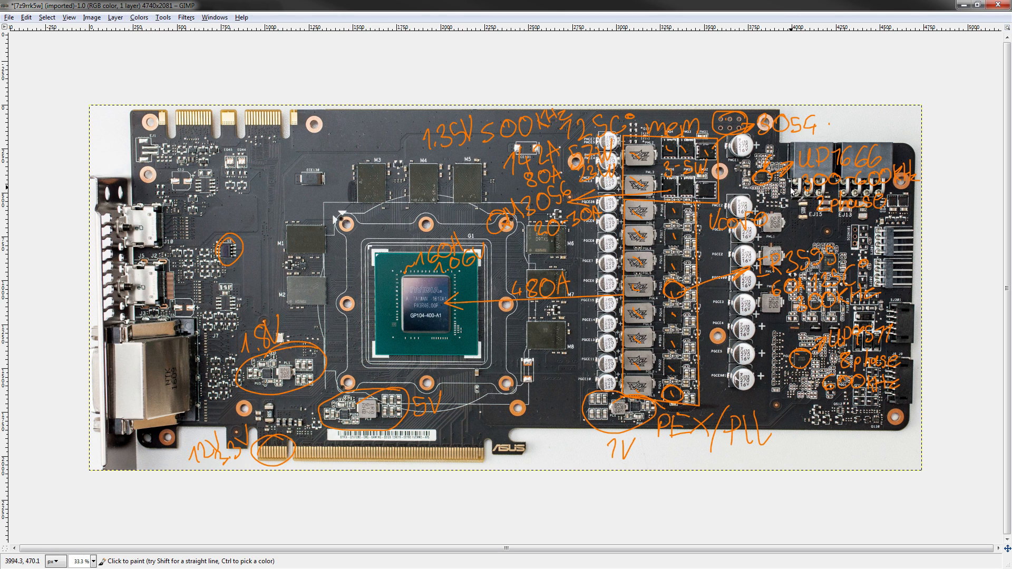
pyautogui.moveTo(791, 194)
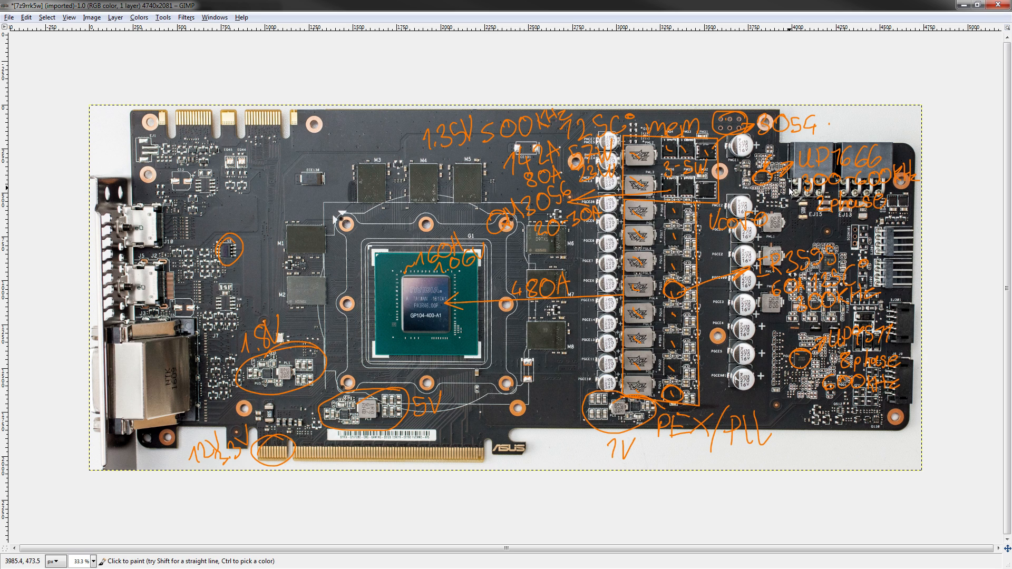
pyautogui.moveTo(793, 193)
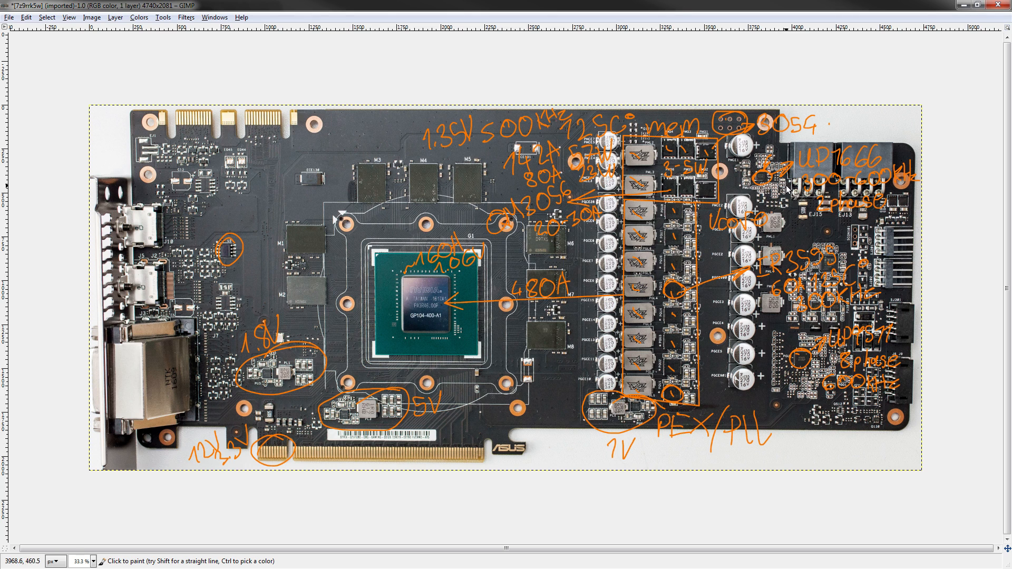
pyautogui.moveTo(788, 193)
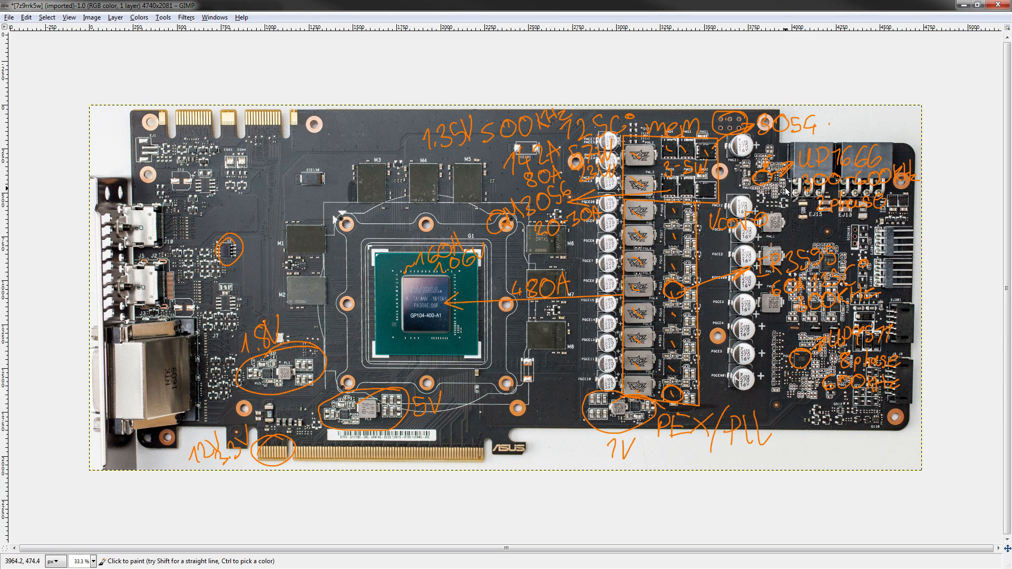
pyautogui.moveTo(791, 191)
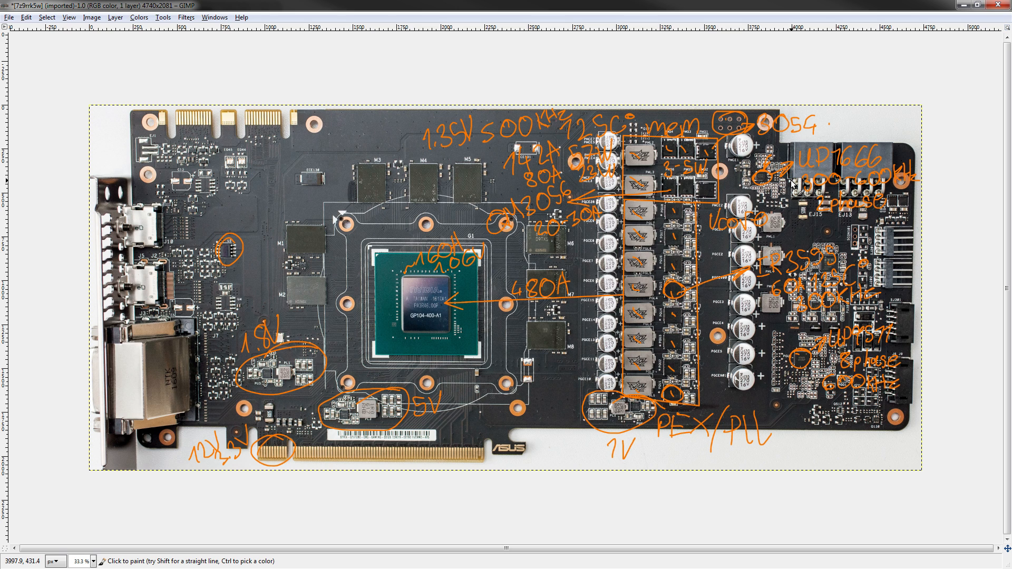
pyautogui.moveTo(795, 181)
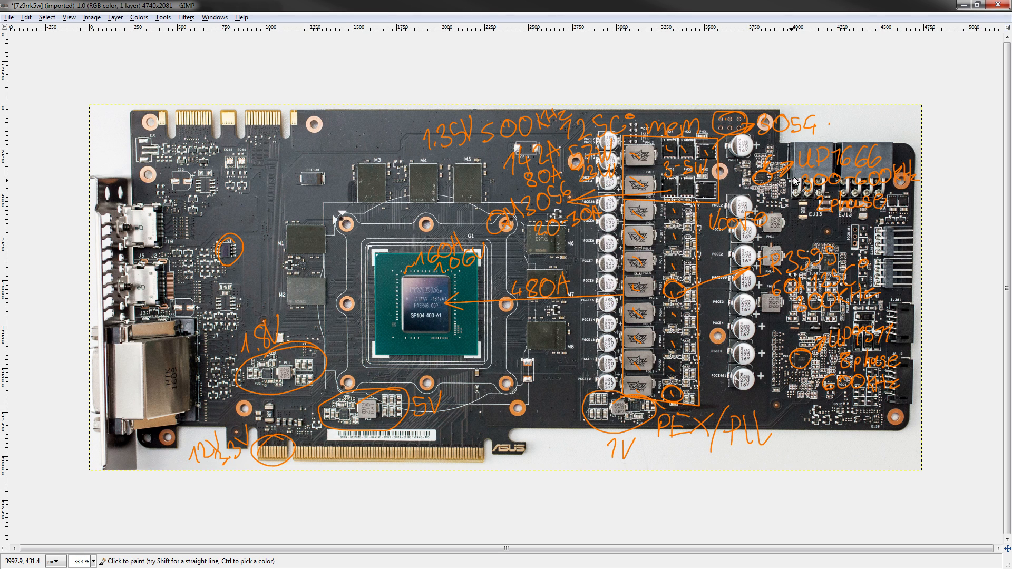
pyautogui.moveTo(794, 190)
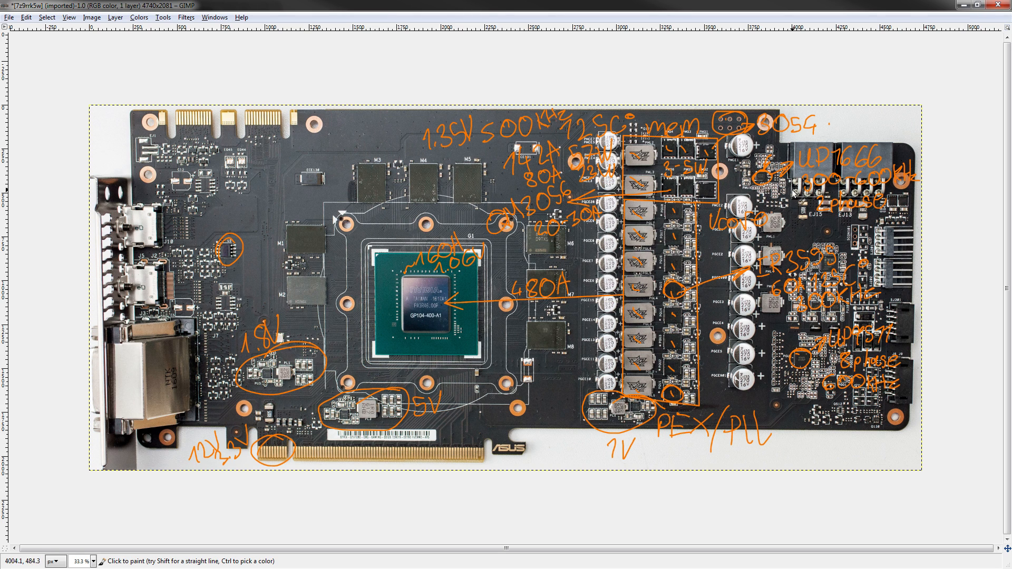
pyautogui.moveTo(791, 199)
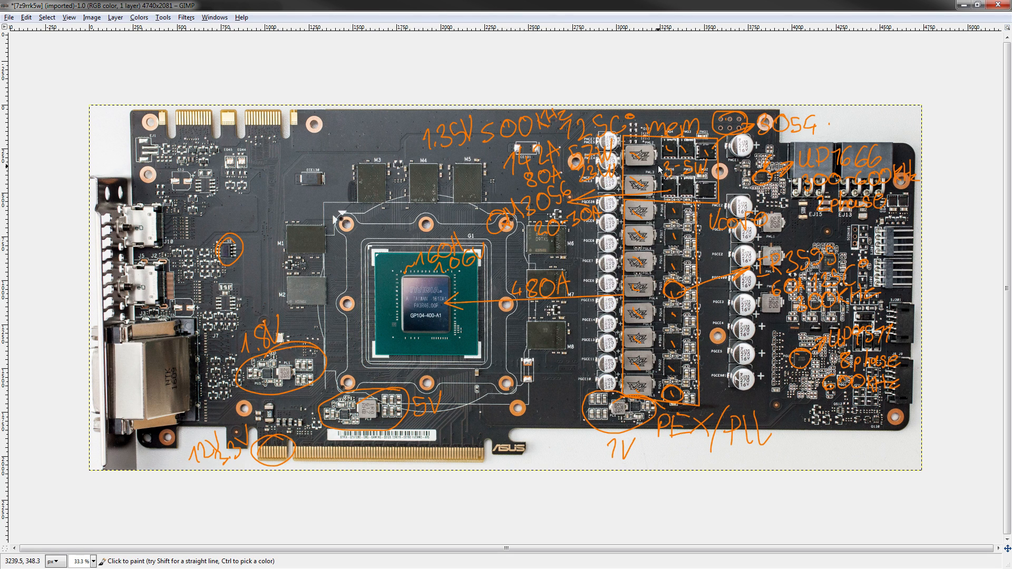
pyautogui.moveTo(573, 122)
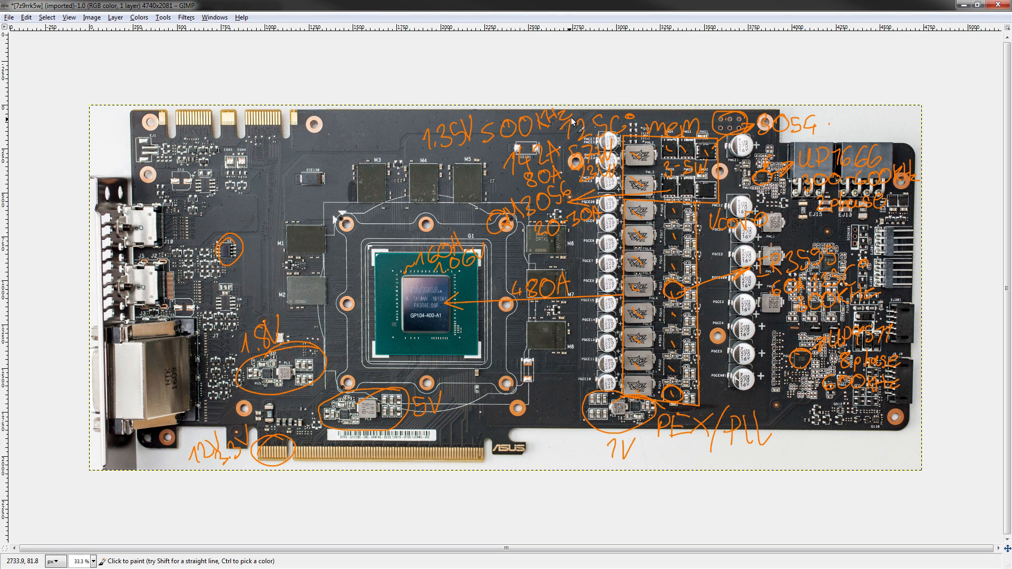
pyautogui.moveTo(310, 311)
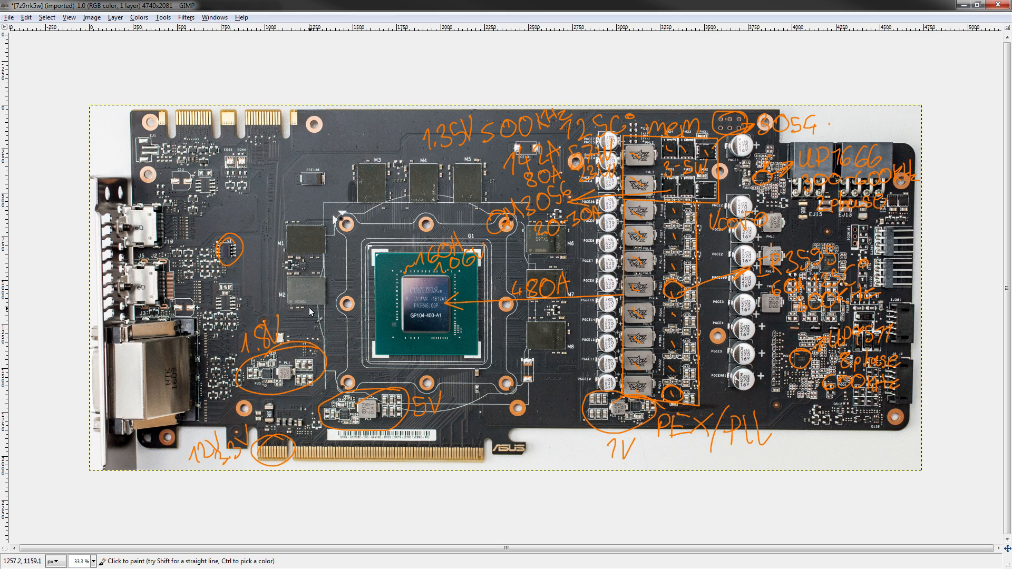
pyautogui.moveTo(460, 261)
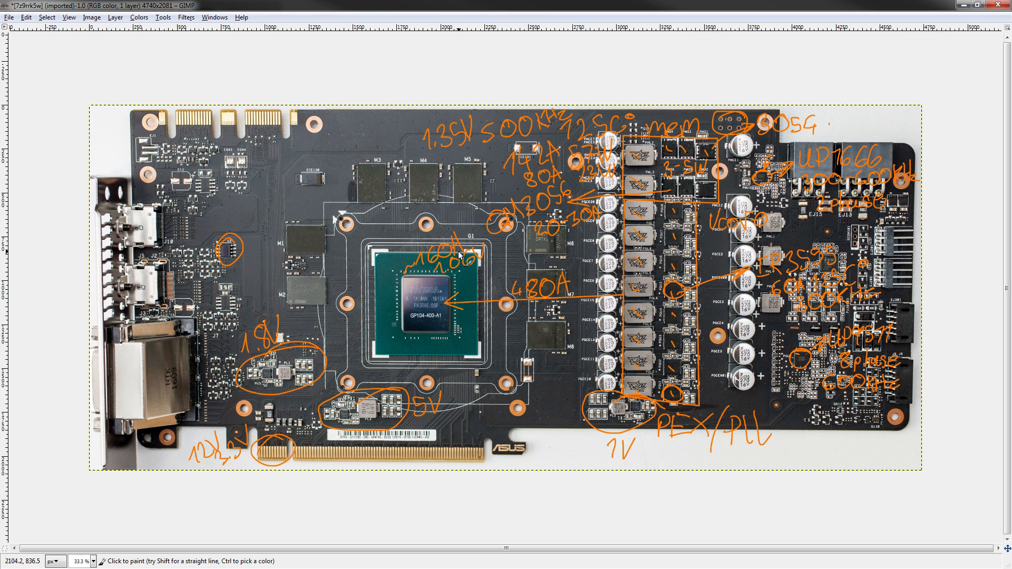
pyautogui.moveTo(213, 326)
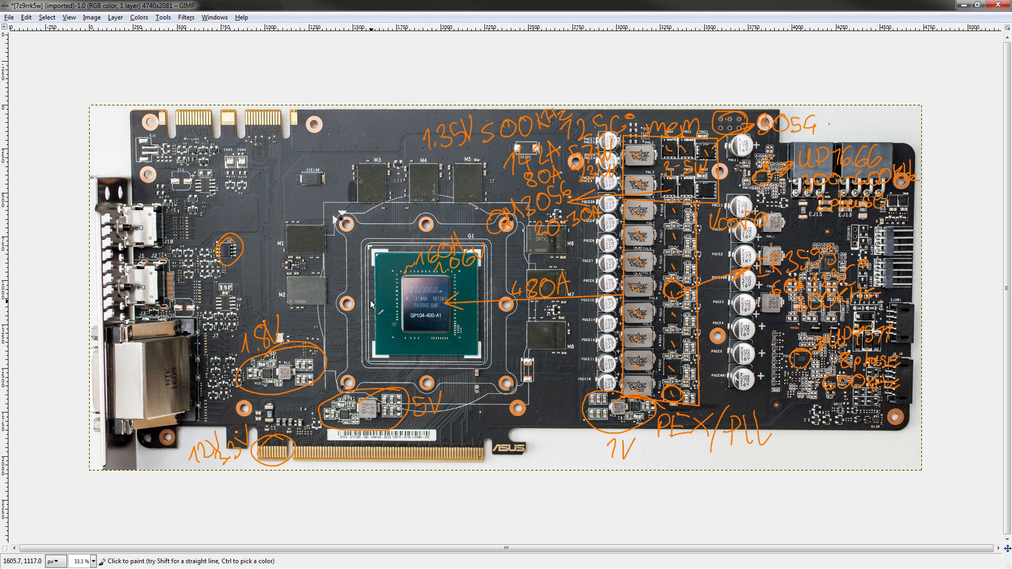
pyautogui.moveTo(283, 348)
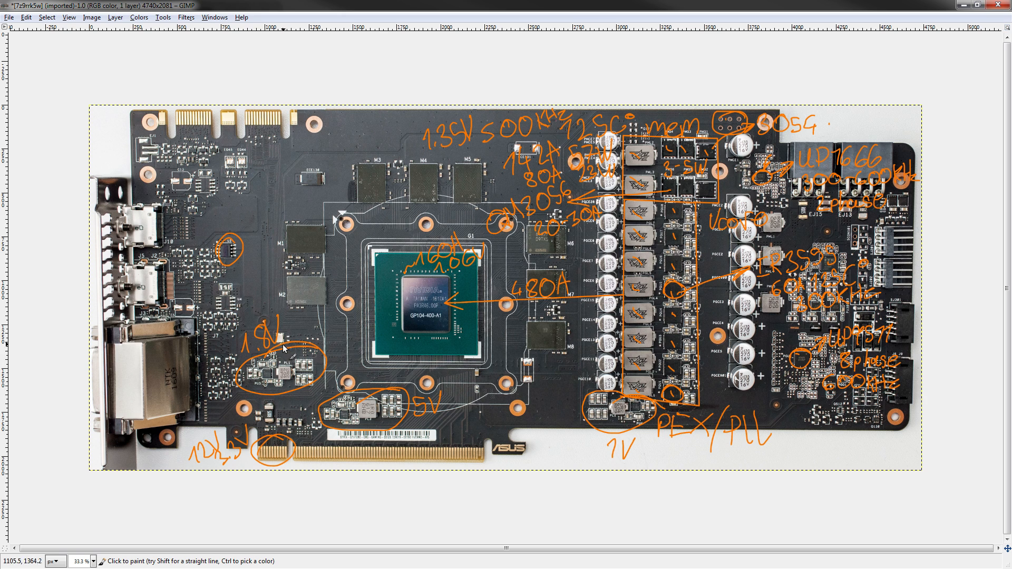
pyautogui.moveTo(556, 239)
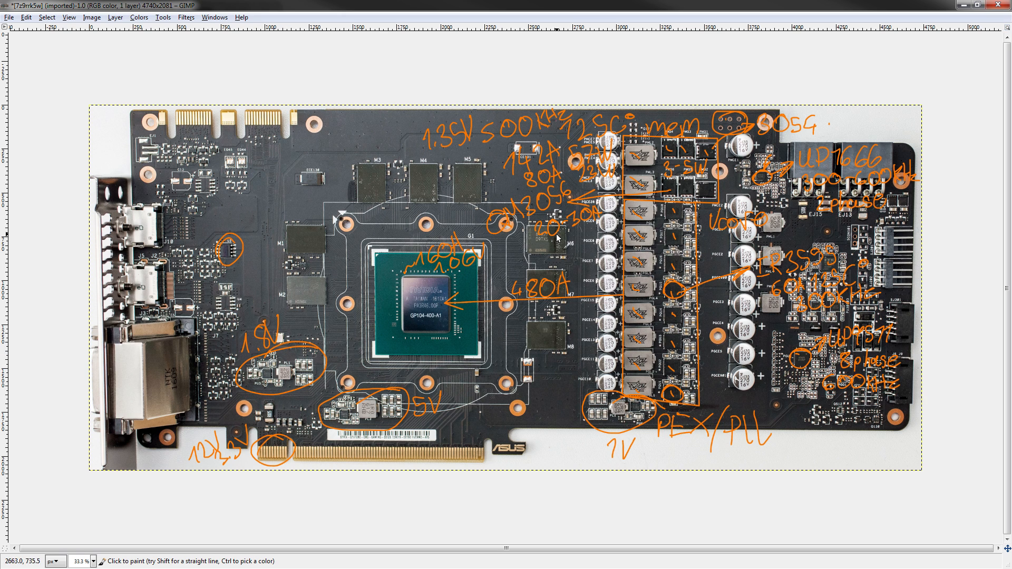
pyautogui.moveTo(367, 362)
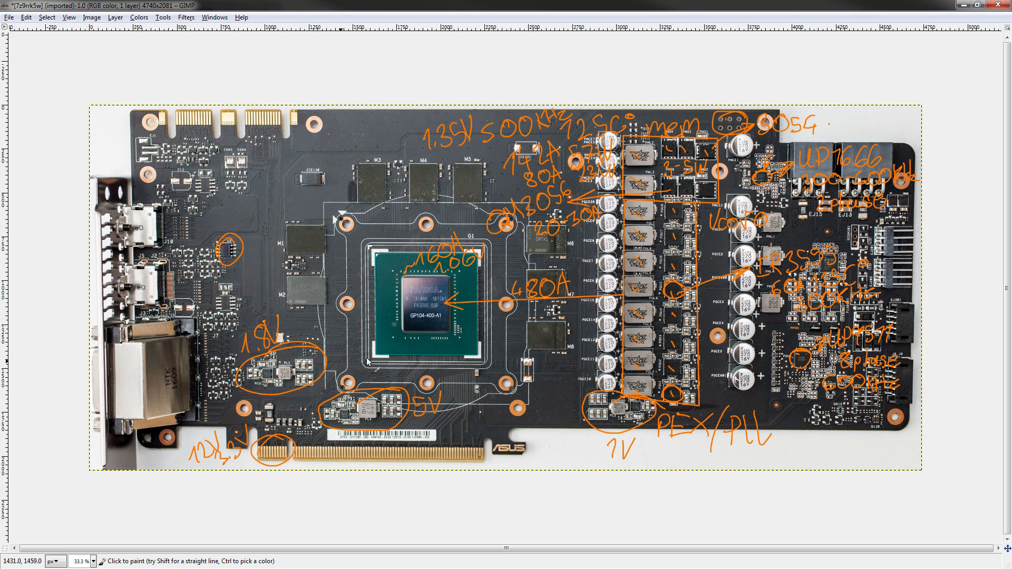
pyautogui.moveTo(391, 321)
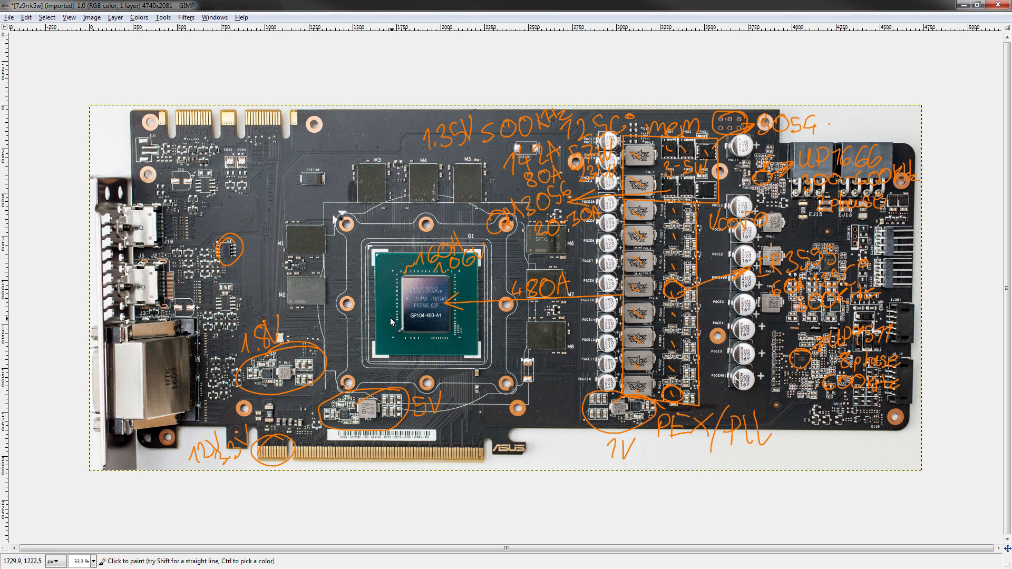
pyautogui.moveTo(768, 252)
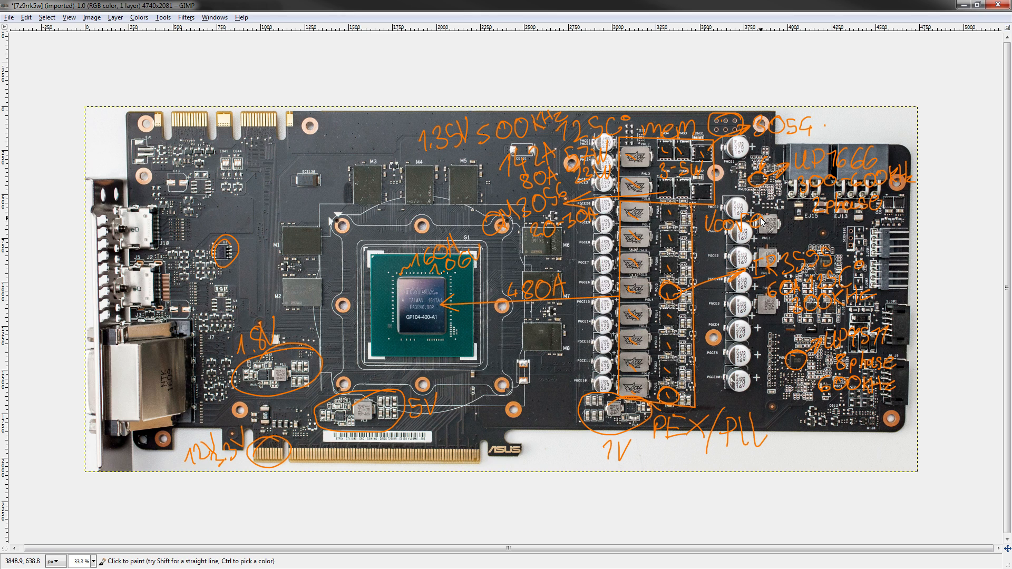
pyautogui.moveTo(805, 165)
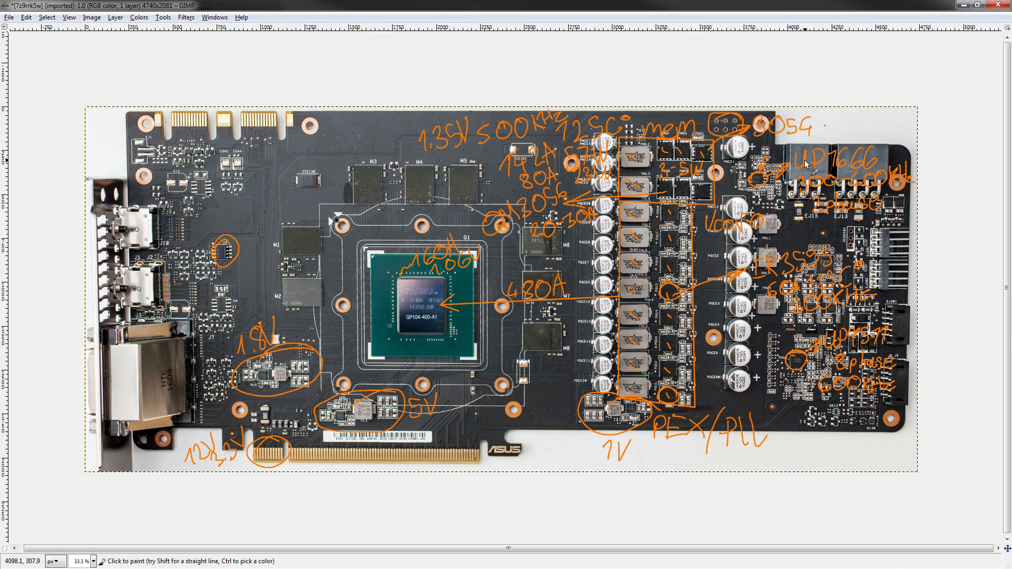